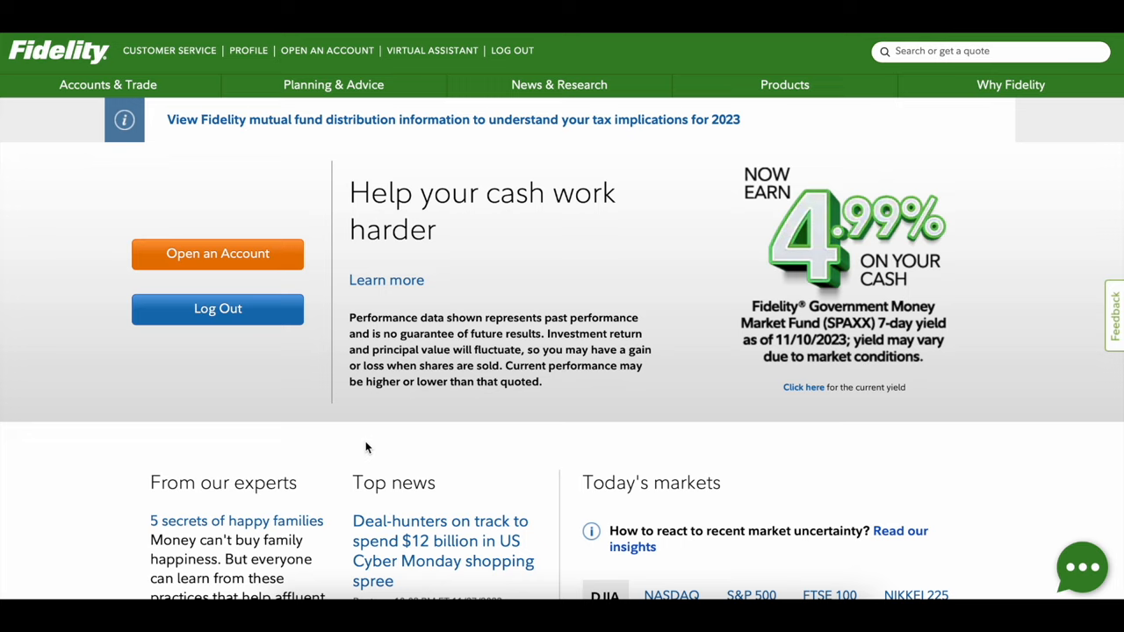
{"action": "mouse_move", "coordinate": [295, 442]}
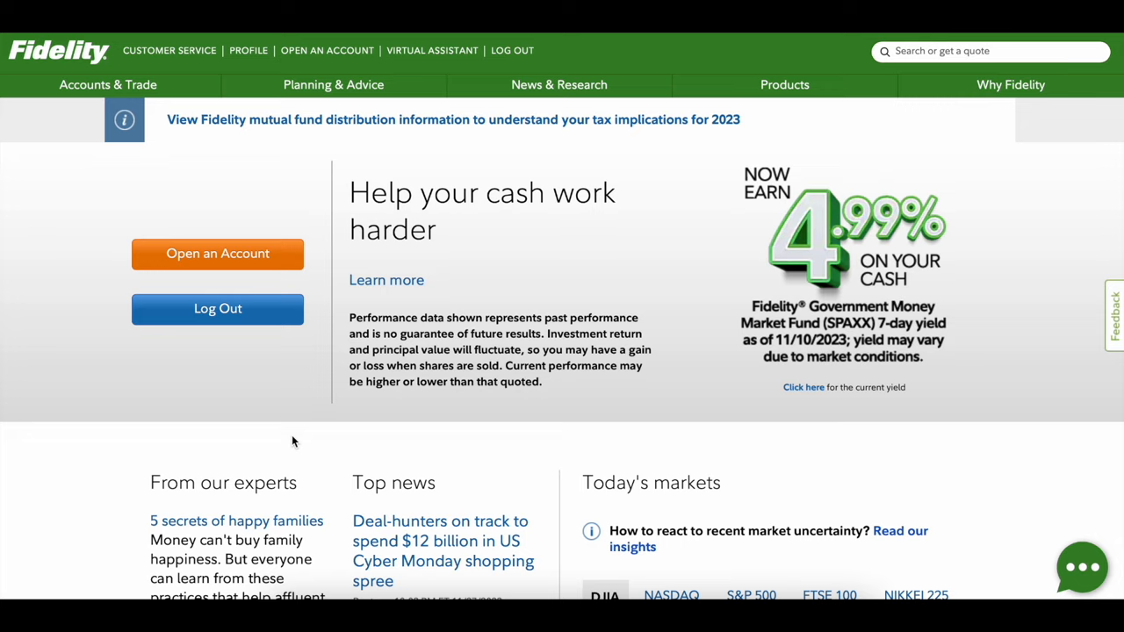
{"action": "mouse_move", "coordinate": [150, 172]}
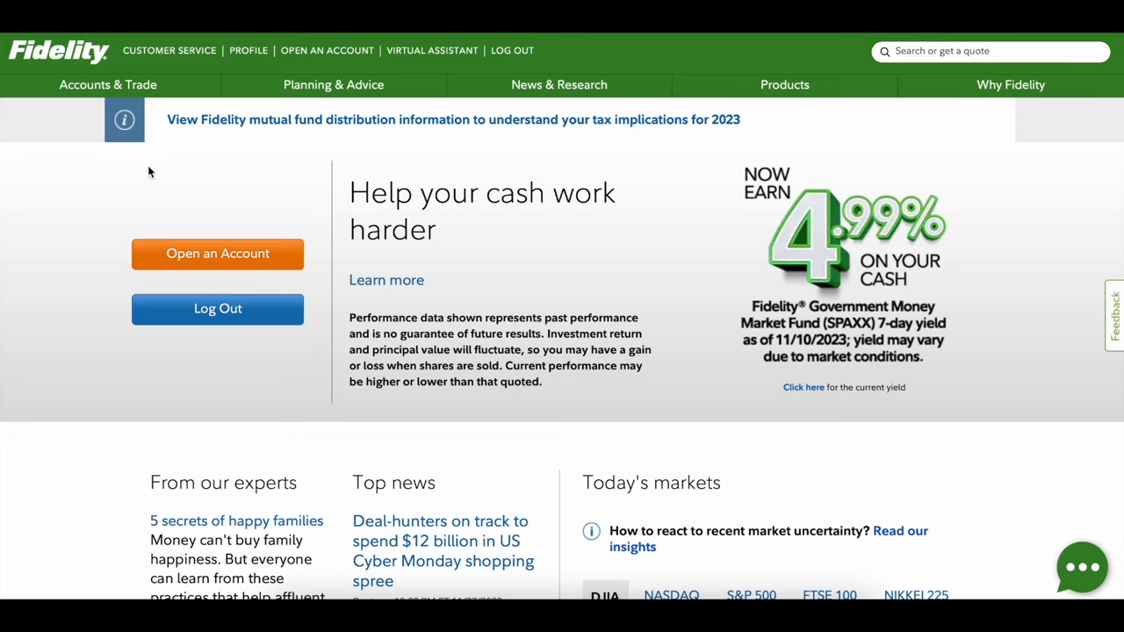
Go to Transfers under Accounts & Trade and start 'Deposit, withdraw, or transfer money'.
{"action": "left_click", "coordinate": [109, 85]}
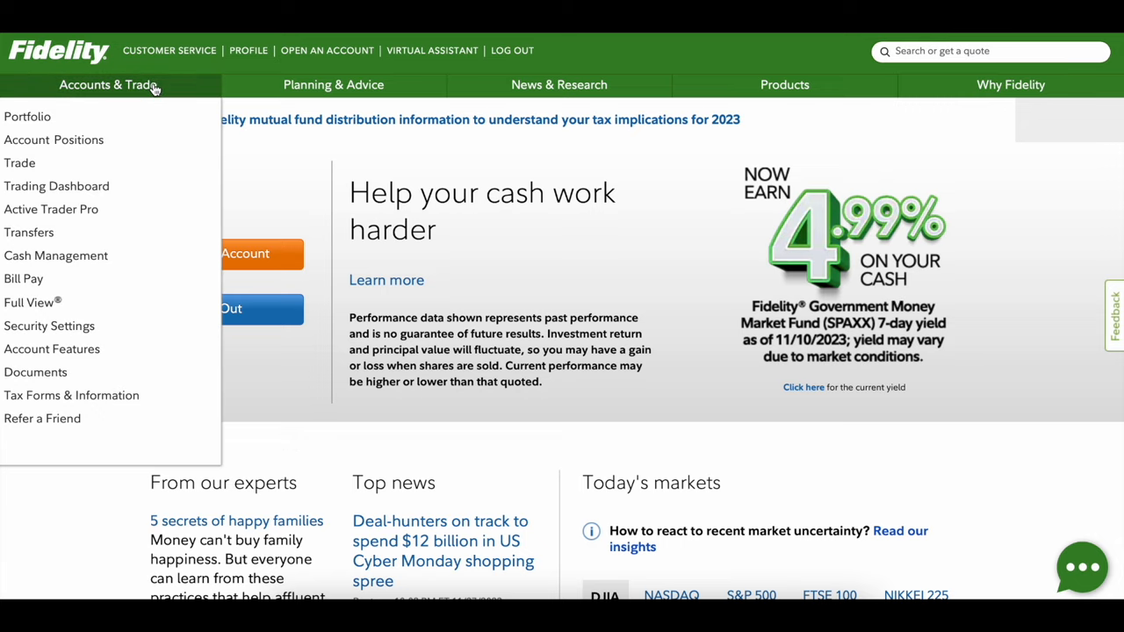
{"action": "mouse_move", "coordinate": [28, 232]}
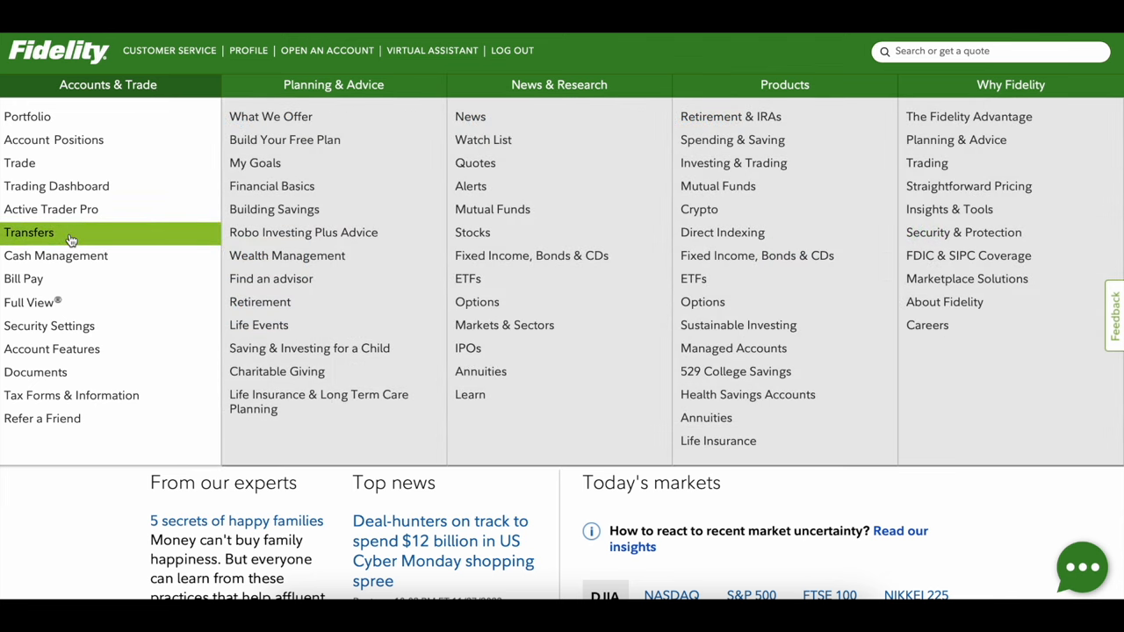
{"action": "left_click", "coordinate": [28, 232]}
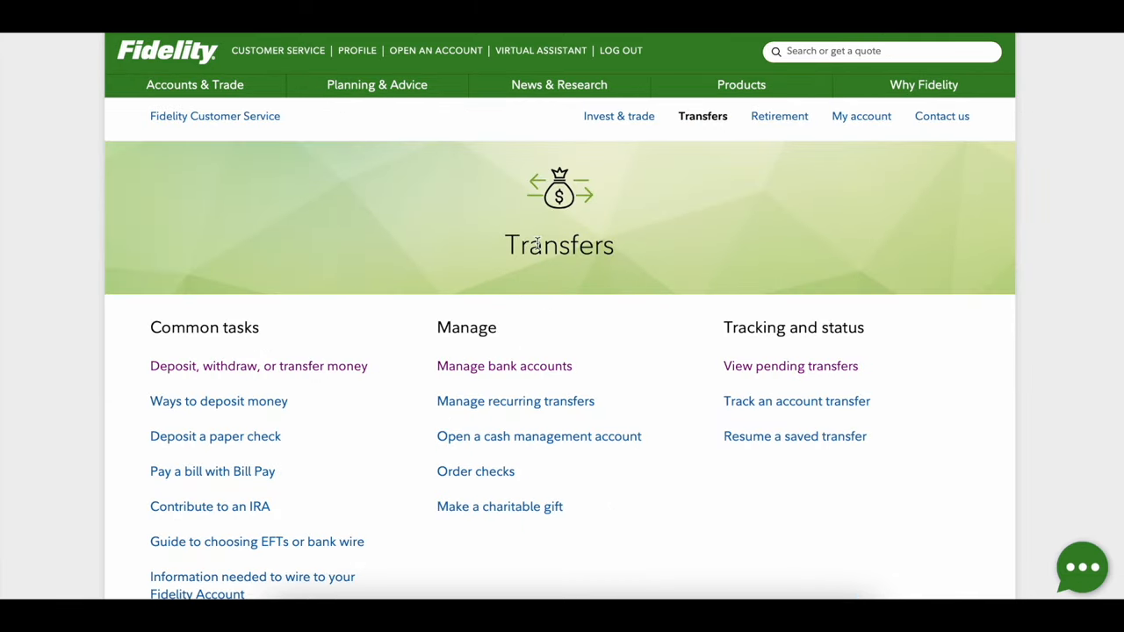
{"action": "double_click", "coordinate": [559, 246]}
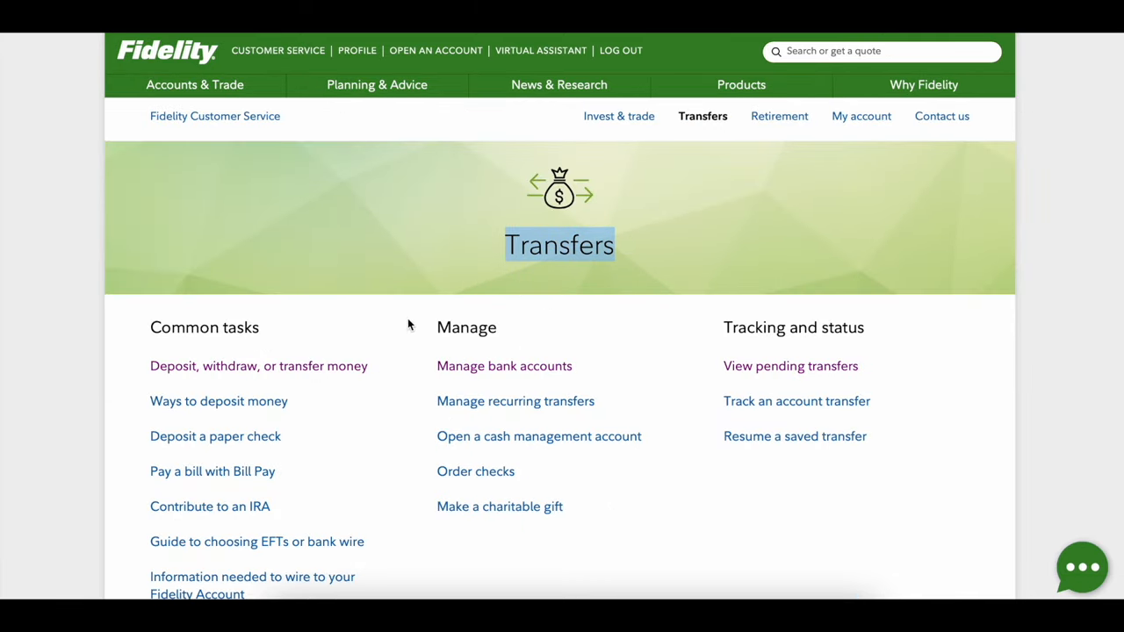
{"action": "mouse_move", "coordinate": [236, 376]}
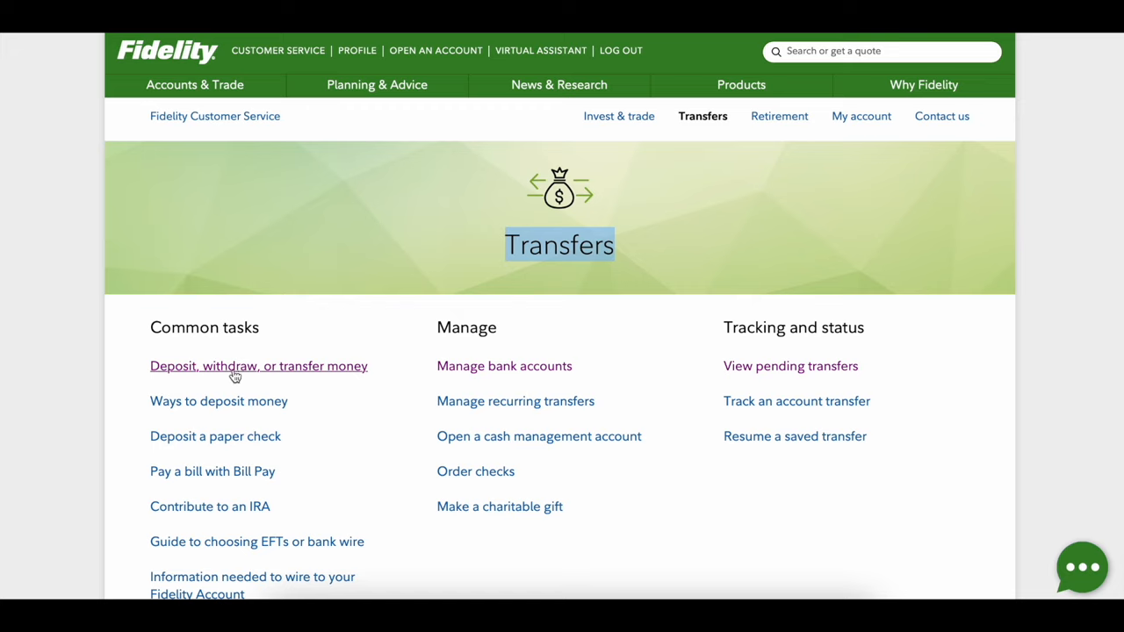
{"action": "mouse_move", "coordinate": [275, 369]}
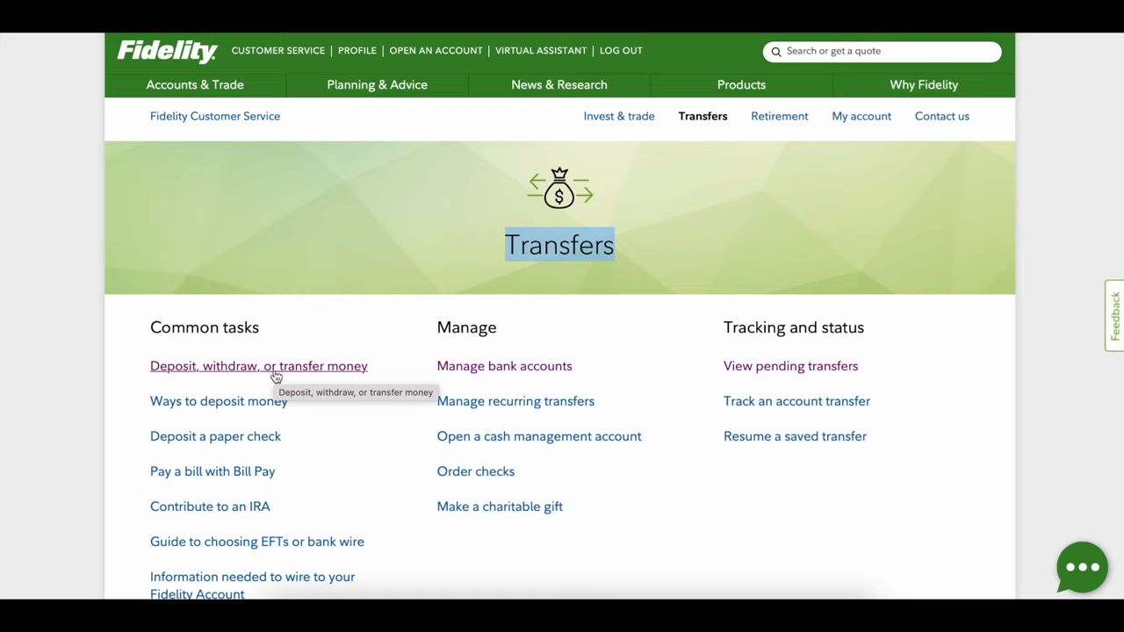
{"action": "left_click", "coordinate": [258, 367]}
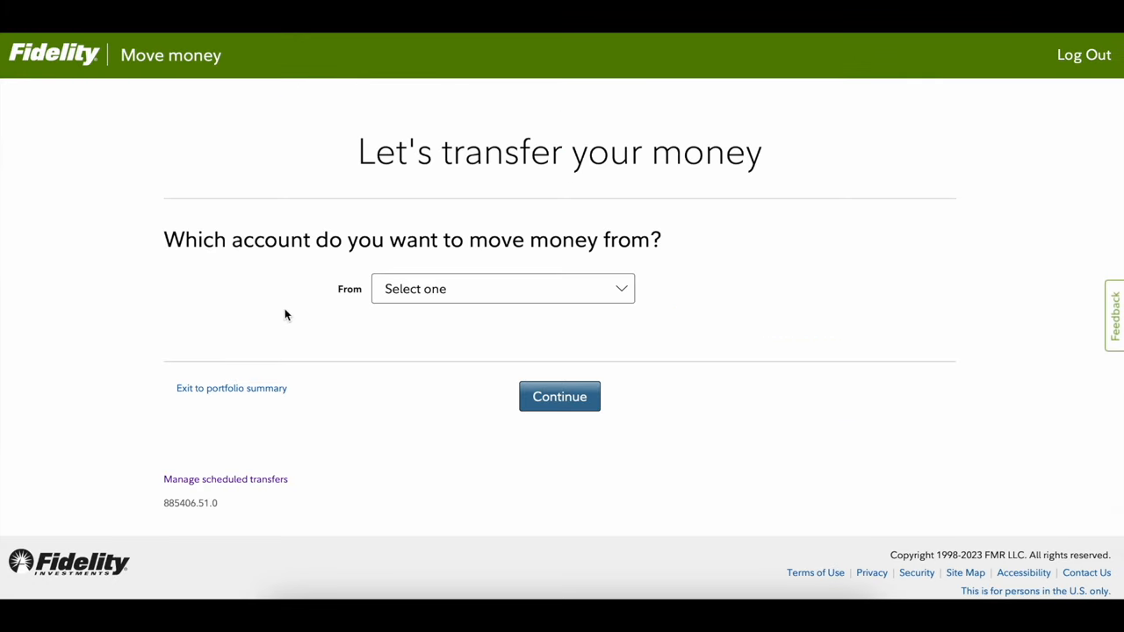
{"action": "mouse_move", "coordinate": [539, 251]}
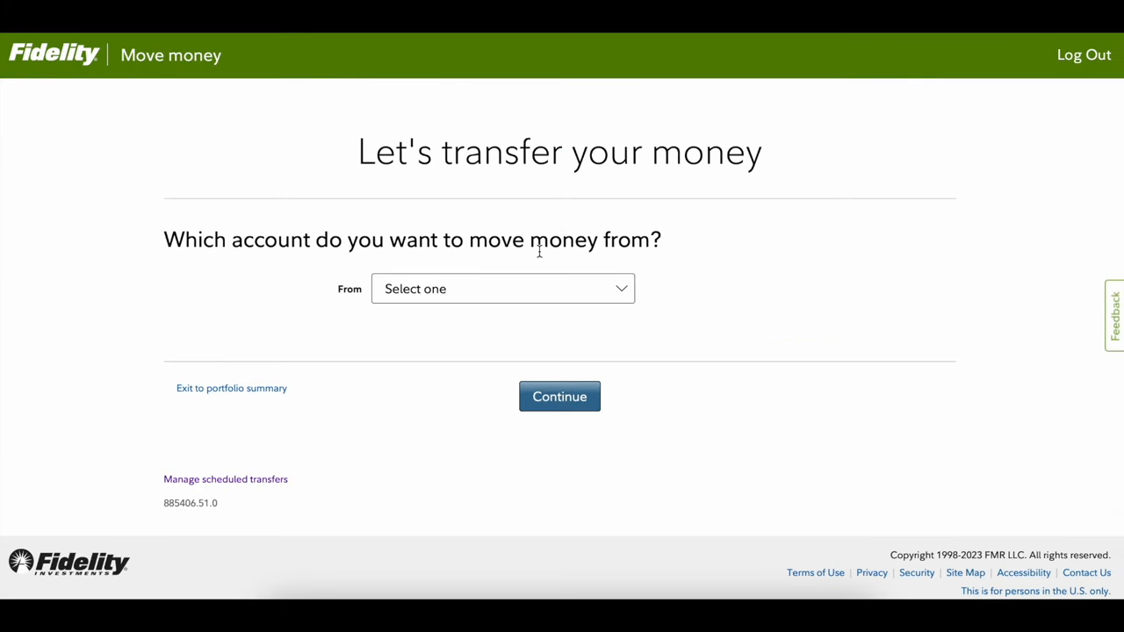
{"action": "mouse_move", "coordinate": [244, 465]}
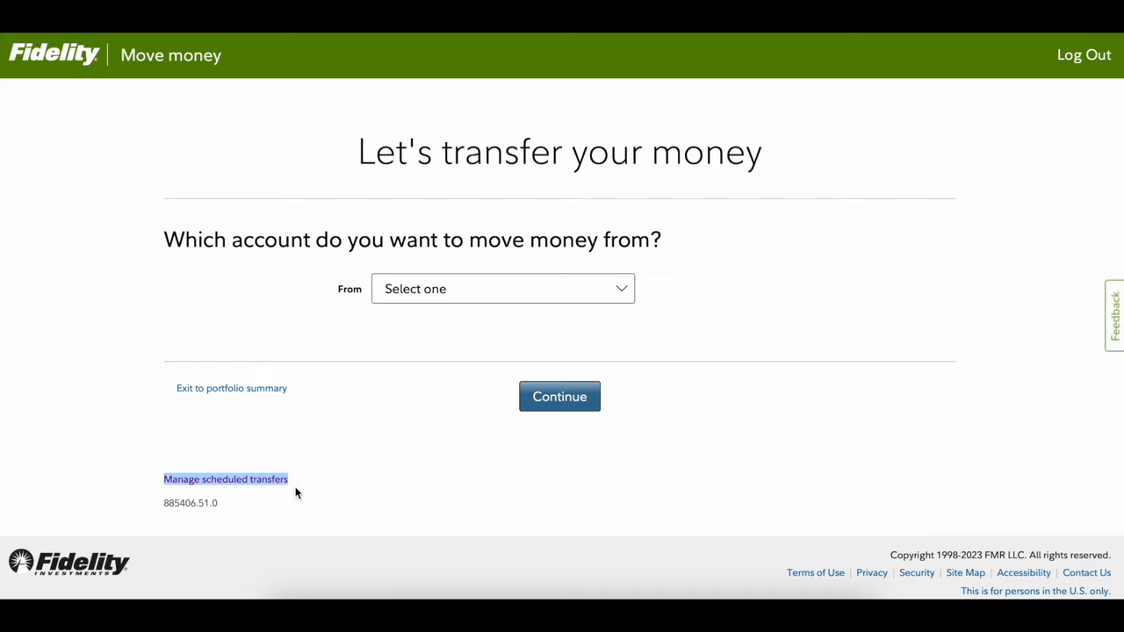
{"action": "mouse_move", "coordinate": [302, 478]}
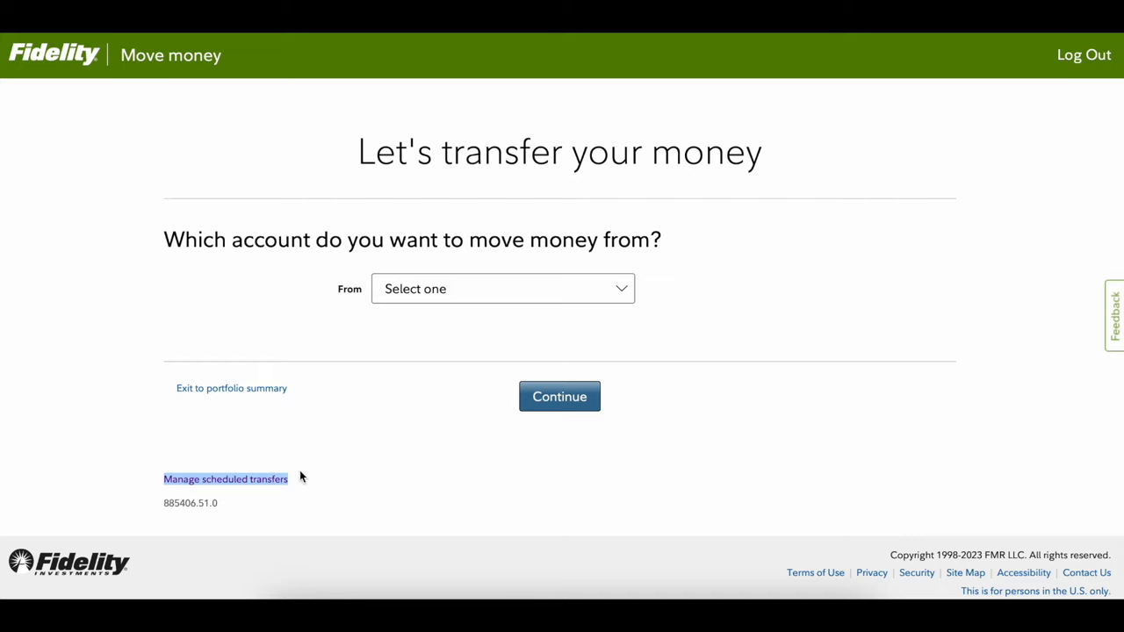
Show Recurring Activity listing FSPGX, FNILX, XLB and FSRNX investments due Dec-04-2023.
{"action": "left_click", "coordinate": [225, 478]}
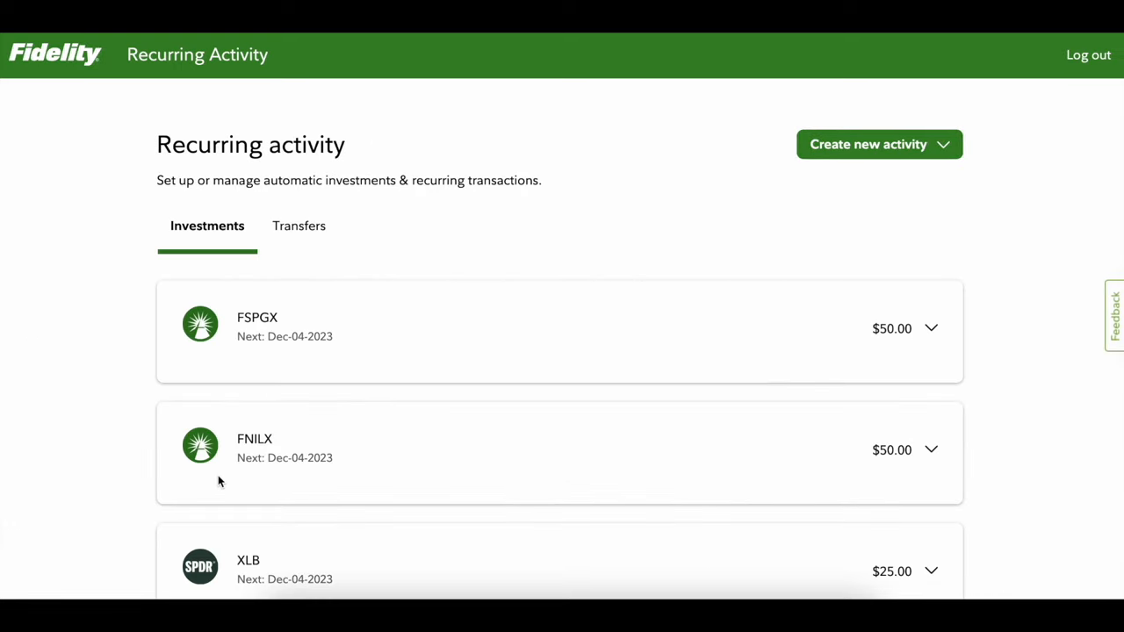
{"action": "mouse_move", "coordinate": [358, 346]}
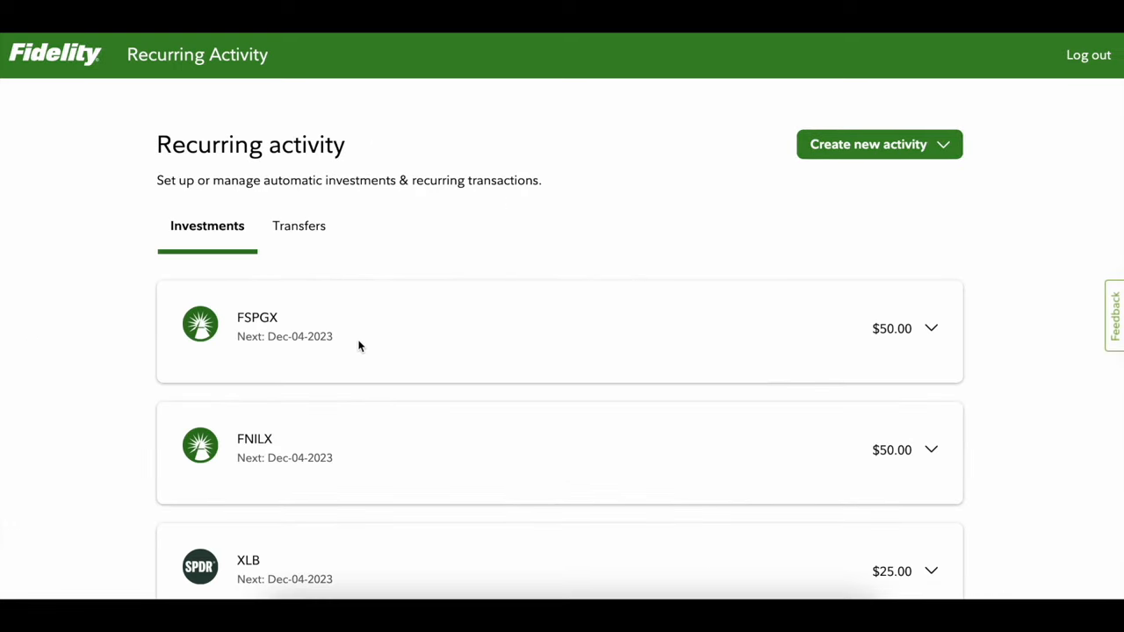
{"action": "mouse_move", "coordinate": [134, 348]}
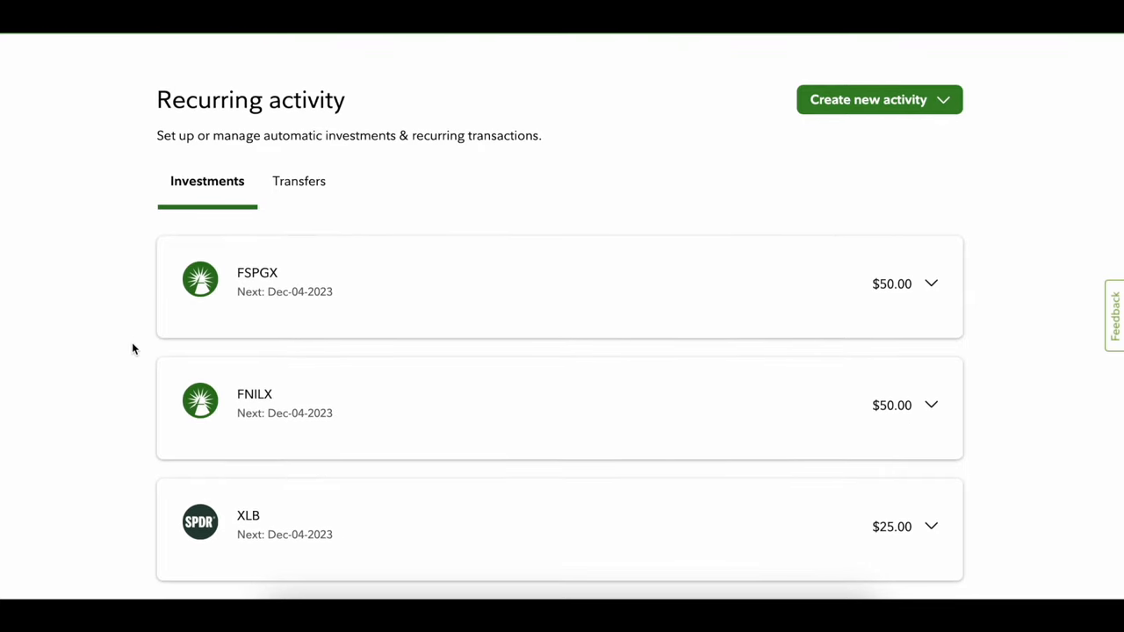
{"action": "scroll", "scroll_direction": "down", "scroll_amount": 3}
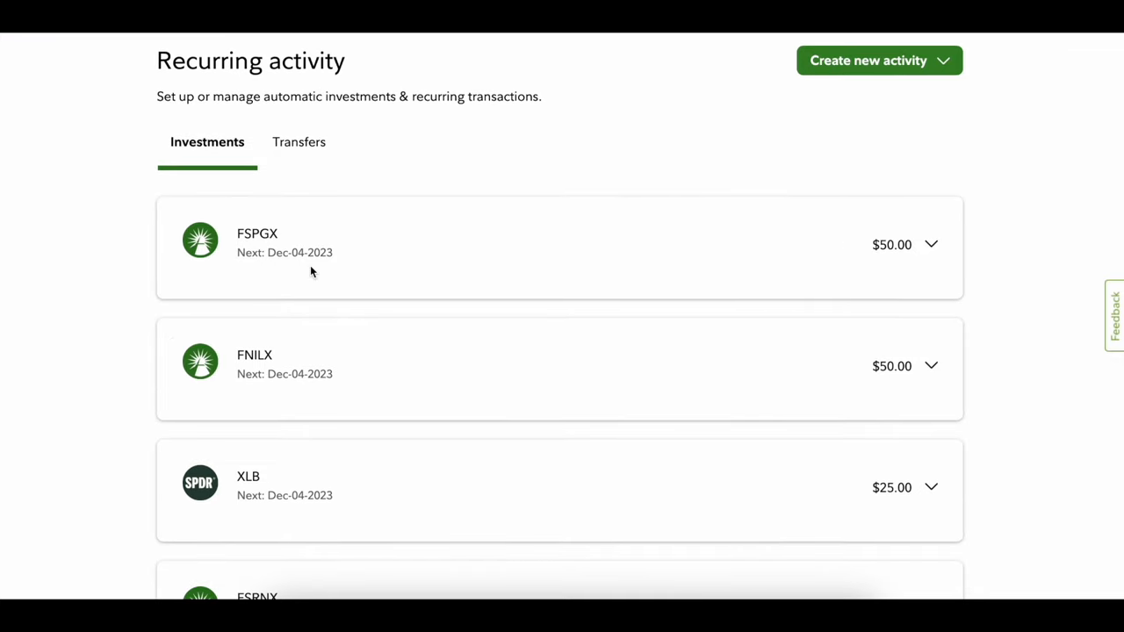
{"action": "mouse_move", "coordinate": [692, 348]}
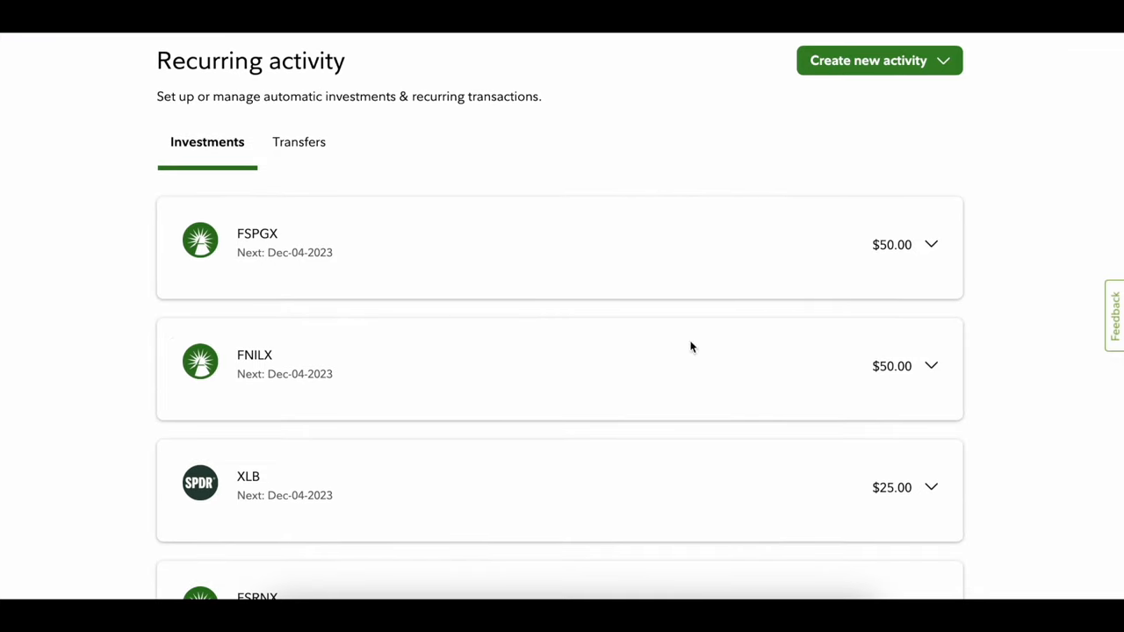
{"action": "mouse_move", "coordinate": [271, 371]}
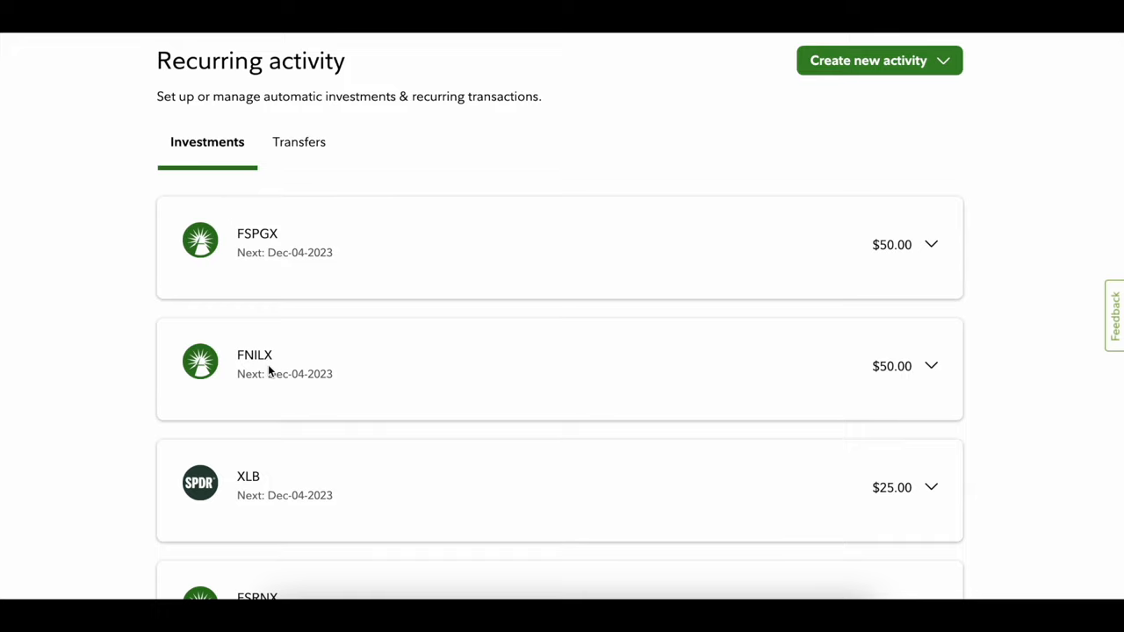
{"action": "scroll", "scroll_direction": "down", "scroll_amount": 3}
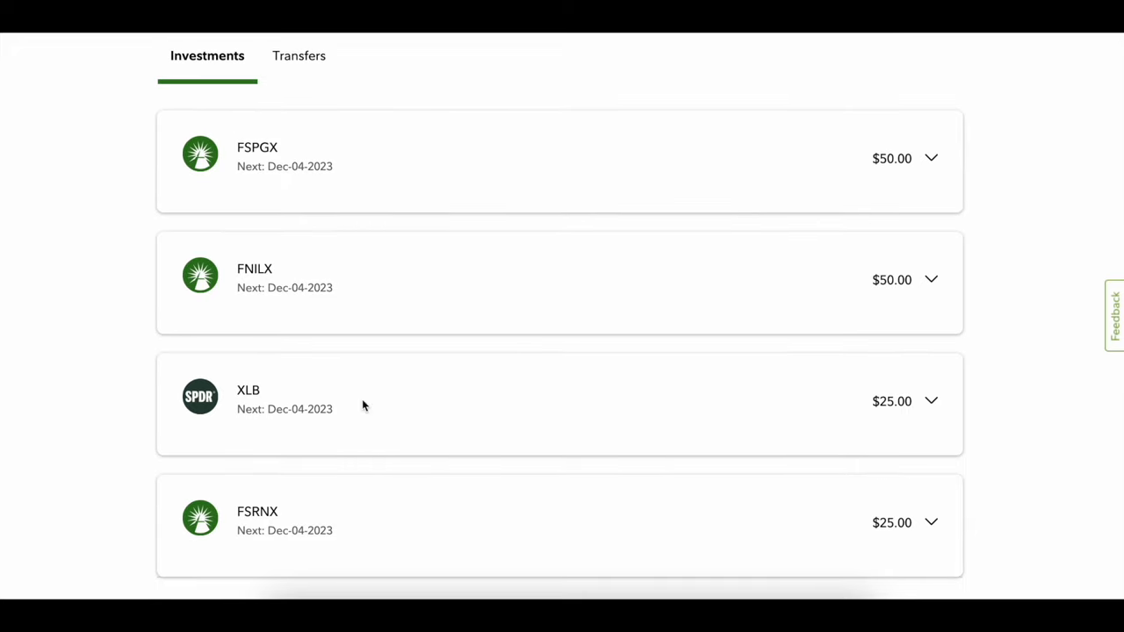
{"action": "mouse_move", "coordinate": [906, 527]}
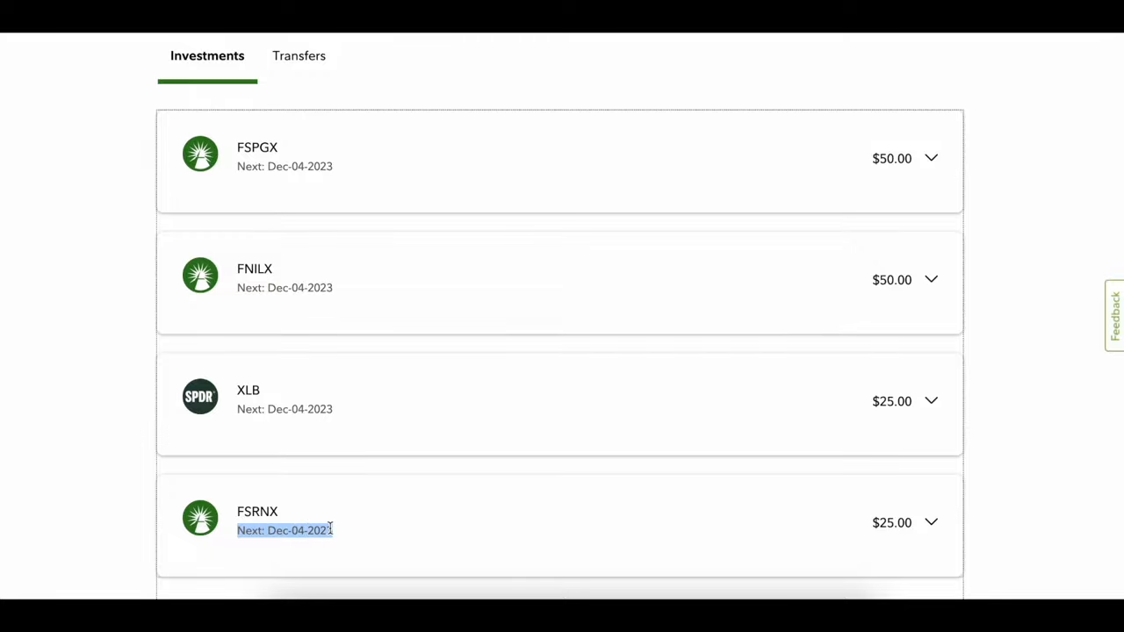
{"action": "scroll", "scroll_direction": "down", "scroll_amount": 3}
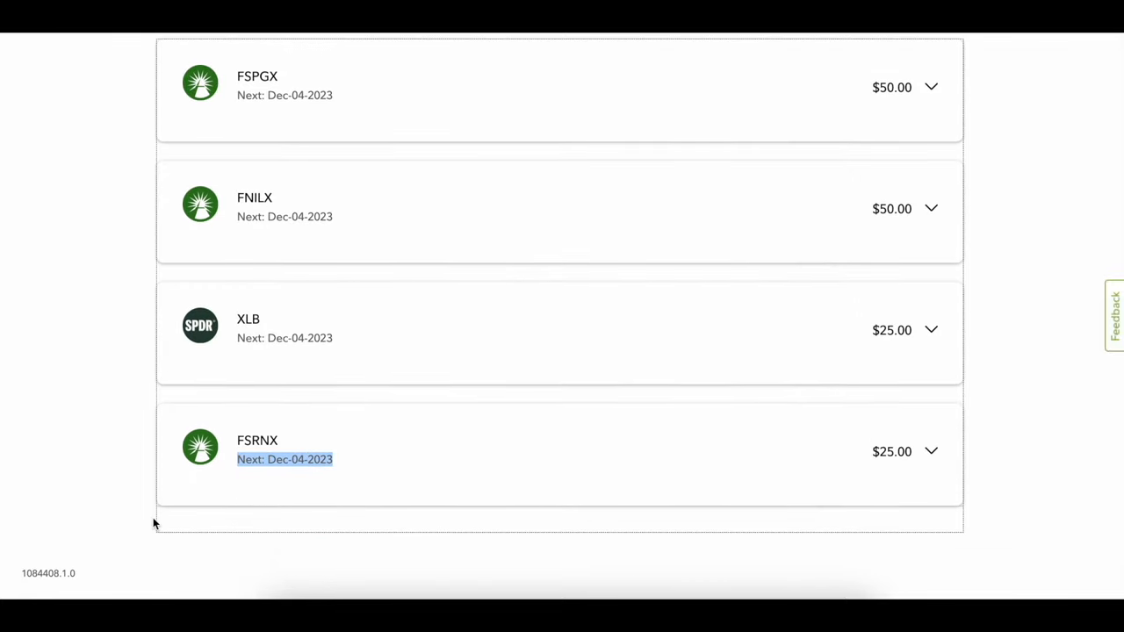
{"action": "scroll", "scroll_direction": "up", "scroll_amount": 3}
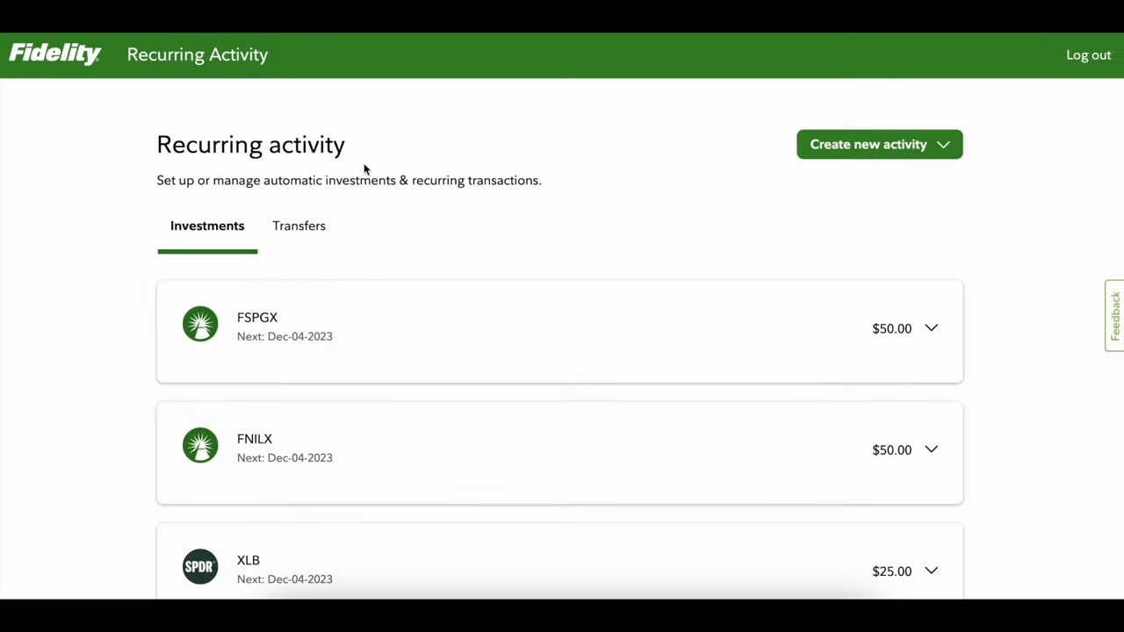
{"action": "mouse_move", "coordinate": [393, 167]}
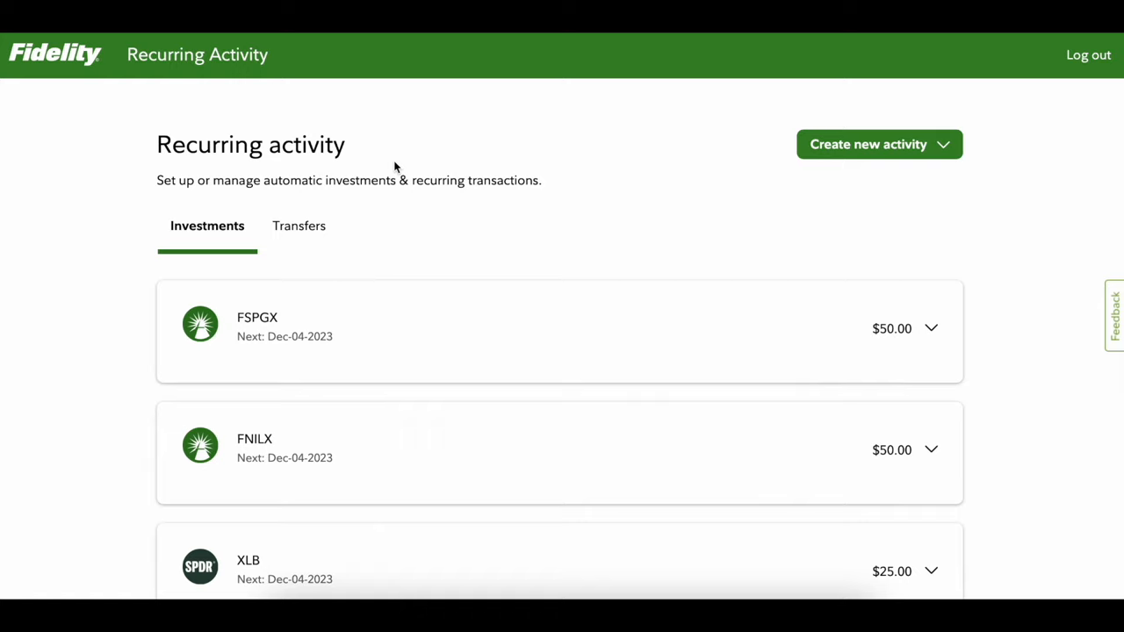
{"action": "mouse_move", "coordinate": [871, 155]}
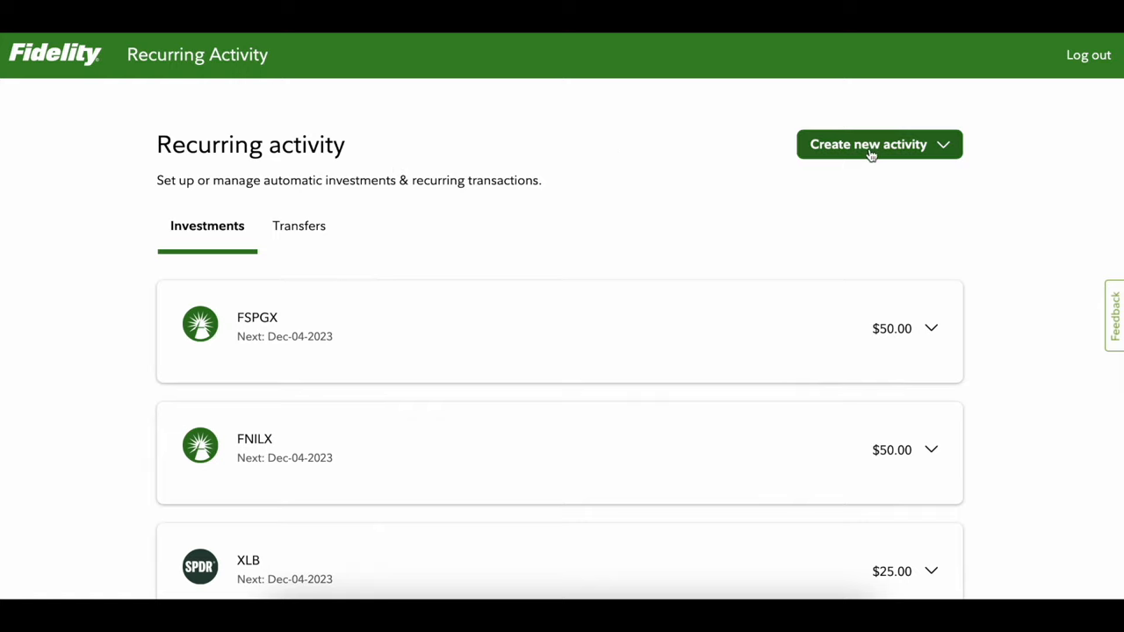
Start a new Recurring Investment with Mutual Funds as the security type.
{"action": "left_click", "coordinate": [878, 144]}
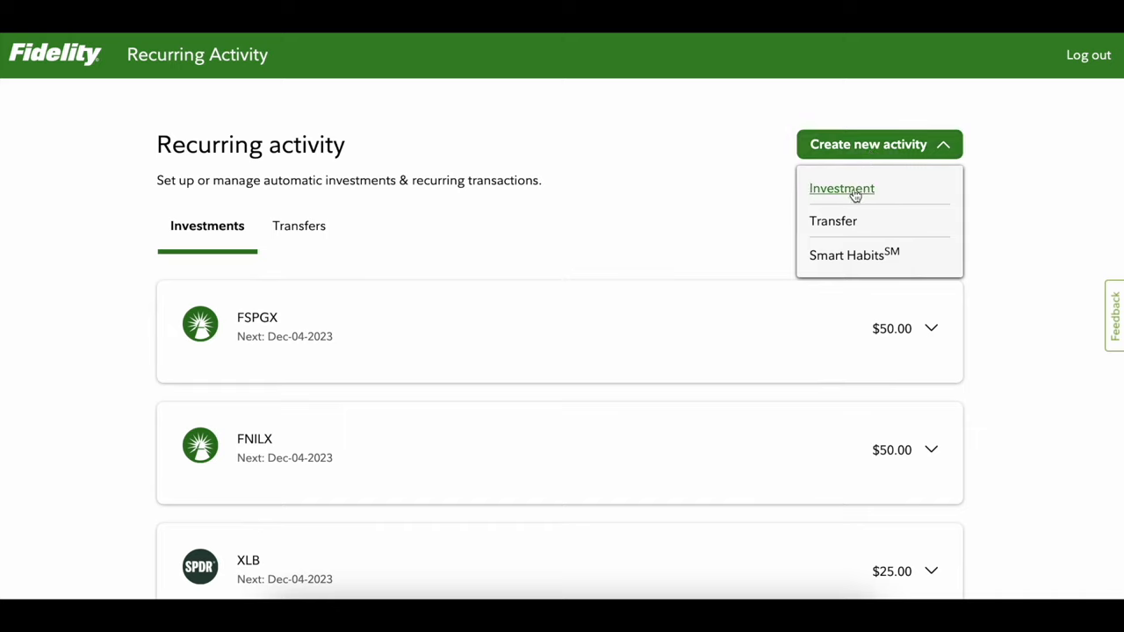
{"action": "left_click", "coordinate": [842, 188]}
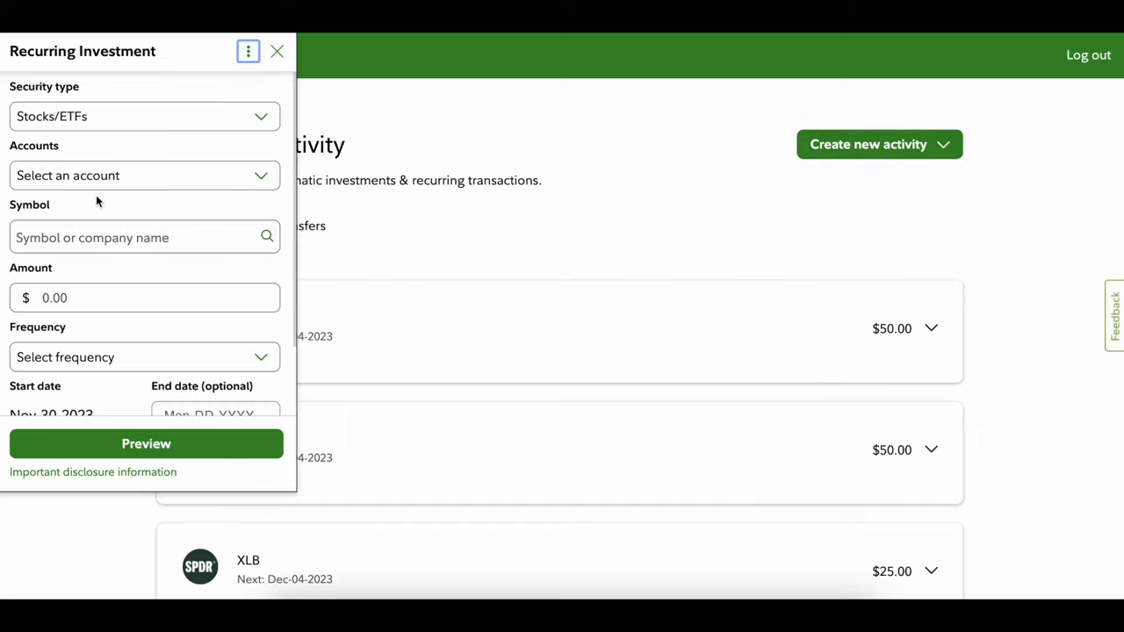
{"action": "mouse_move", "coordinate": [99, 98]}
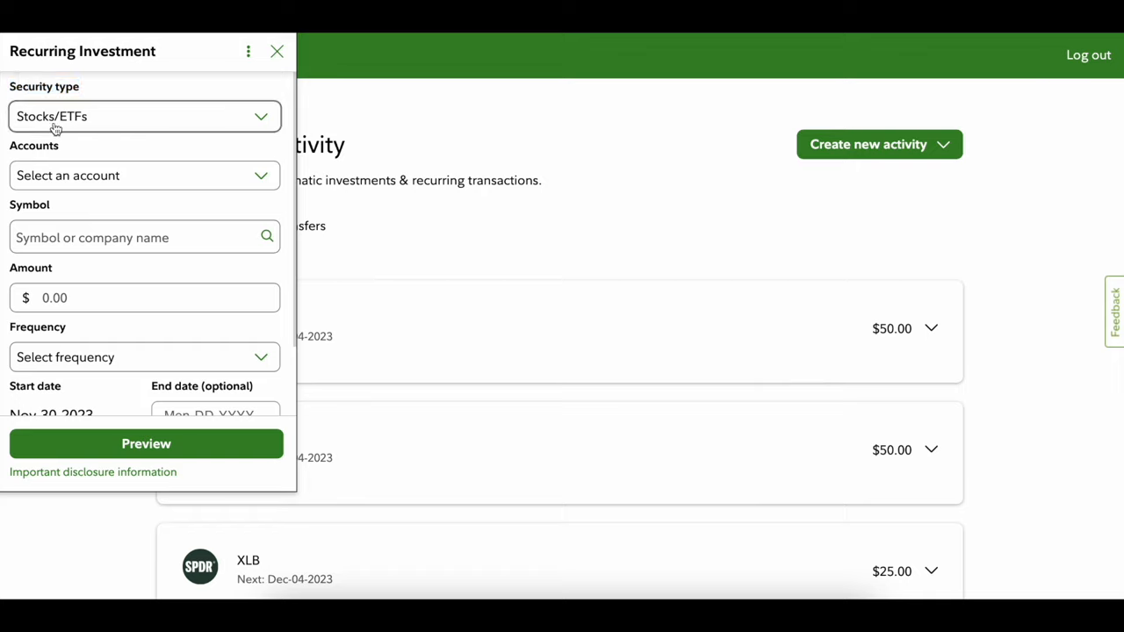
{"action": "mouse_move", "coordinate": [45, 123]}
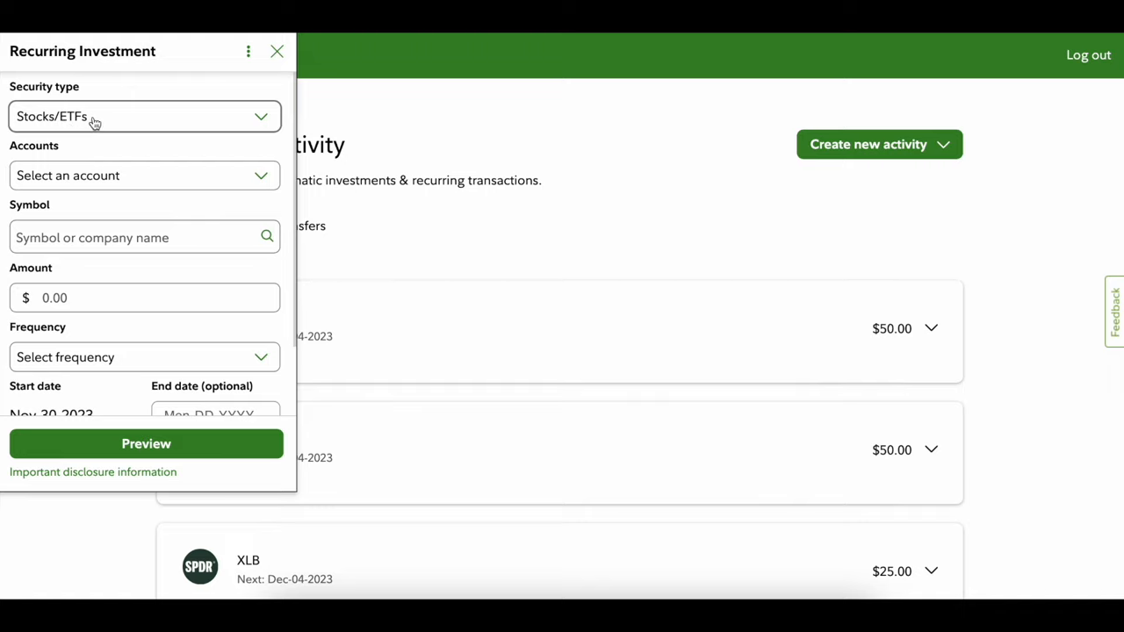
{"action": "left_click", "coordinate": [144, 116]}
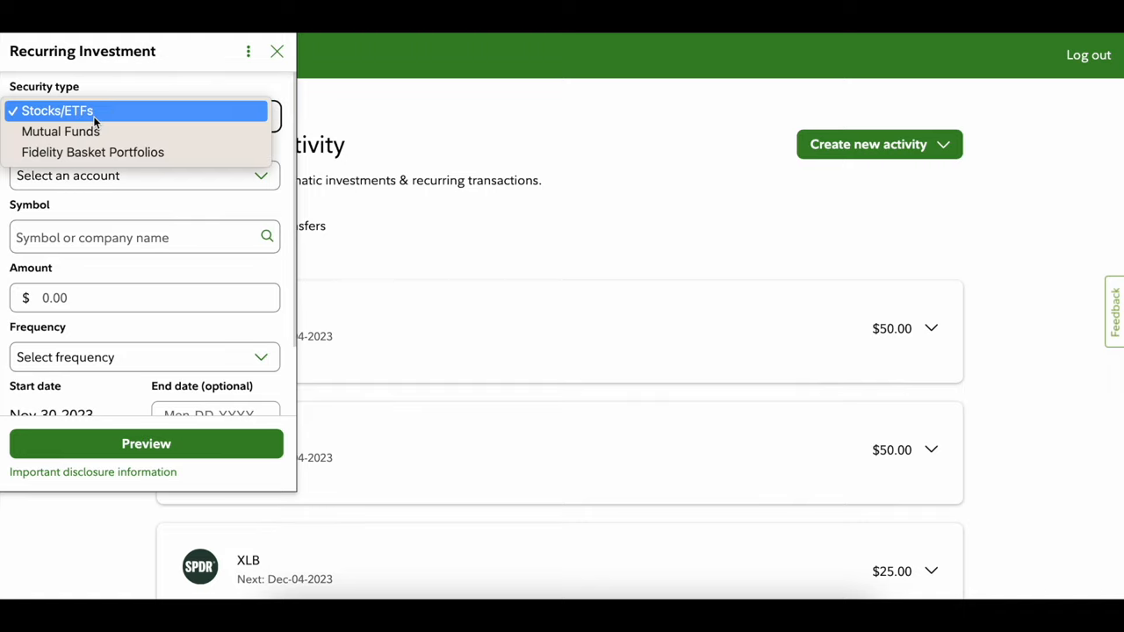
{"action": "mouse_move", "coordinate": [60, 130]}
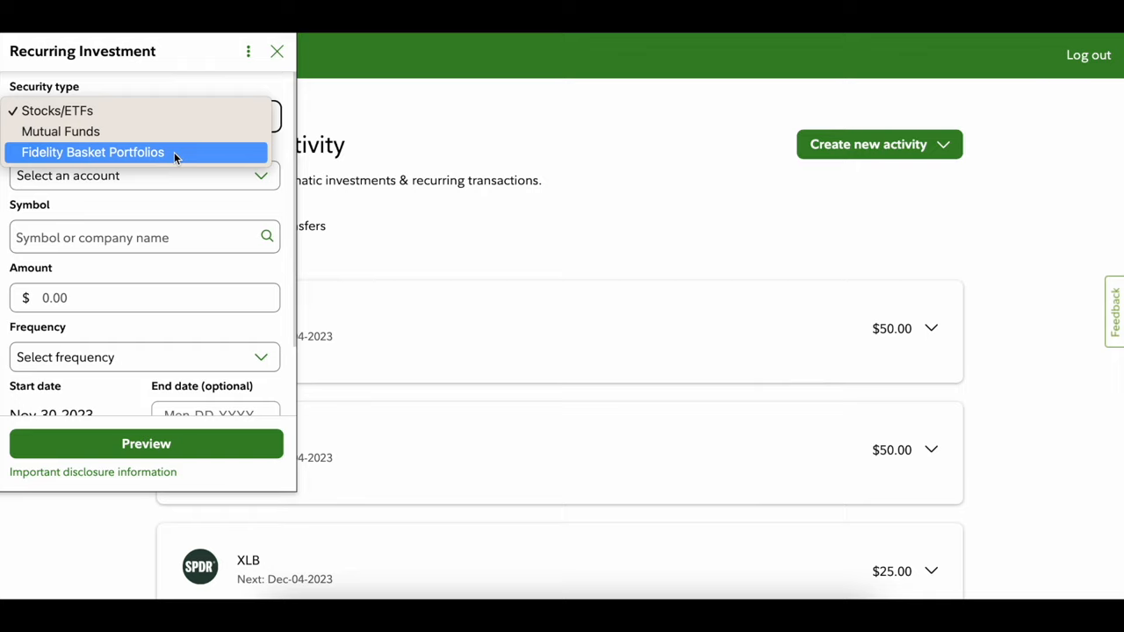
{"action": "mouse_move", "coordinate": [60, 130]}
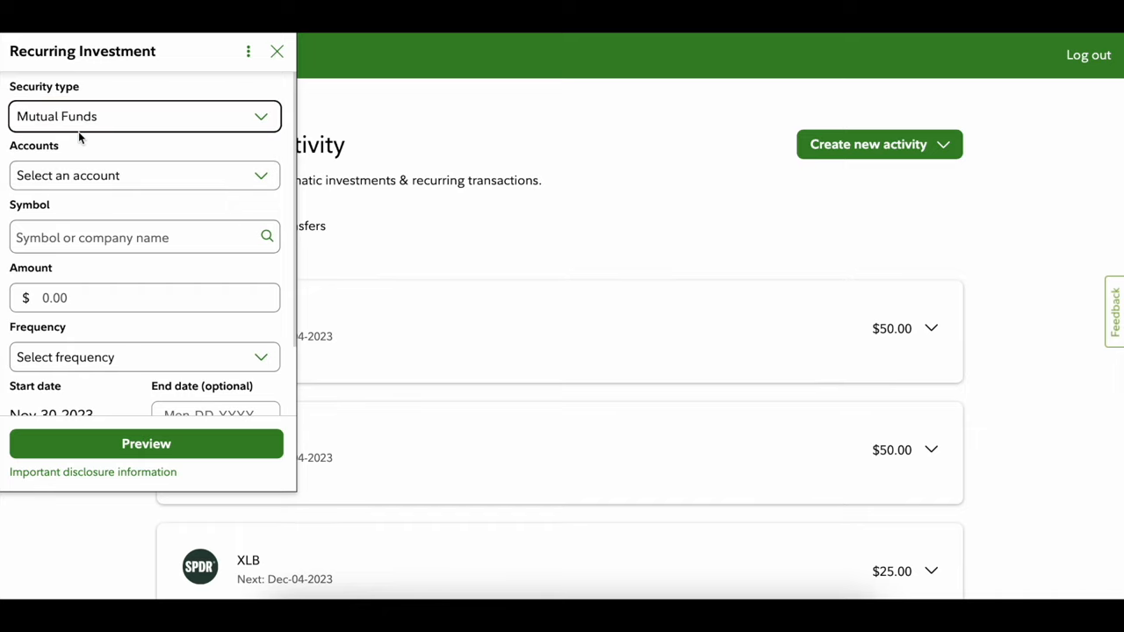
{"action": "scroll", "scroll_direction": "up", "scroll_amount": 3}
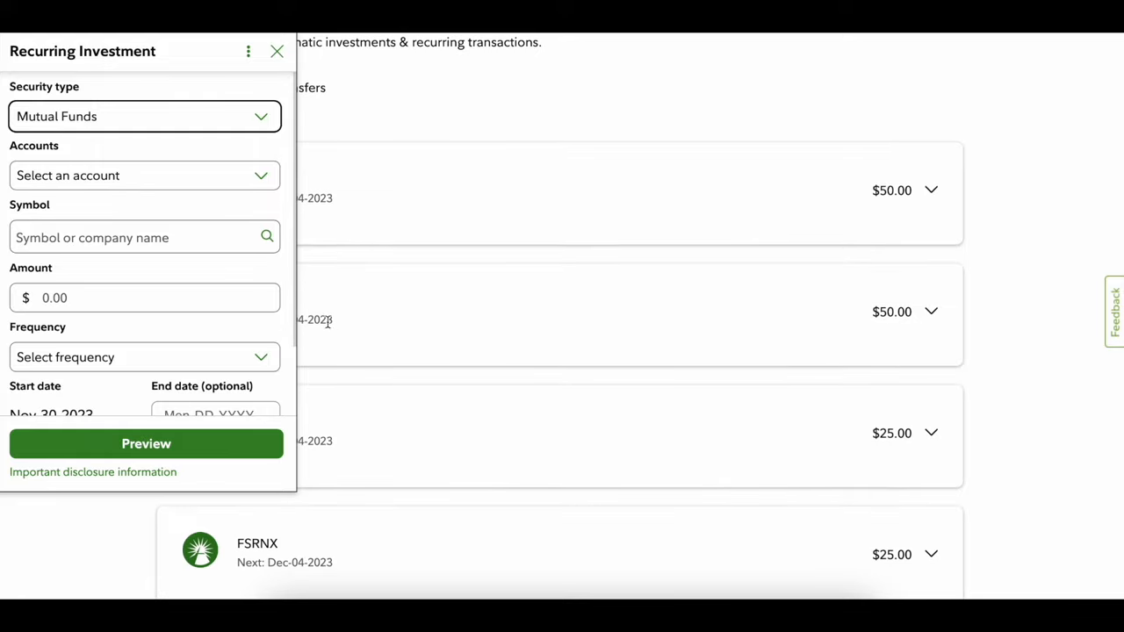
{"action": "mouse_move", "coordinate": [288, 552]}
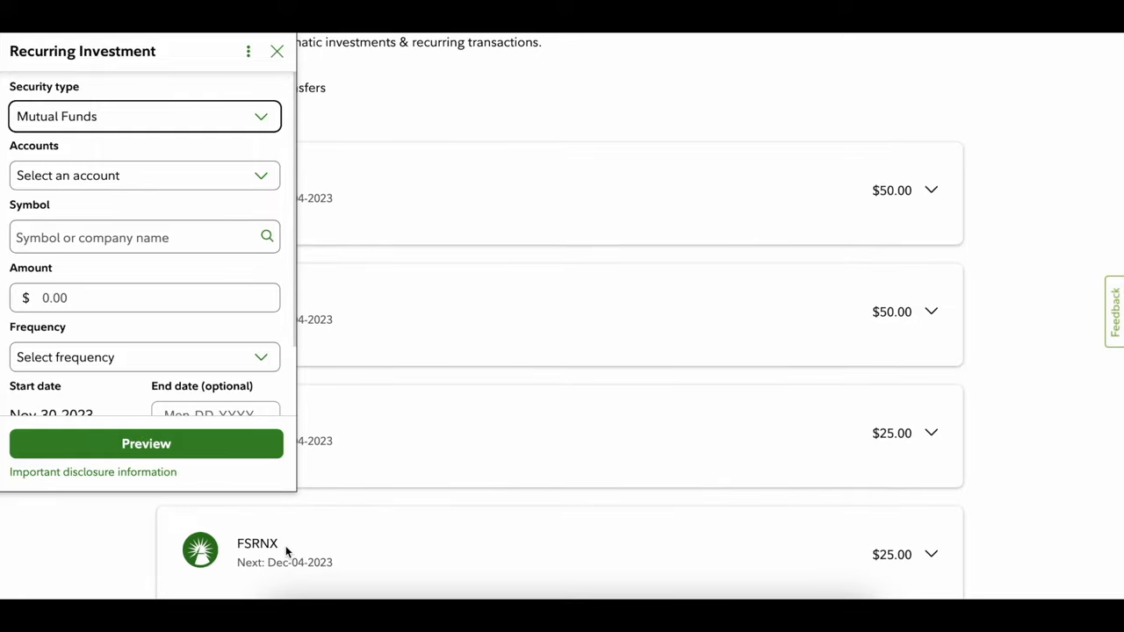
{"action": "mouse_move", "coordinate": [921, 320]}
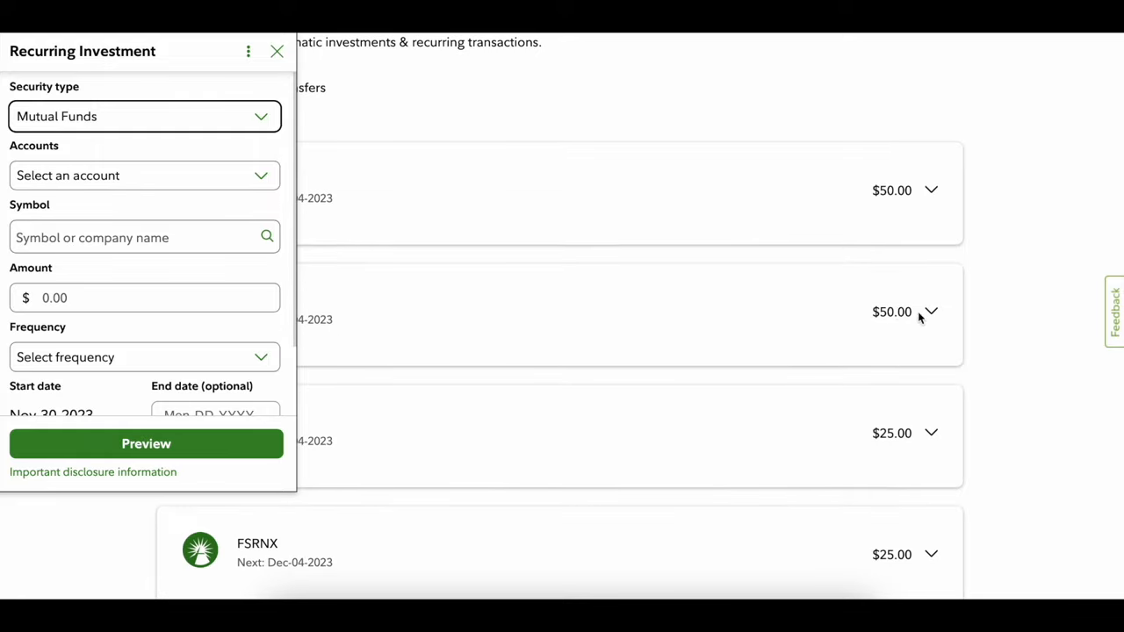
{"action": "mouse_move", "coordinate": [910, 196]}
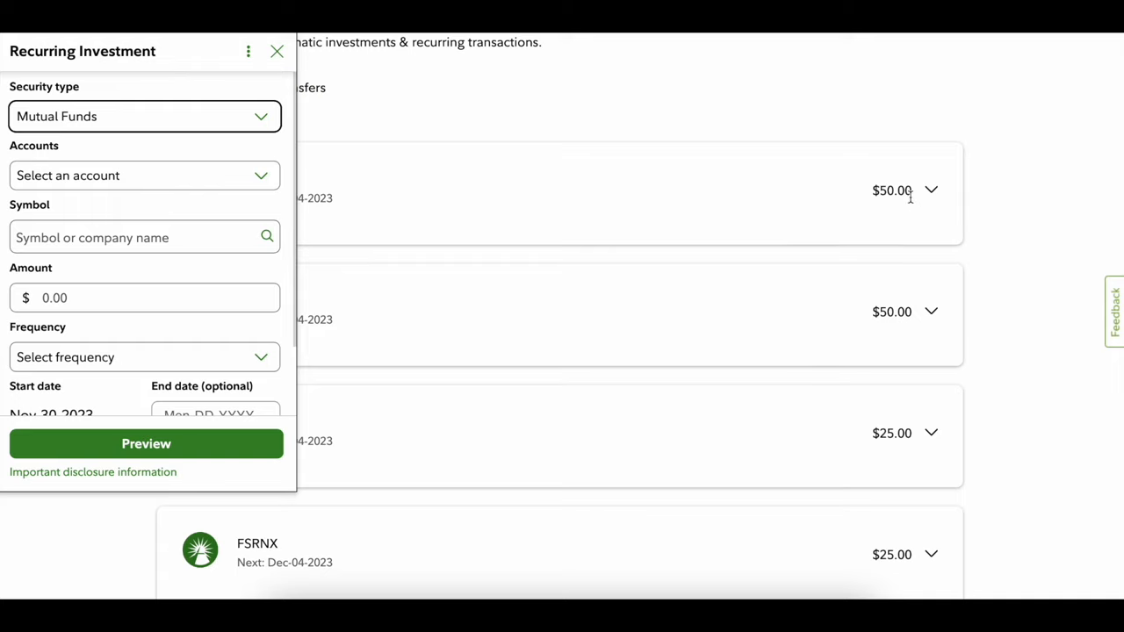
{"action": "mouse_move", "coordinate": [112, 120]}
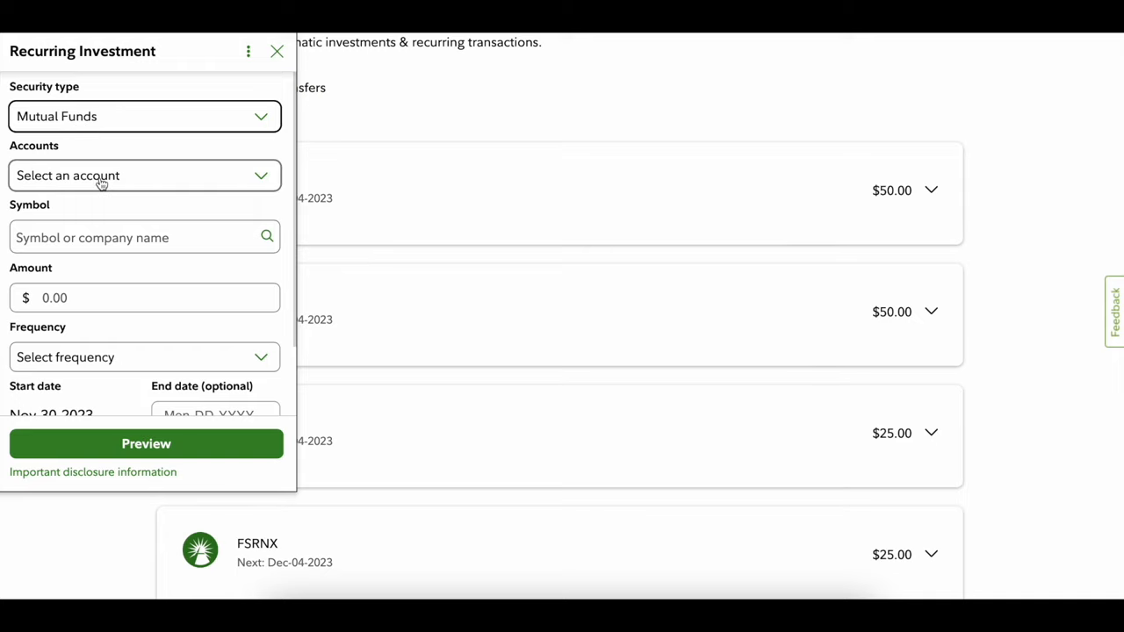
Target the Fidelity 500 Index Fund (FXAIX) with a $100.00 amount.
{"action": "left_click", "coordinate": [141, 237]}
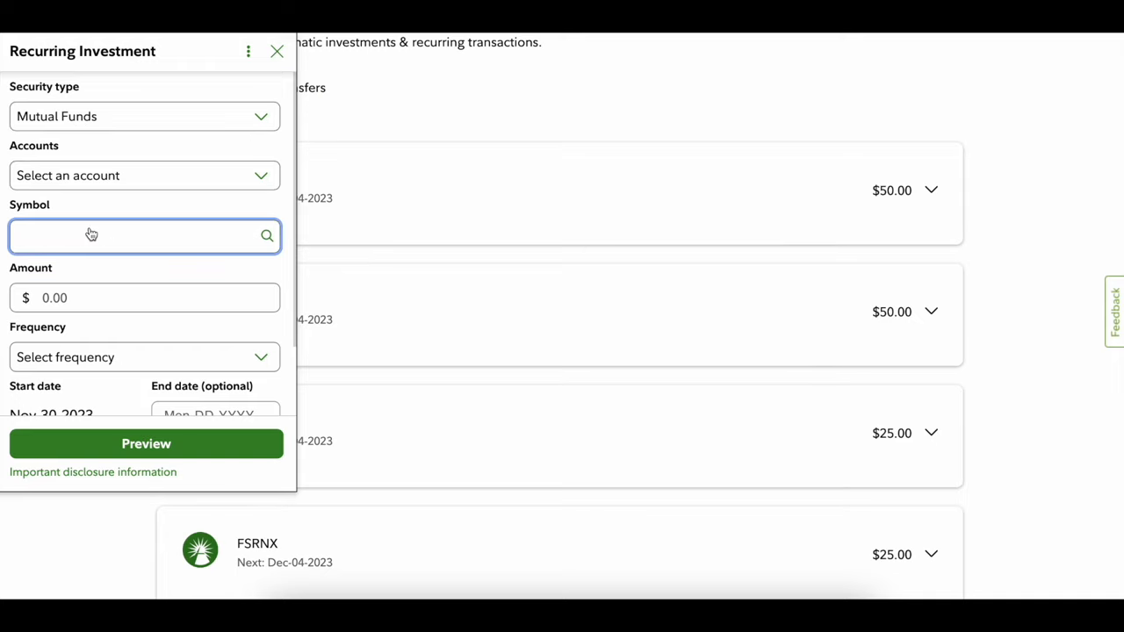
{"action": "left_click", "coordinate": [140, 235]}
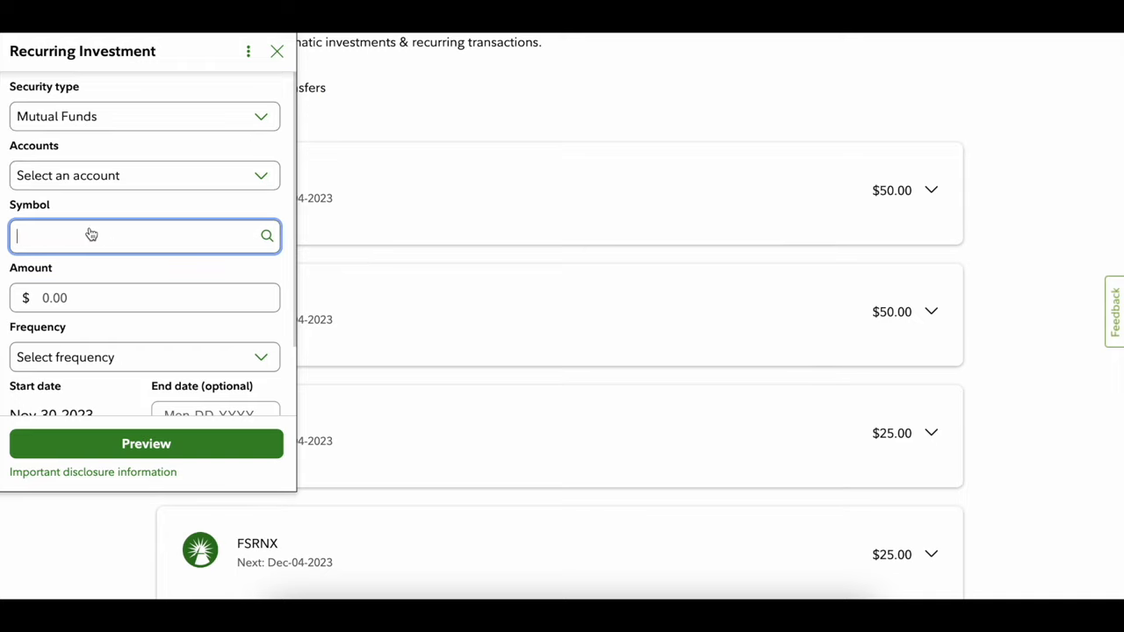
{"action": "type", "text": "FXAIX"}
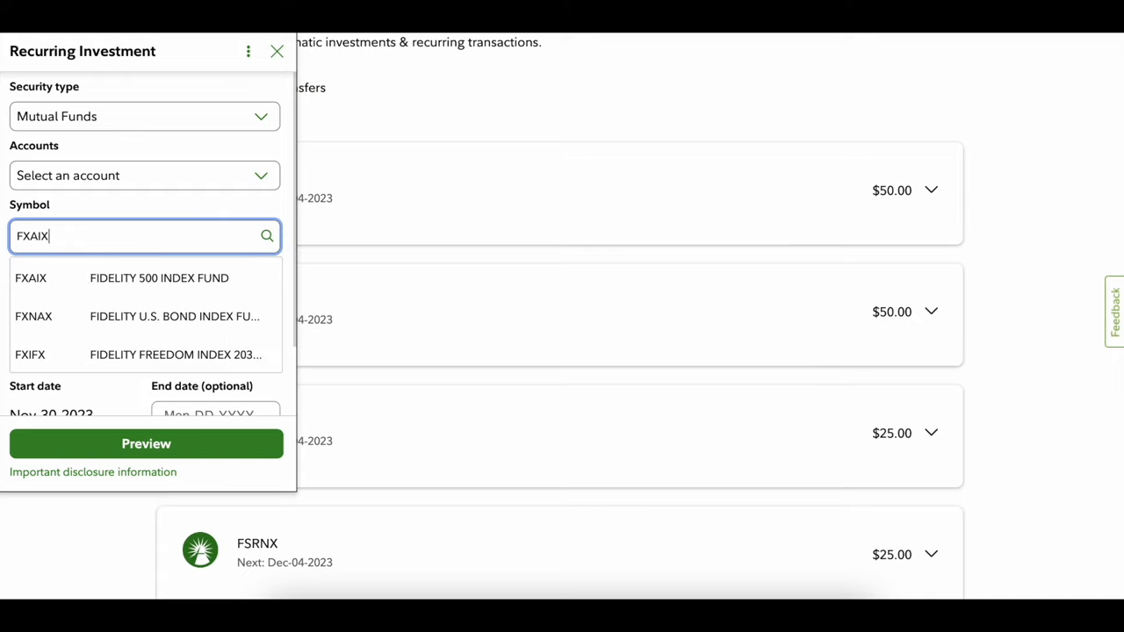
{"action": "left_click", "coordinate": [32, 278]}
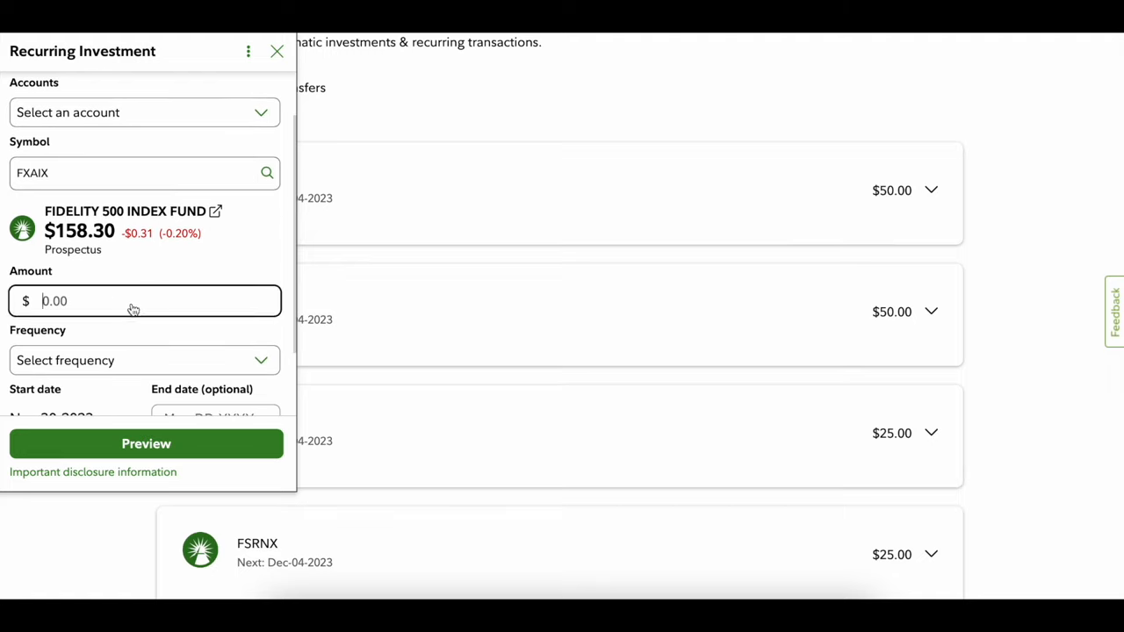
{"action": "type", "text": "100.00"}
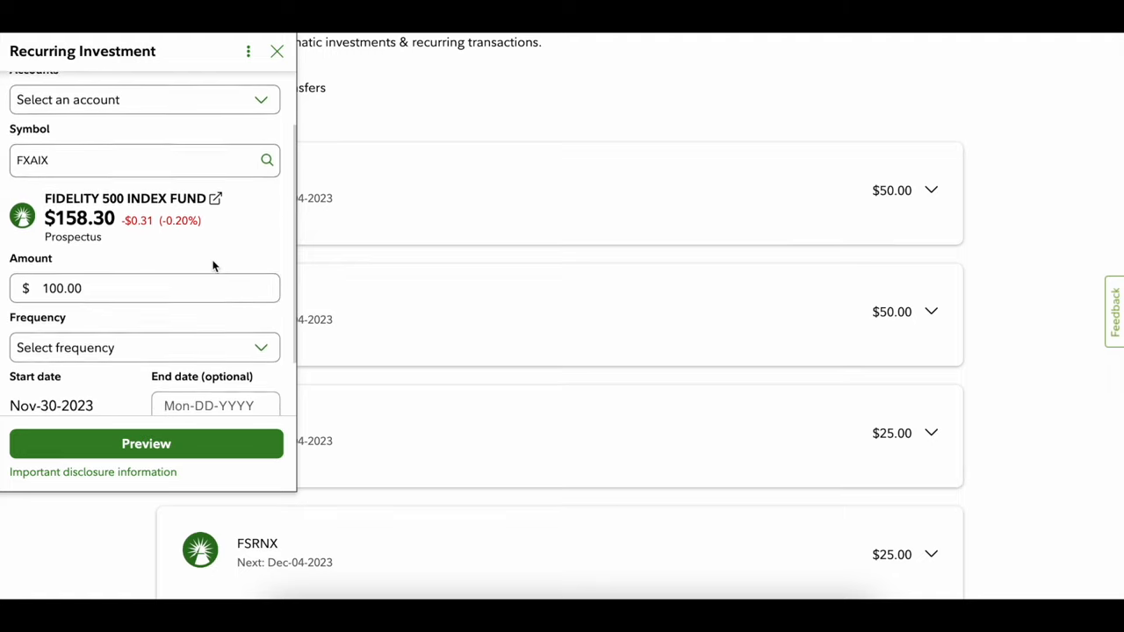
Make the FXAIX purchase repeat weekly and start choosing the weekday.
{"action": "scroll", "scroll_direction": "down", "scroll_amount": 3}
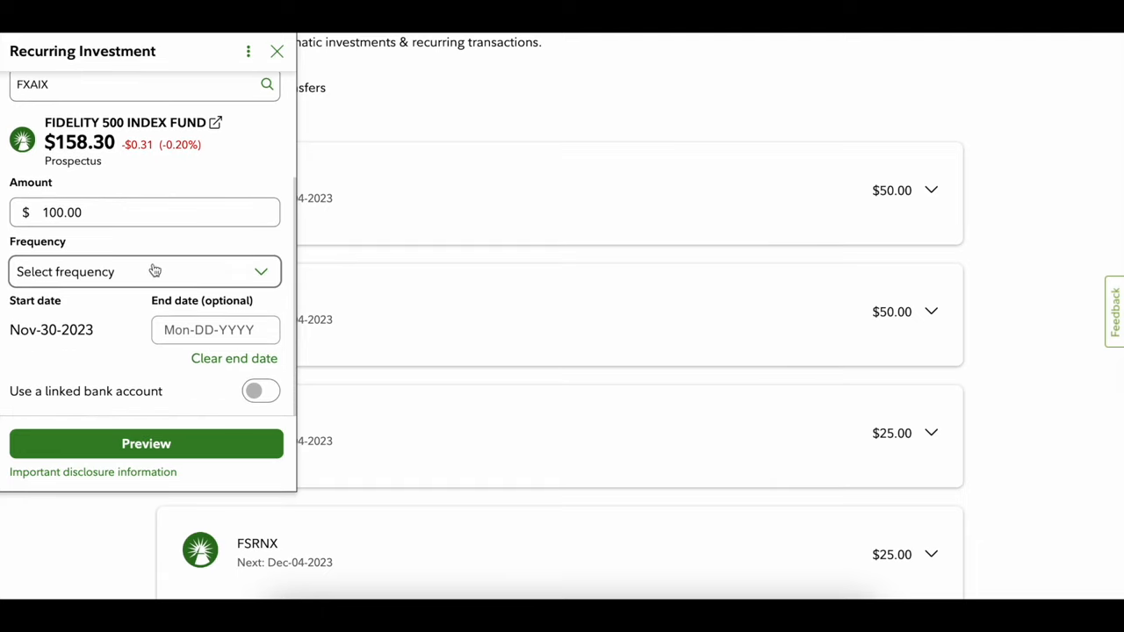
{"action": "left_click", "coordinate": [144, 271]}
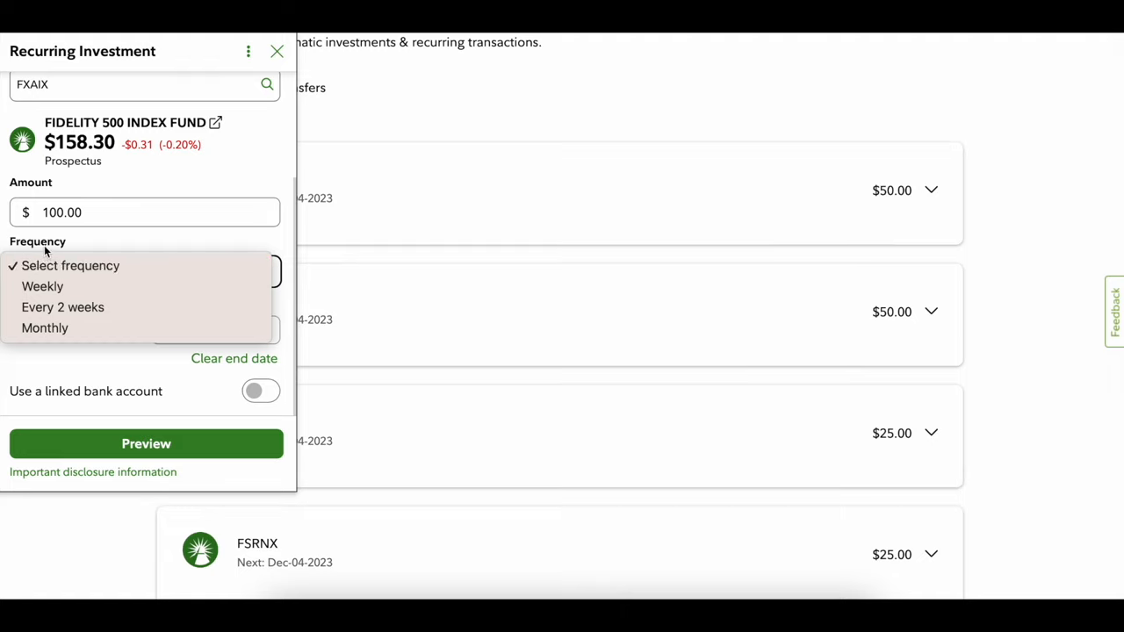
{"action": "mouse_move", "coordinate": [46, 328]}
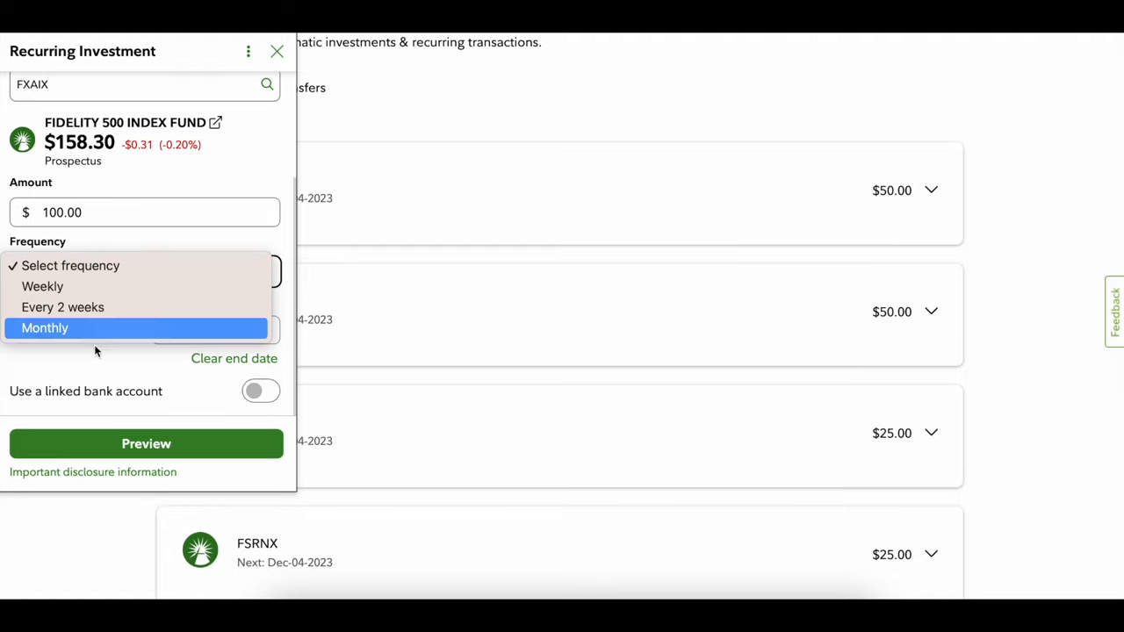
{"action": "mouse_move", "coordinate": [42, 286]}
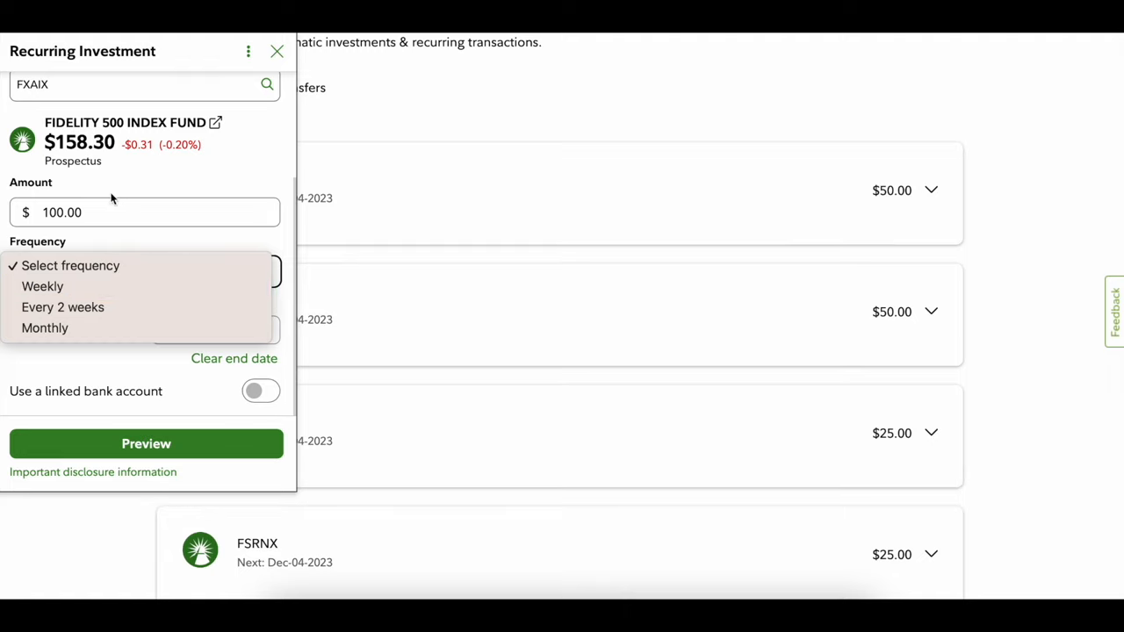
{"action": "mouse_move", "coordinate": [42, 286]}
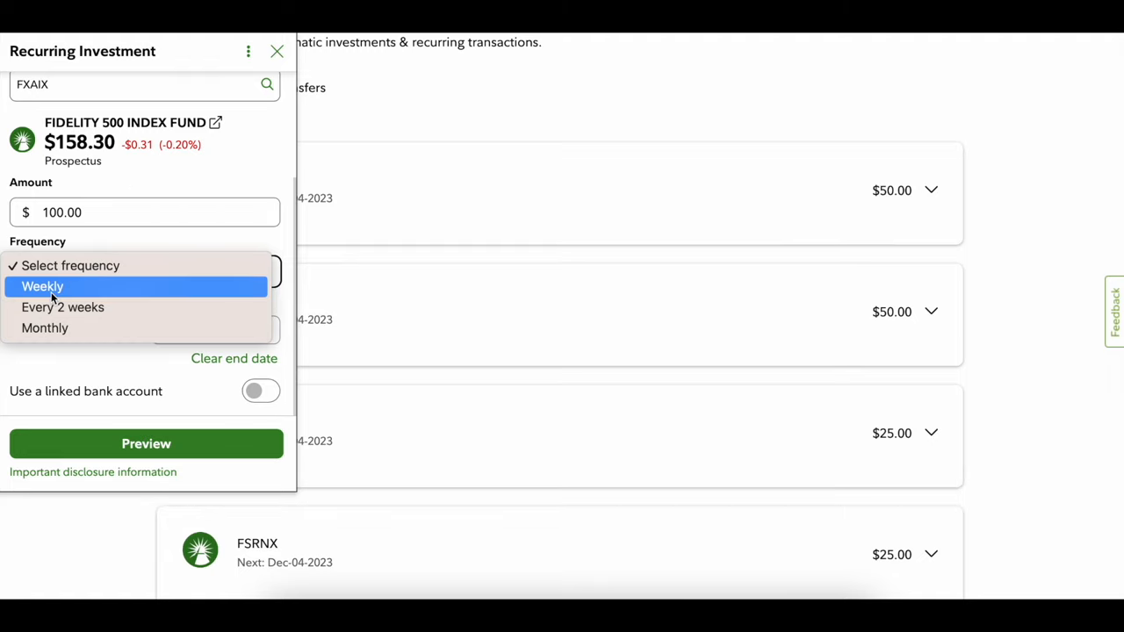
{"action": "mouse_move", "coordinate": [46, 328]}
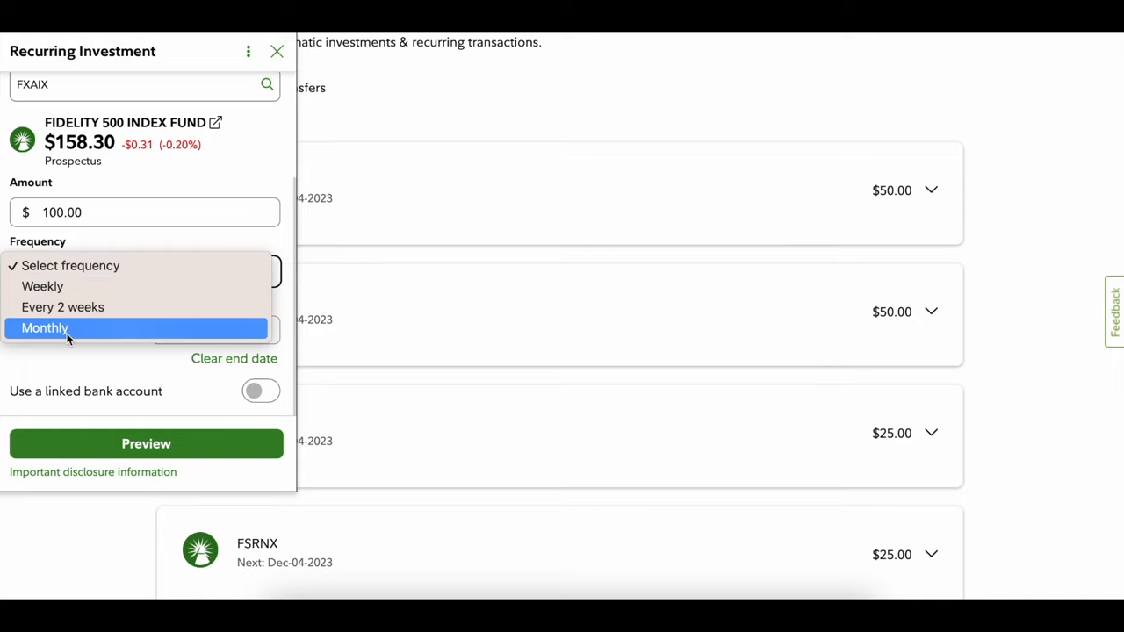
{"action": "left_click", "coordinate": [42, 286]}
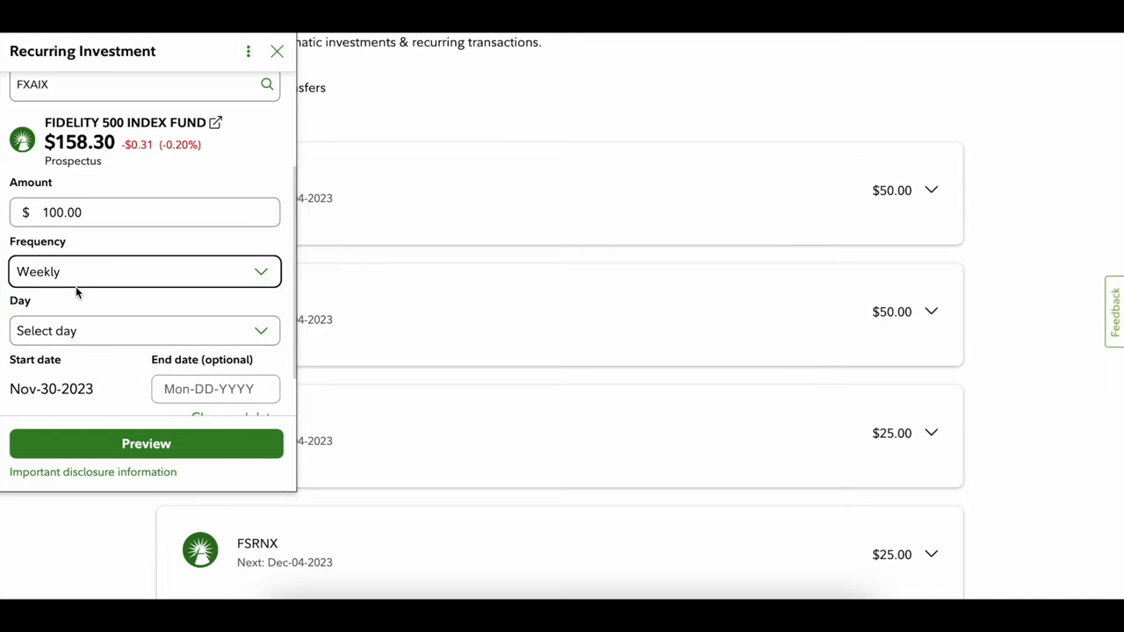
{"action": "left_click", "coordinate": [144, 330]}
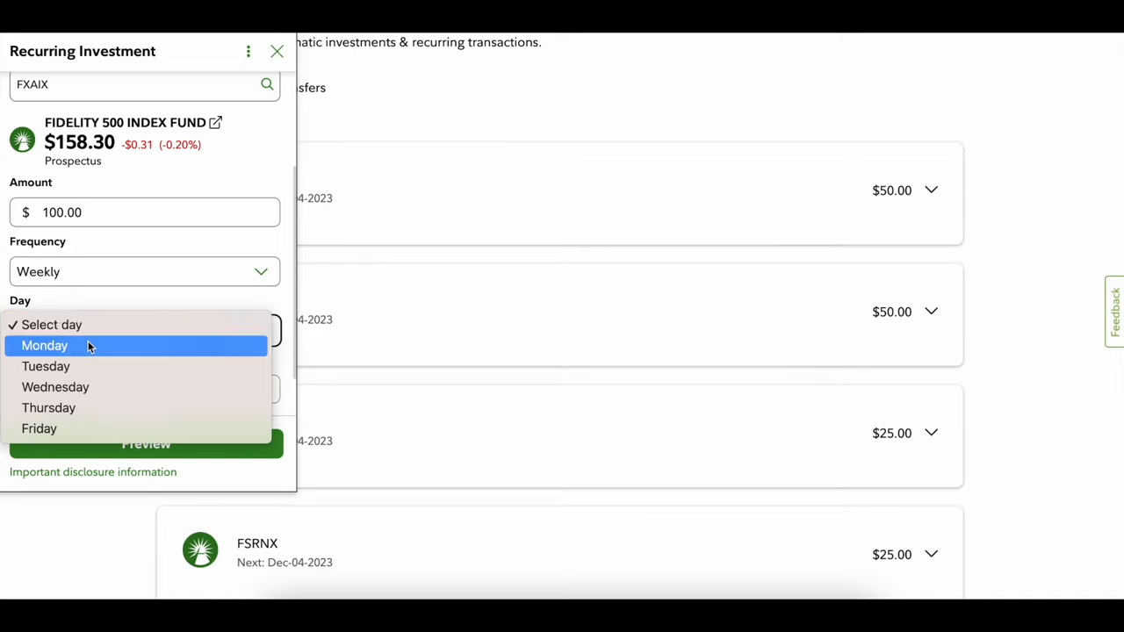
{"action": "mouse_move", "coordinate": [77, 428]}
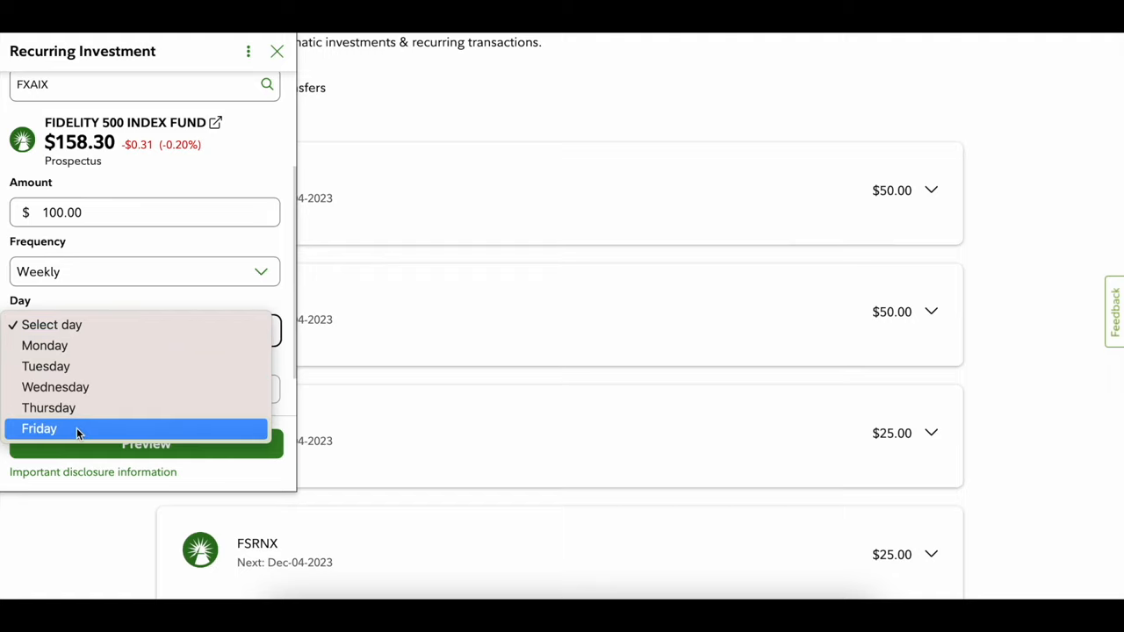
{"action": "mouse_move", "coordinate": [88, 345]}
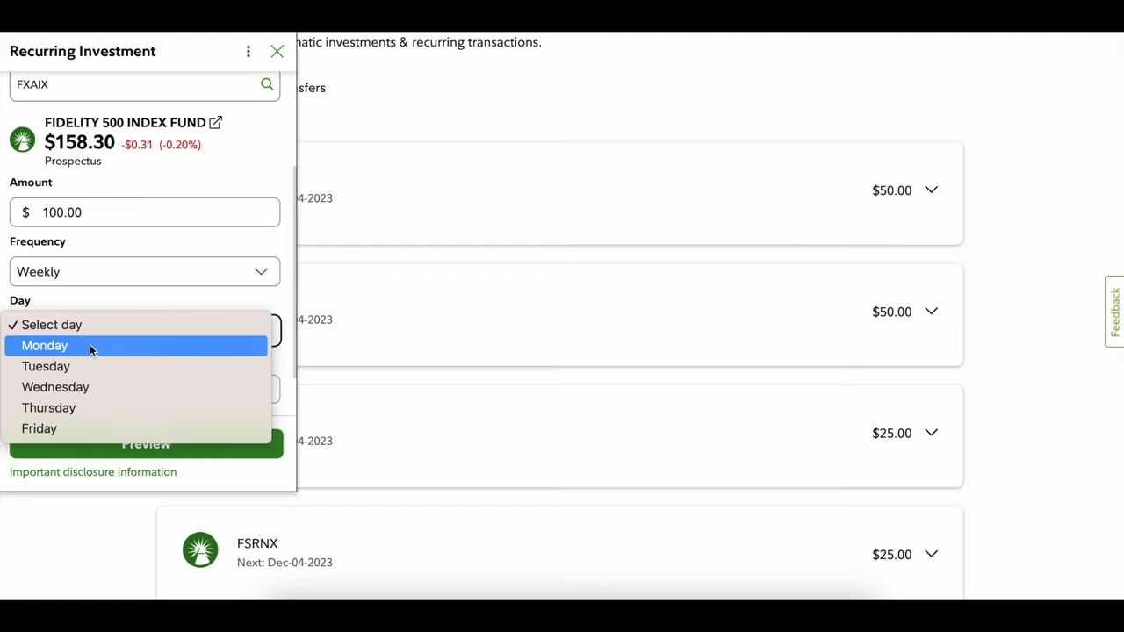
{"action": "mouse_move", "coordinate": [71, 351]}
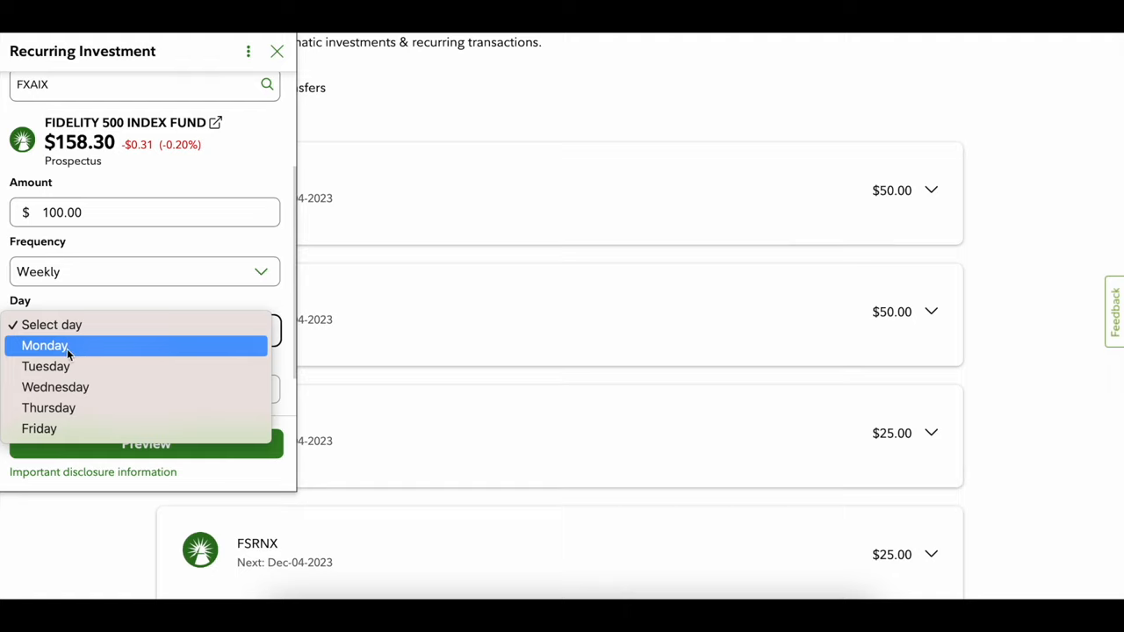
{"action": "mouse_move", "coordinate": [88, 348]}
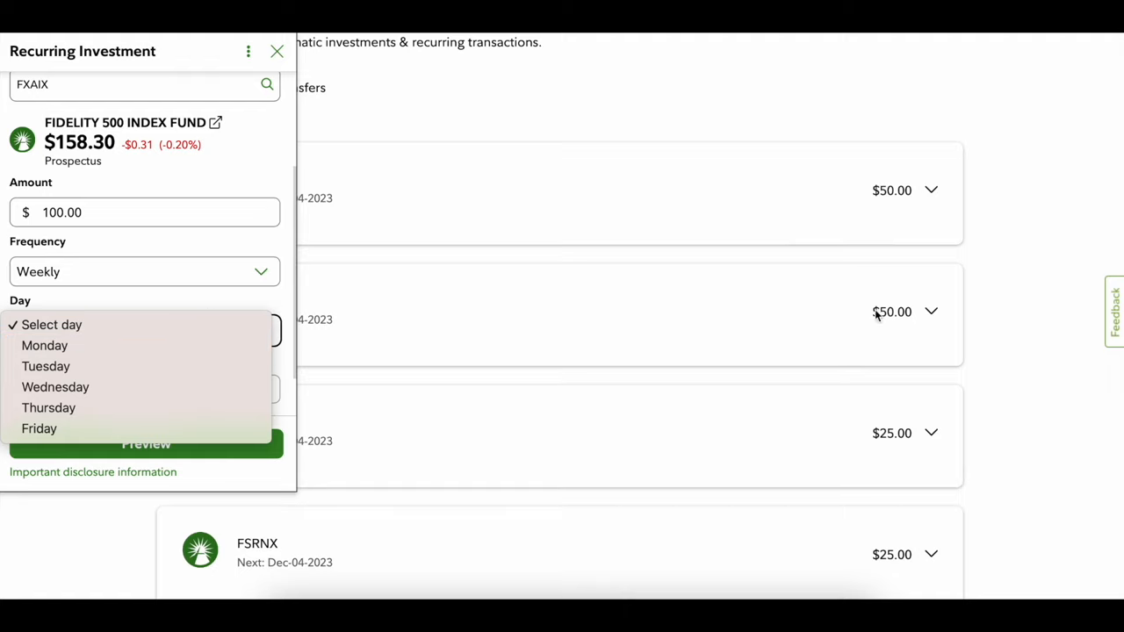
{"action": "mouse_move", "coordinate": [882, 421]}
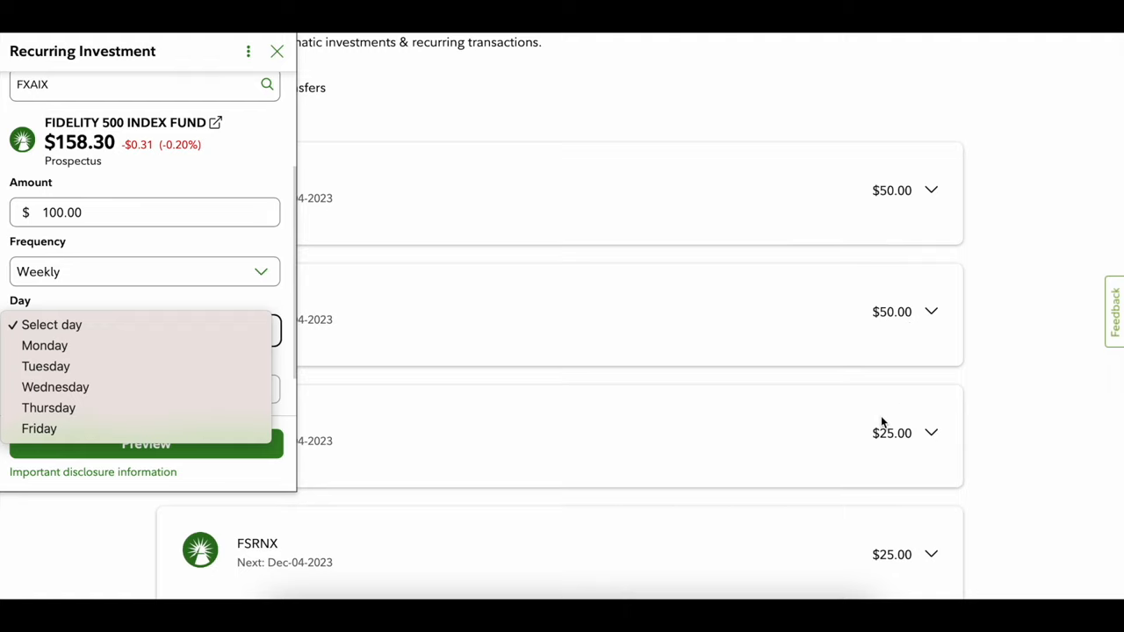
{"action": "mouse_move", "coordinate": [881, 181]}
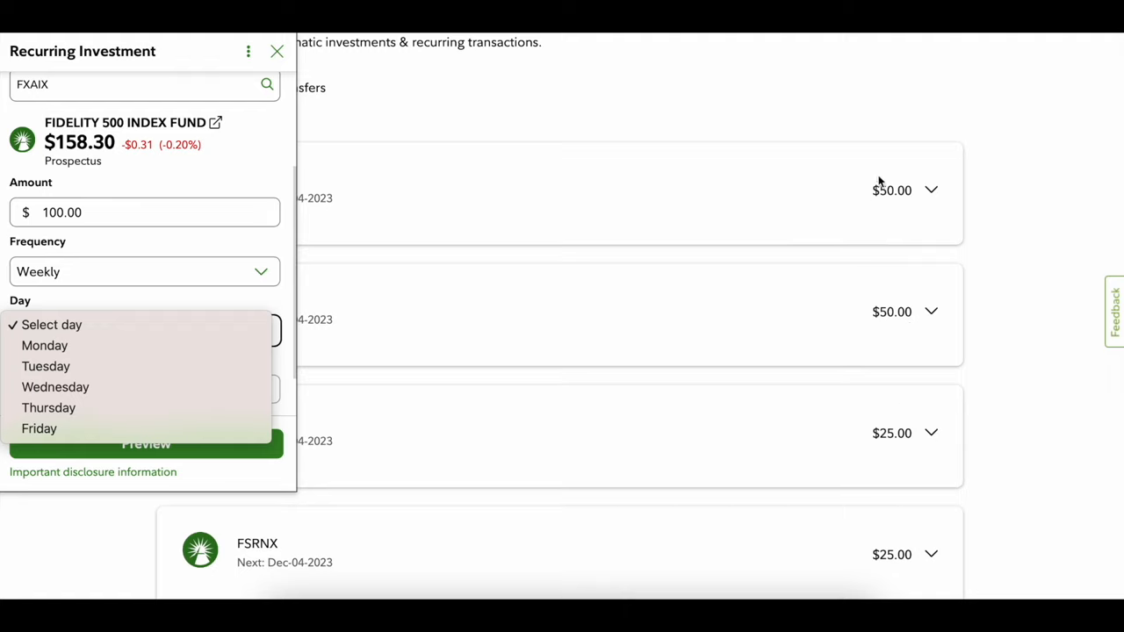
{"action": "mouse_move", "coordinate": [826, 427]}
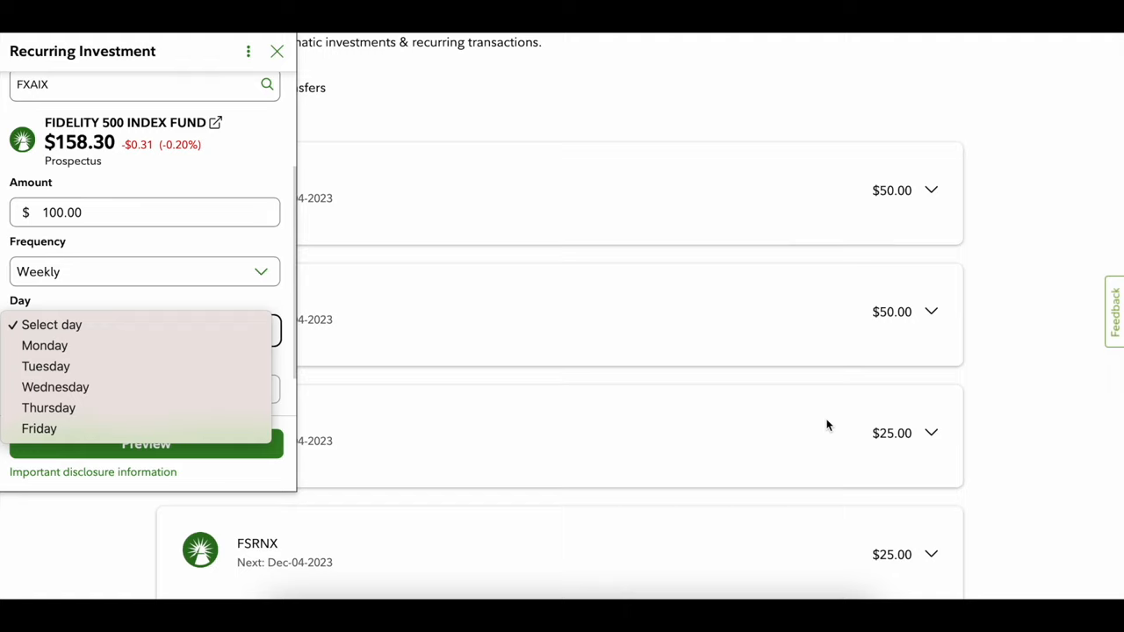
{"action": "mouse_move", "coordinate": [833, 383]}
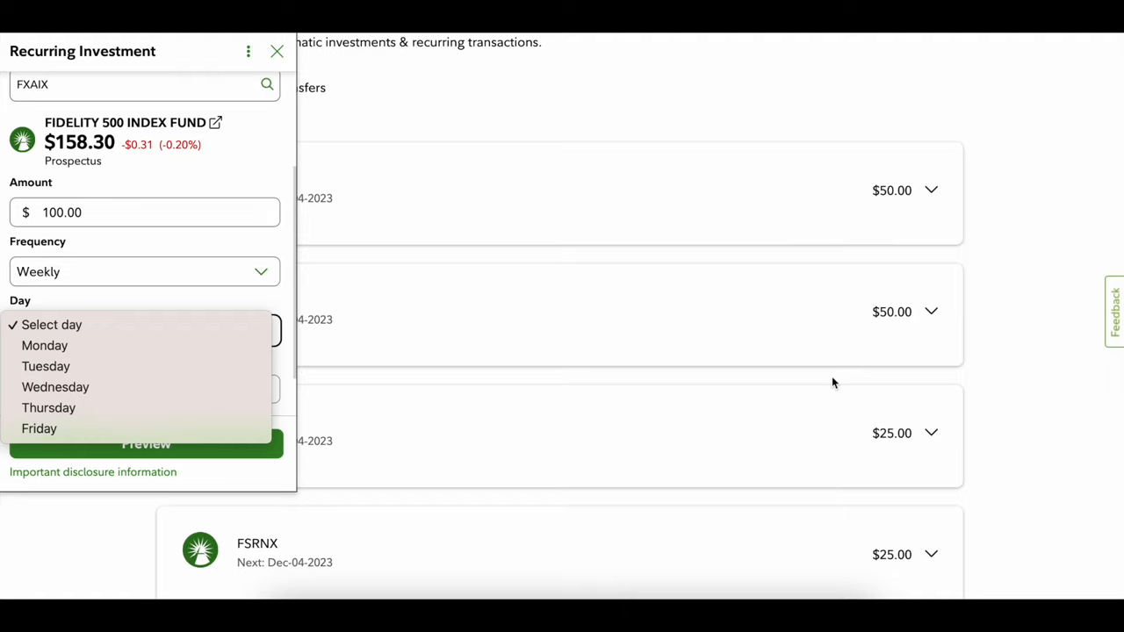
{"action": "mouse_move", "coordinate": [801, 443]}
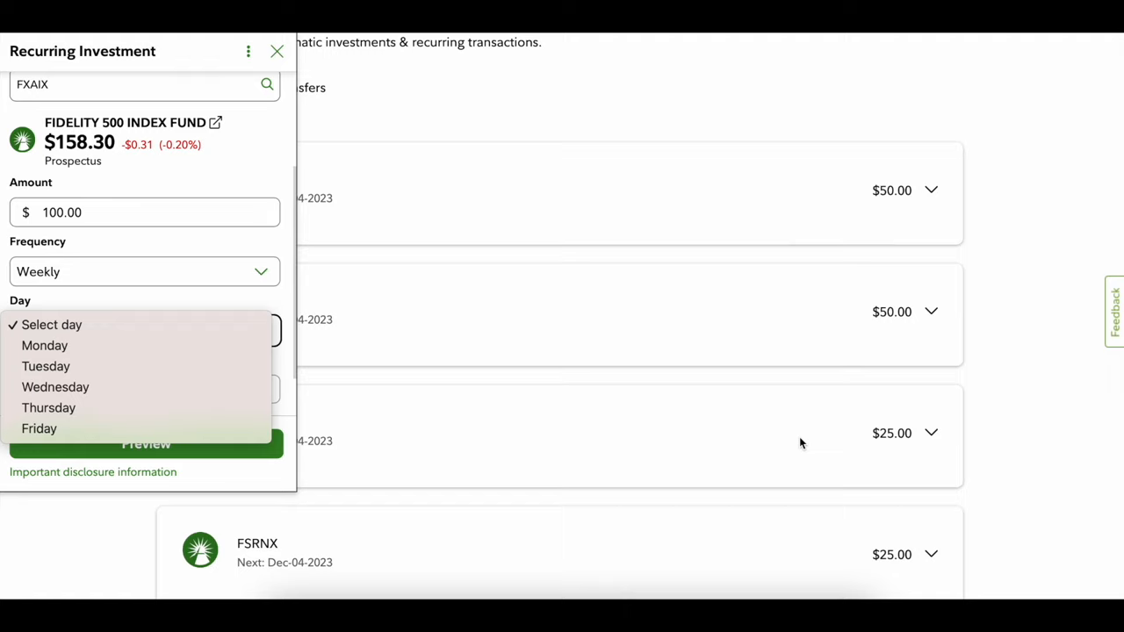
{"action": "mouse_move", "coordinate": [246, 276]}
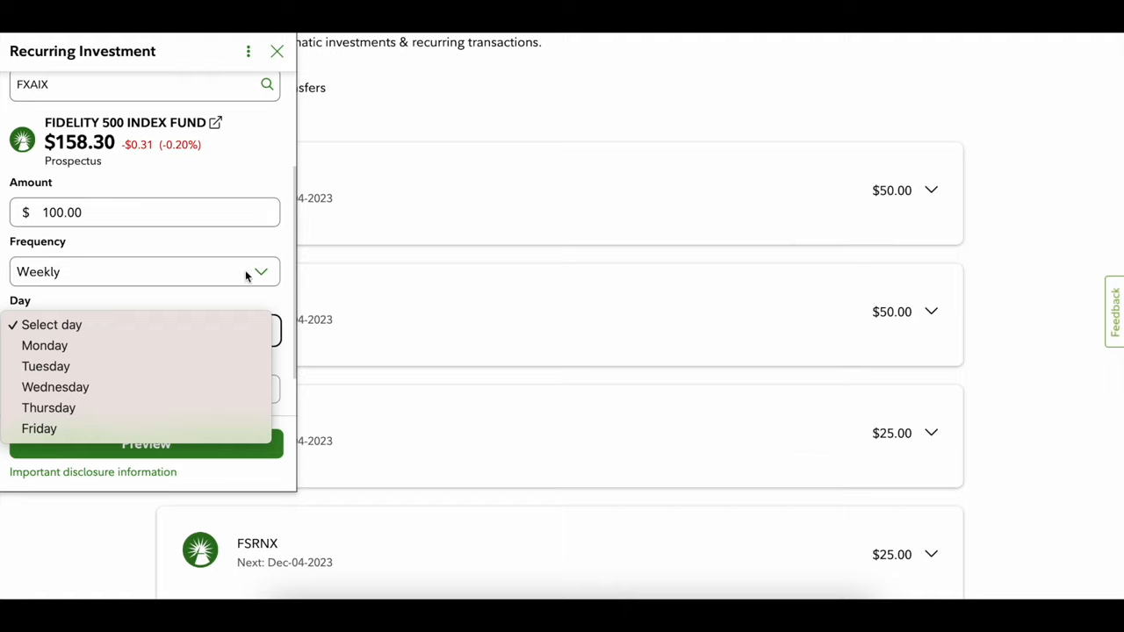
Schedule the FXAIX purchase every 2 weeks on Monday.
{"action": "left_click", "coordinate": [144, 270]}
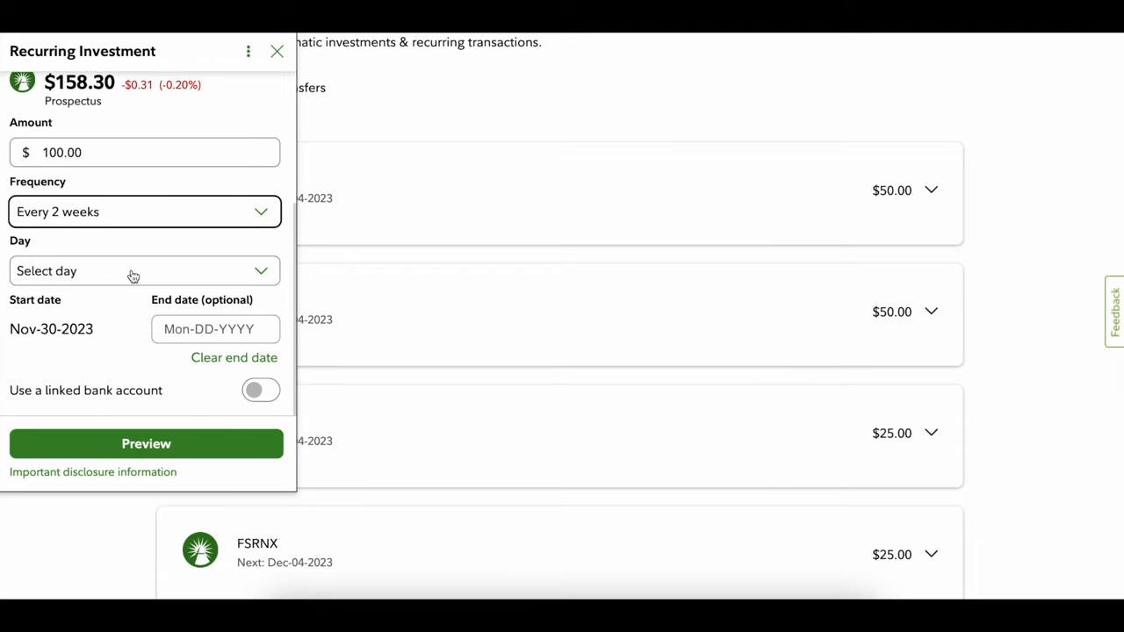
{"action": "left_click", "coordinate": [144, 270]}
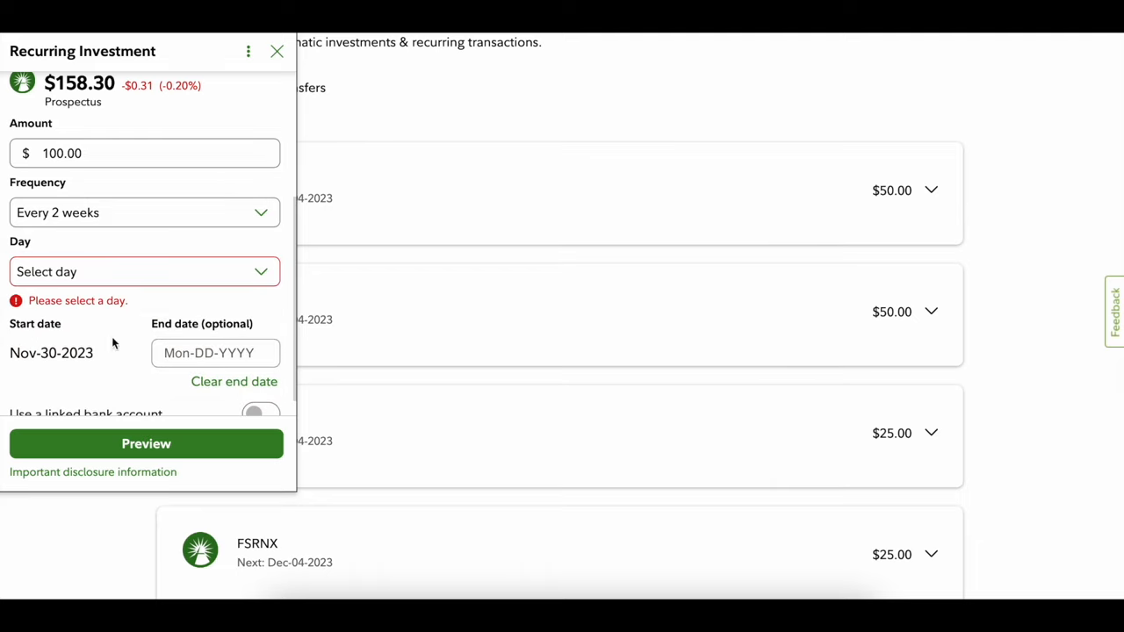
{"action": "mouse_move", "coordinate": [81, 344]}
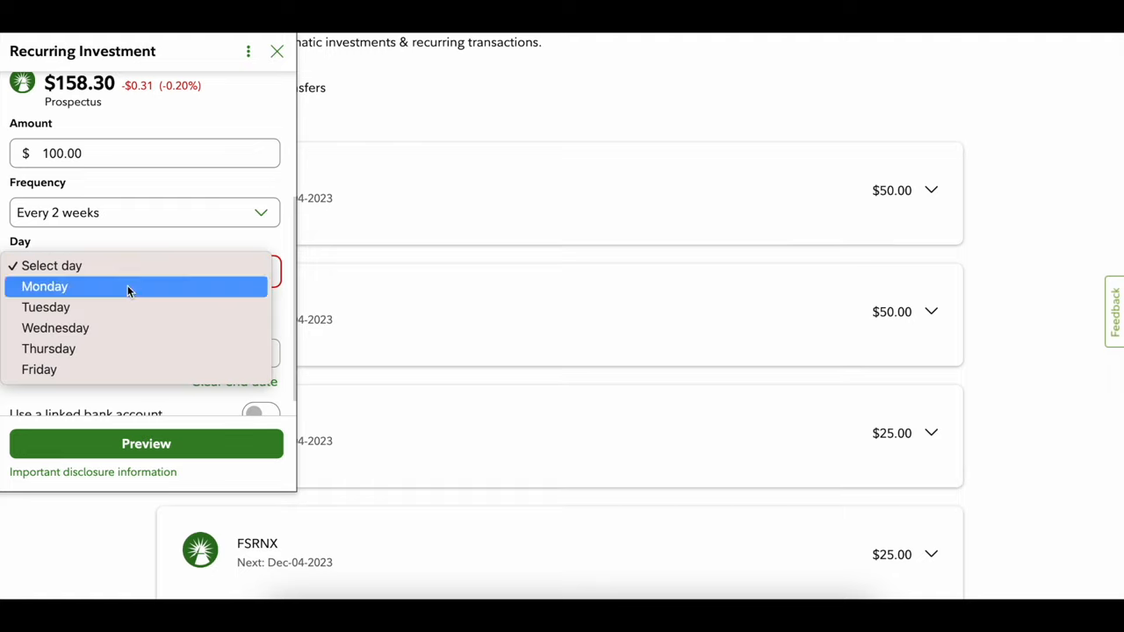
{"action": "left_click", "coordinate": [44, 286]}
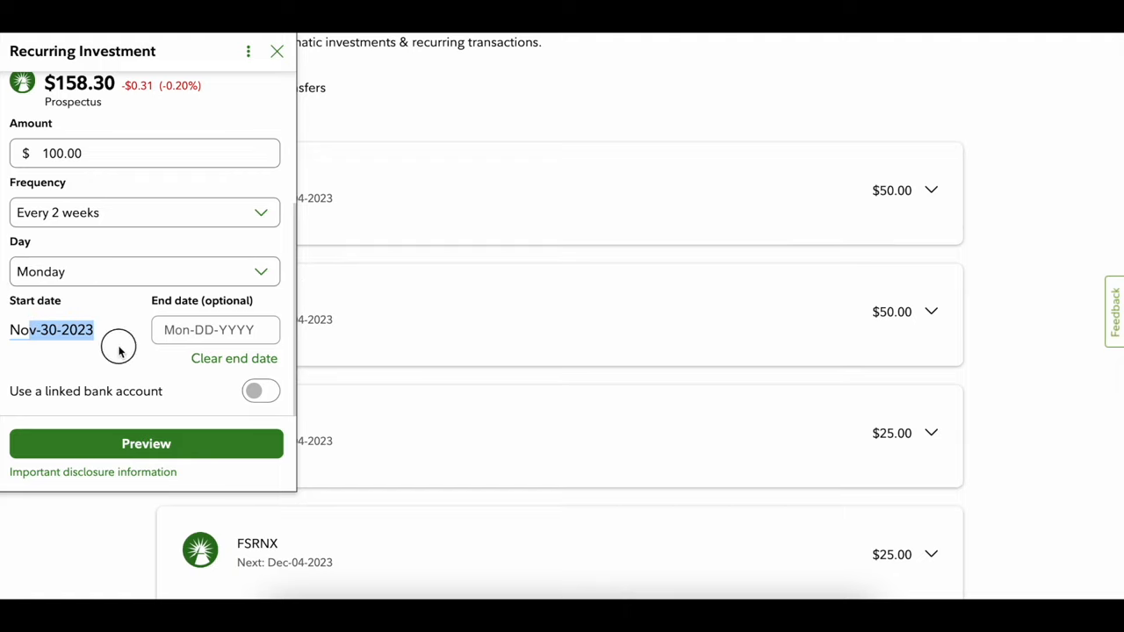
End the investment on Apr-30-2024 and fund it from a linked bank account.
{"action": "left_click", "coordinate": [215, 330]}
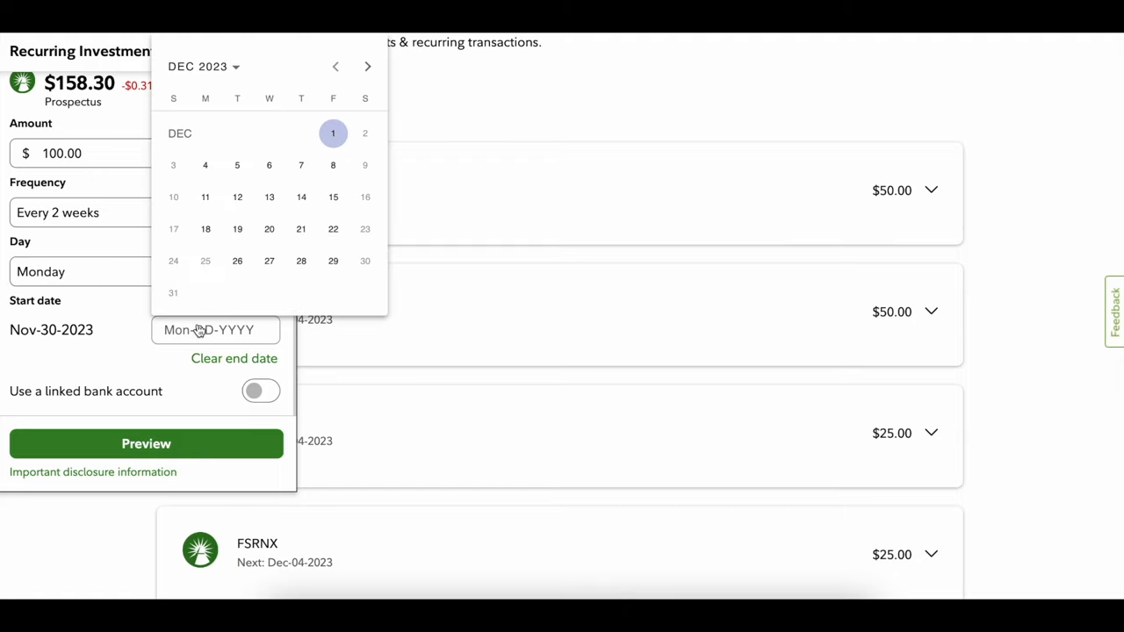
{"action": "left_click", "coordinate": [367, 67]}
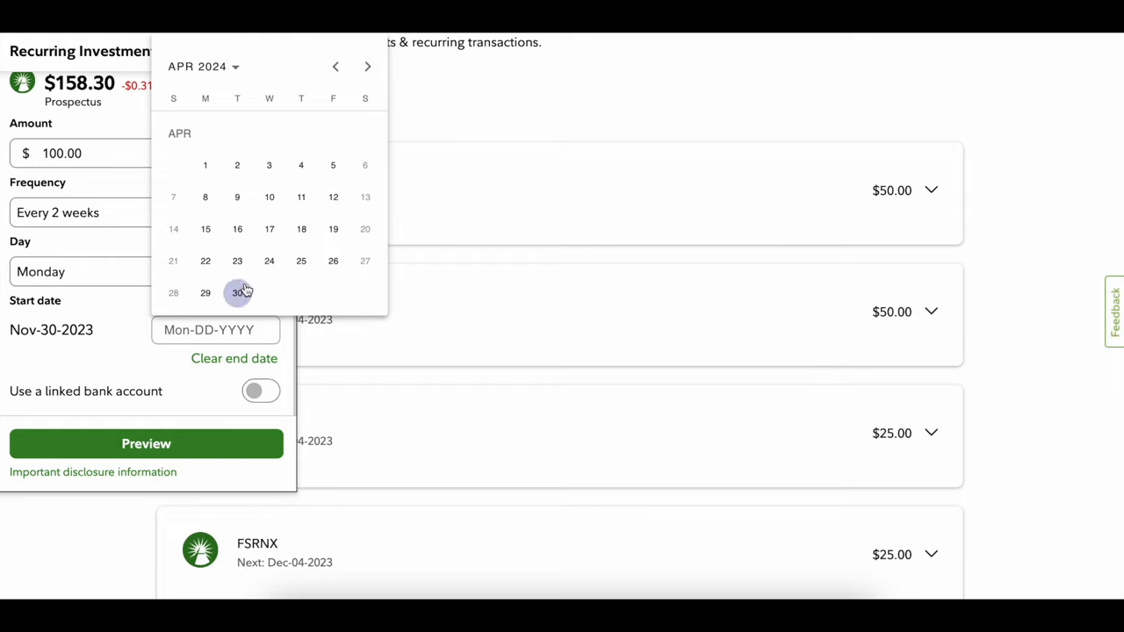
{"action": "left_click", "coordinate": [237, 292]}
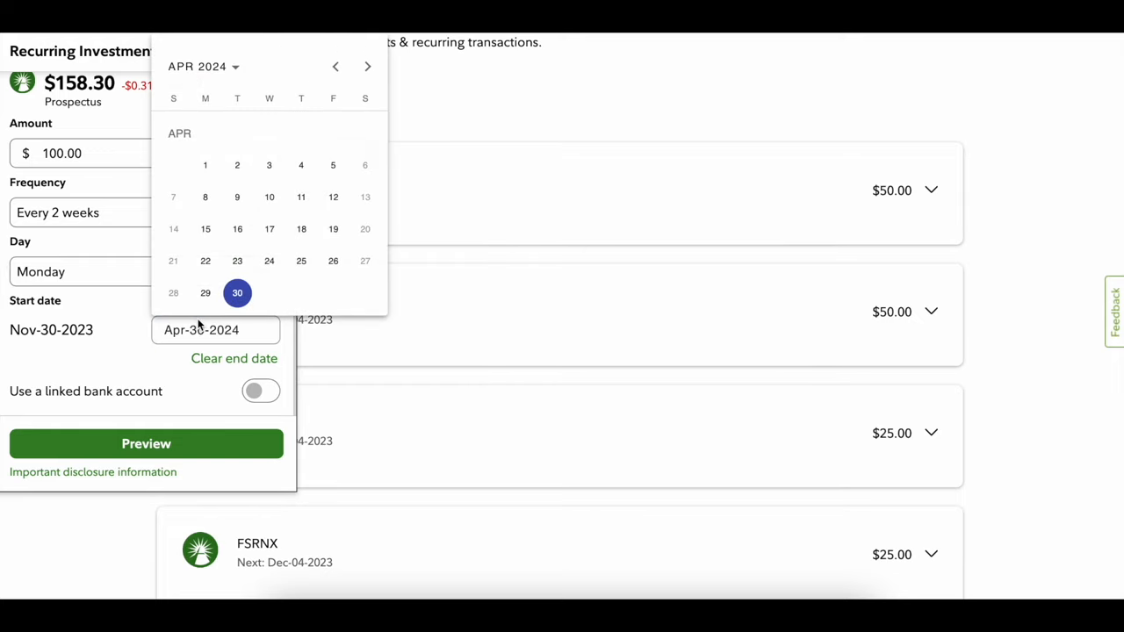
{"action": "left_click", "coordinate": [237, 291]}
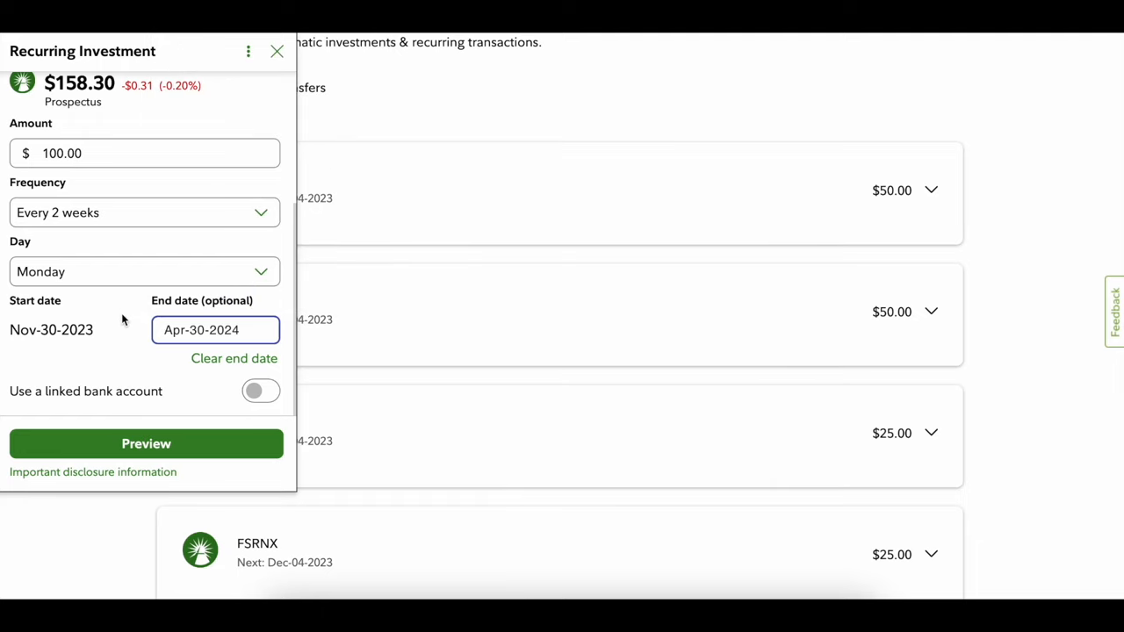
{"action": "mouse_move", "coordinate": [132, 390]}
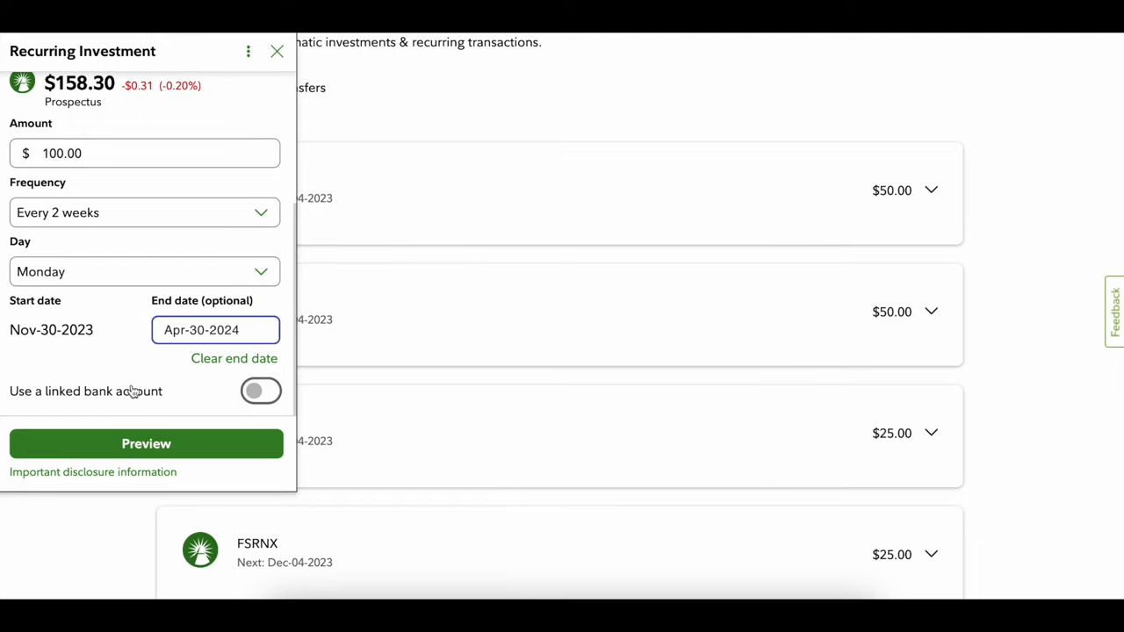
{"action": "left_click", "coordinate": [260, 390]}
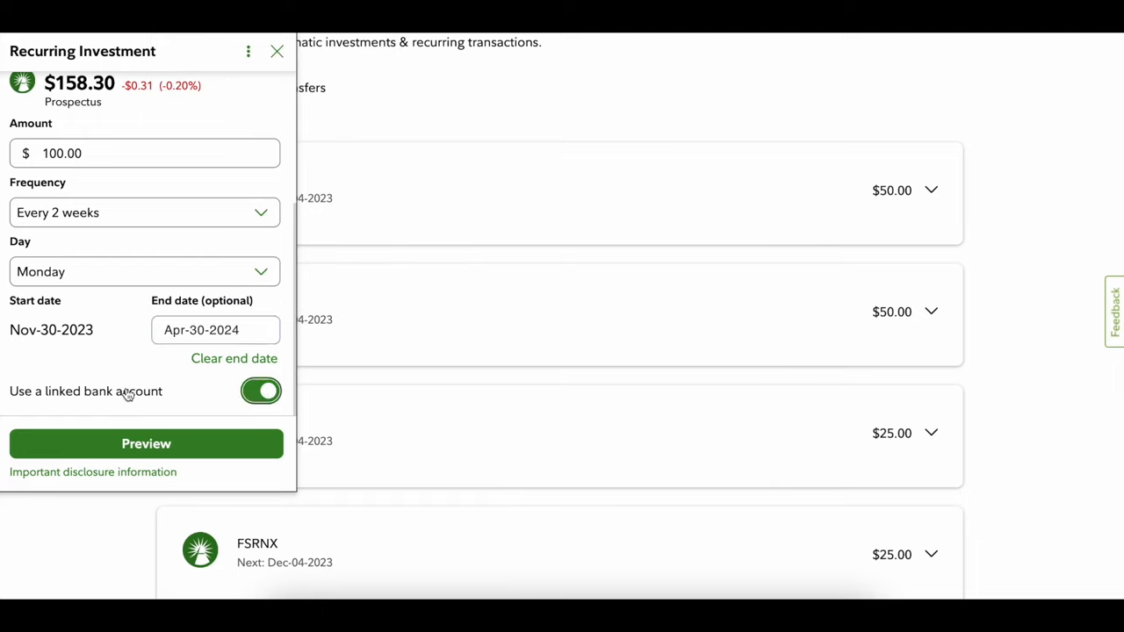
{"action": "mouse_move", "coordinate": [211, 408]}
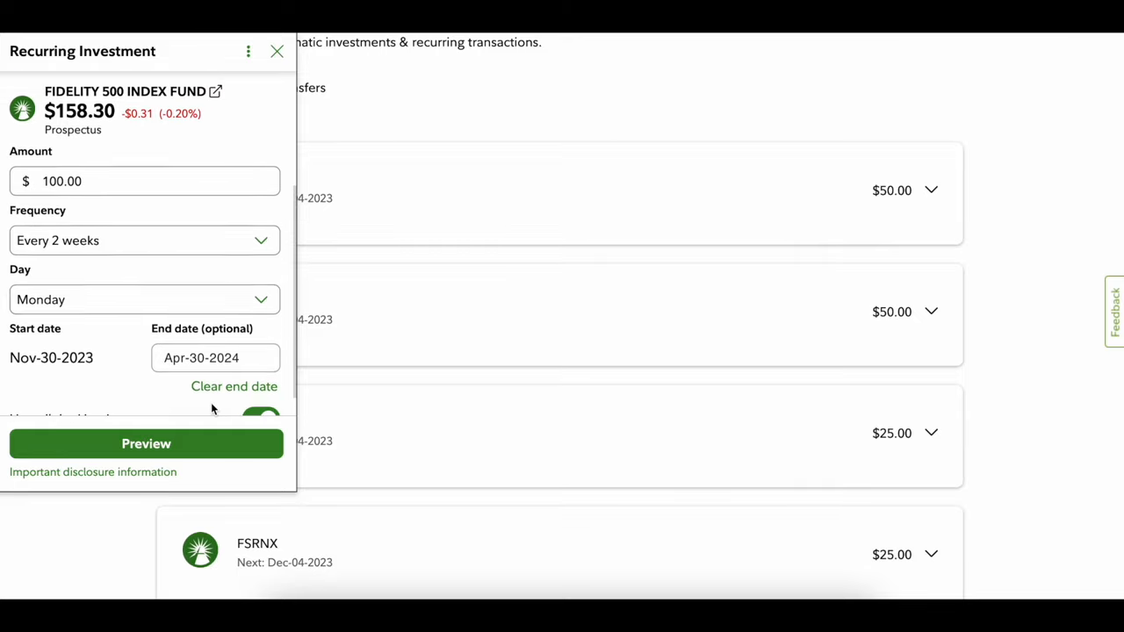
Switch to Stocks/ETFs, where FXAIX is rejected, and enter McDonalds Corp (MCD) instead.
{"action": "scroll", "scroll_direction": "up", "scroll_amount": 3}
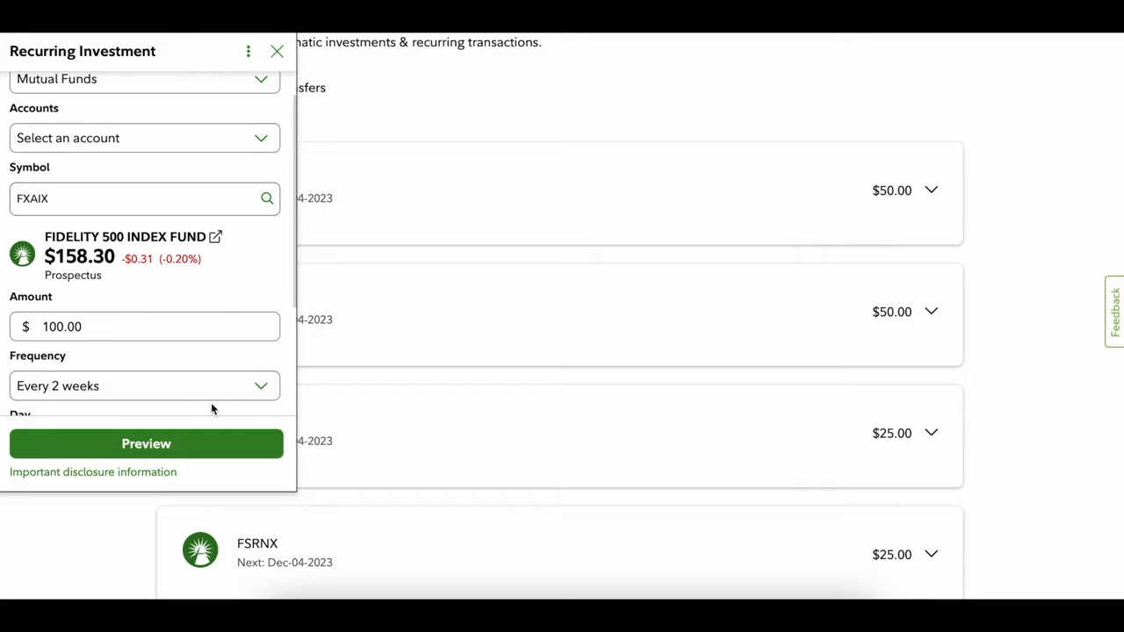
{"action": "scroll", "scroll_direction": "up", "scroll_amount": 3}
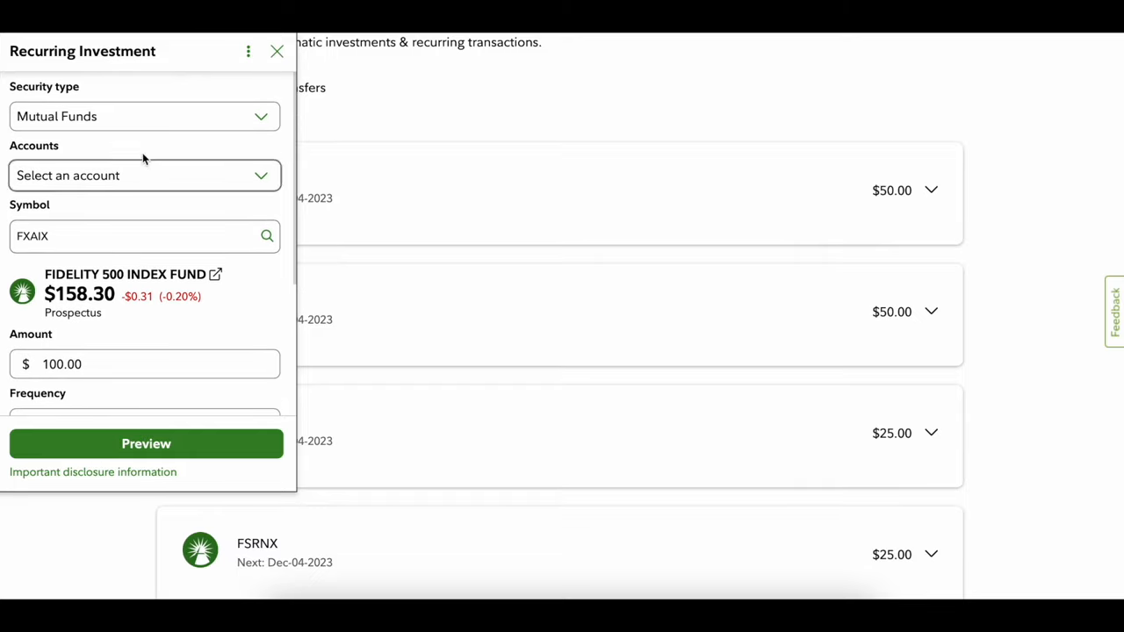
{"action": "left_click", "coordinate": [144, 116]}
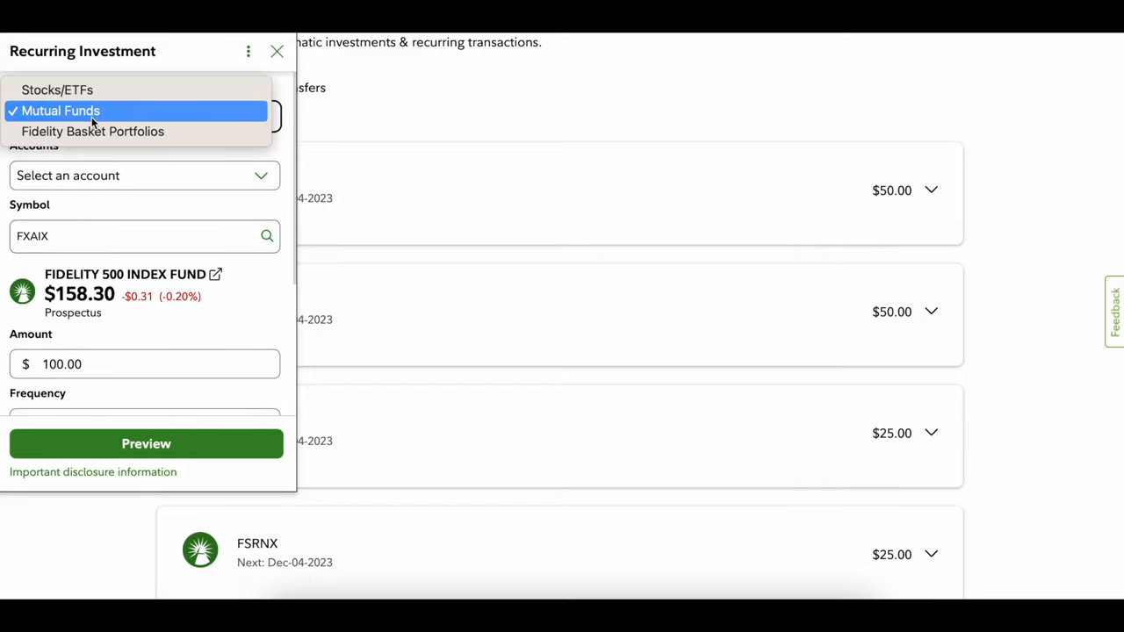
{"action": "mouse_move", "coordinate": [56, 90]}
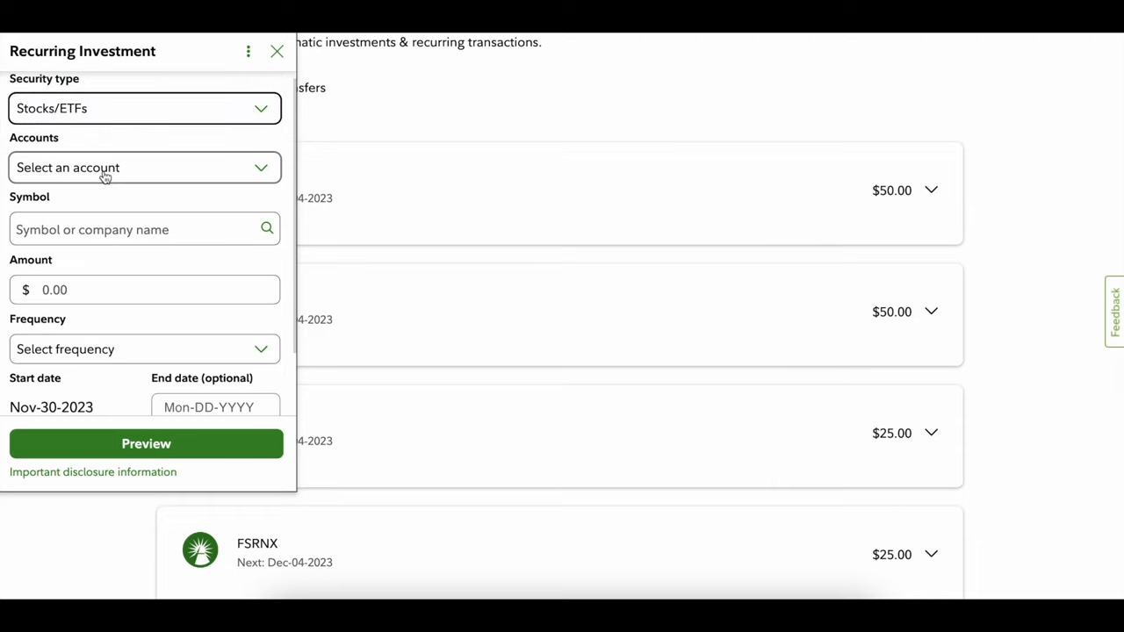
{"action": "type", "text": "FXAIX"}
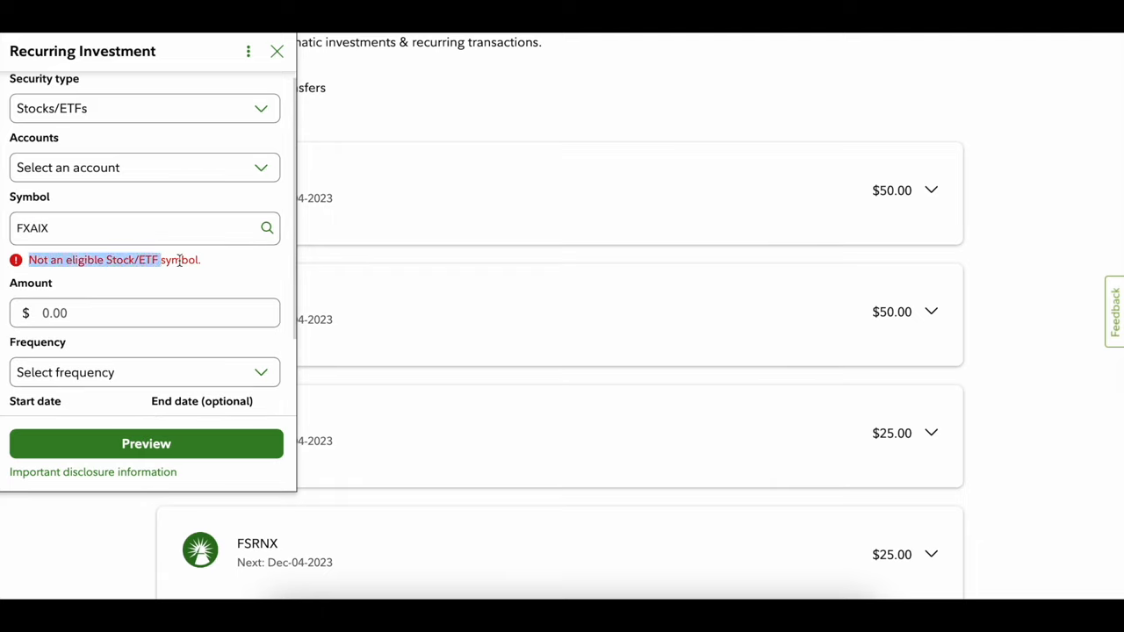
{"action": "mouse_move", "coordinate": [145, 169]}
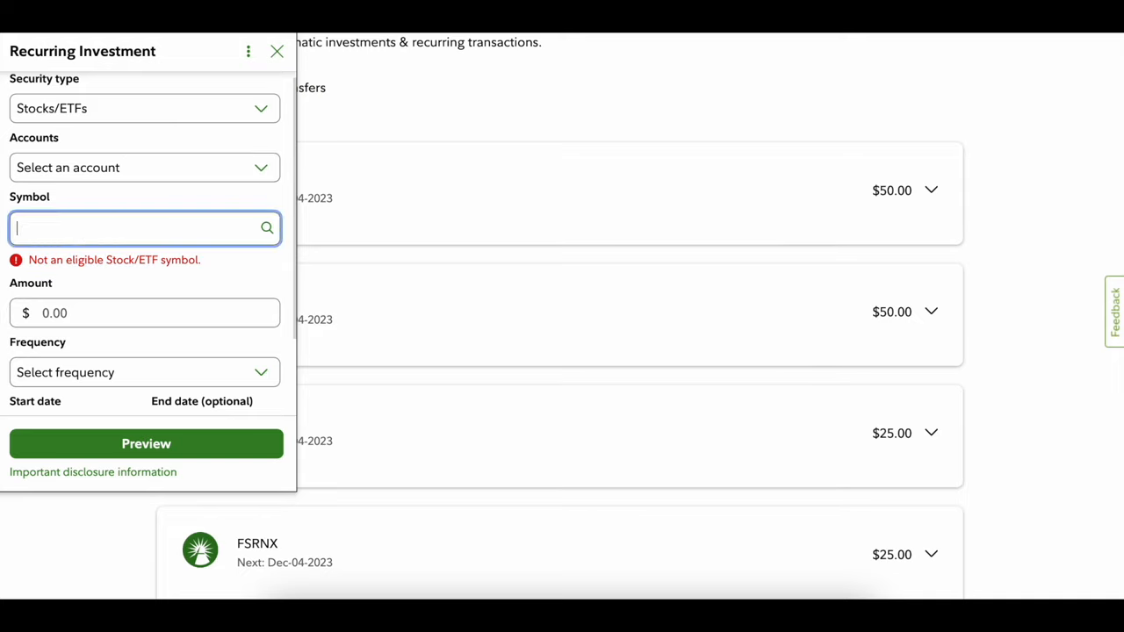
{"action": "type", "text": "MCD"}
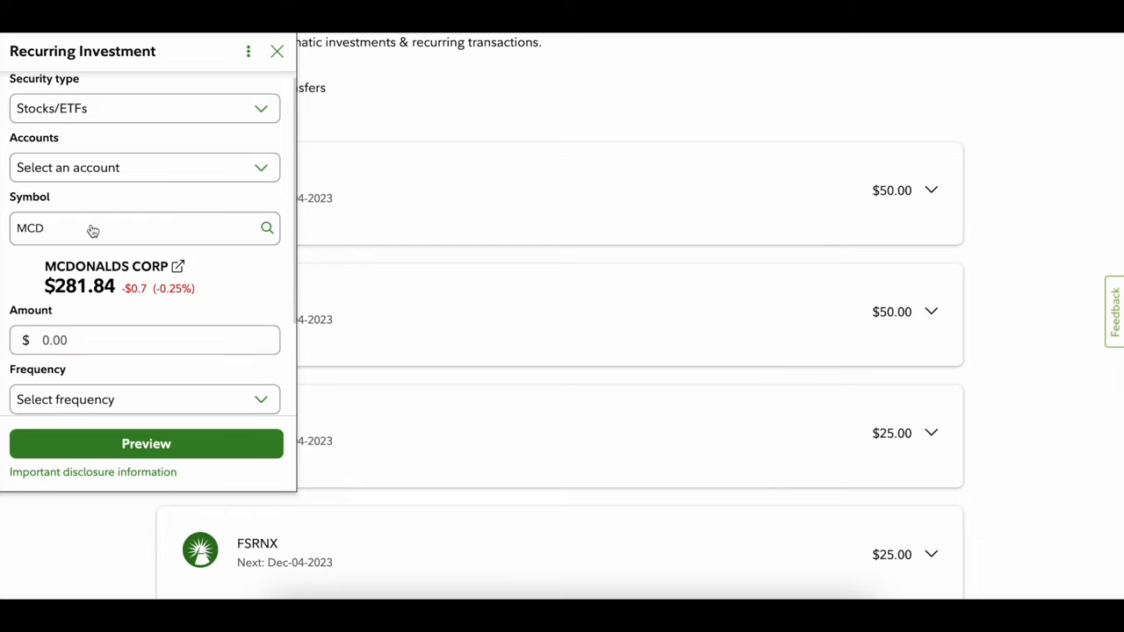
Set the MCD purchase to $15 weekly on Monday starting Nov-30-2023.
{"action": "left_click", "coordinate": [145, 340]}
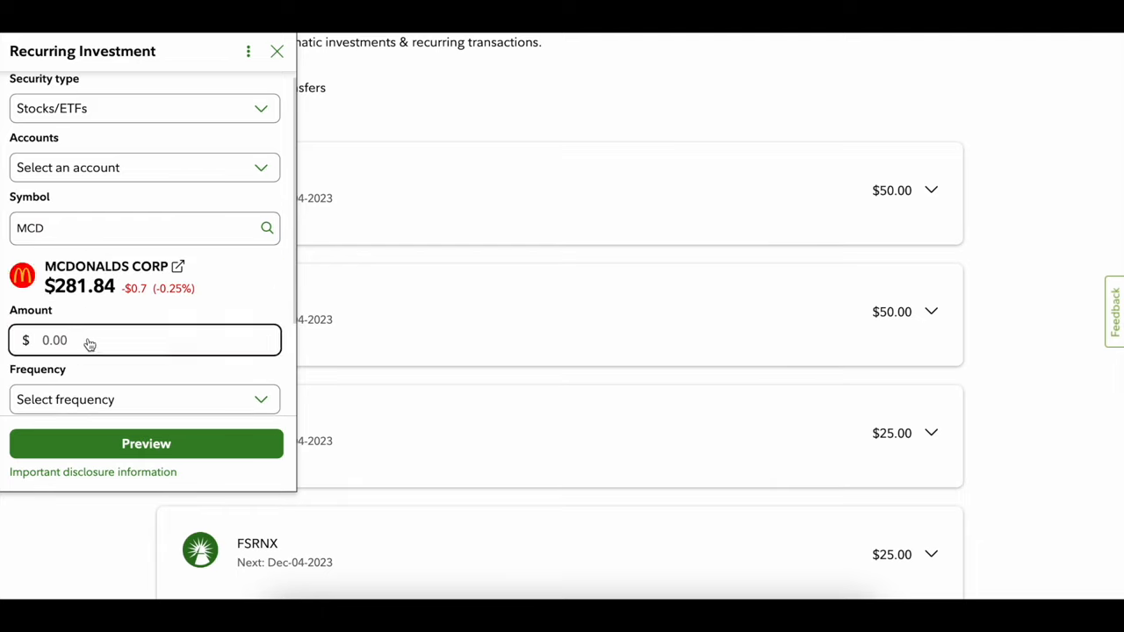
{"action": "type", "text": "15"}
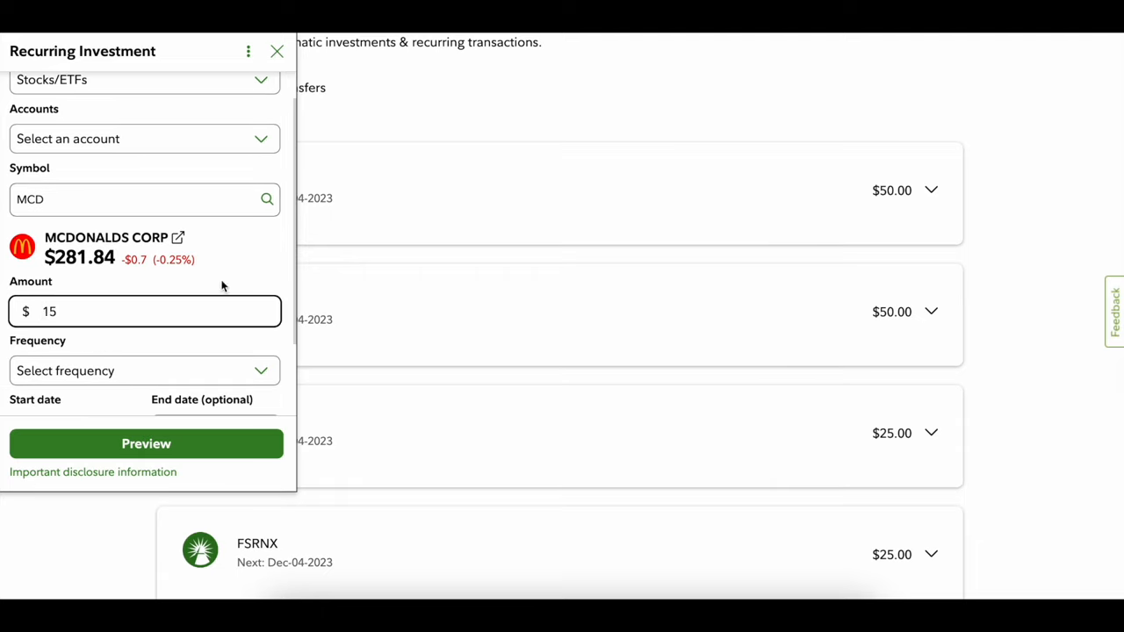
{"action": "left_click", "coordinate": [144, 369]}
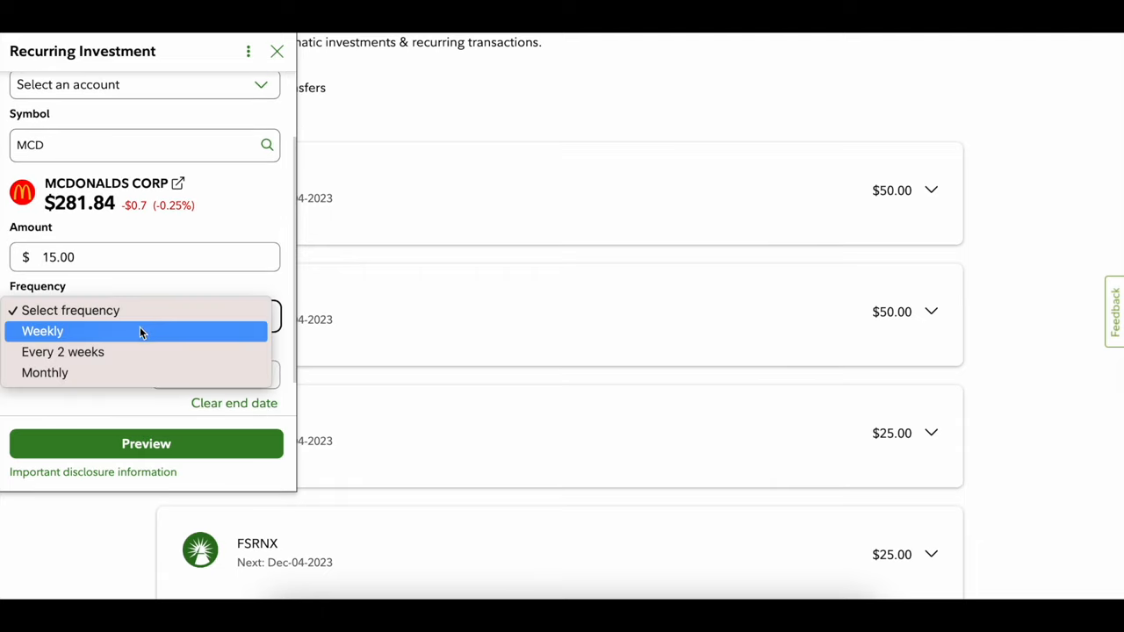
{"action": "mouse_move", "coordinate": [74, 373]}
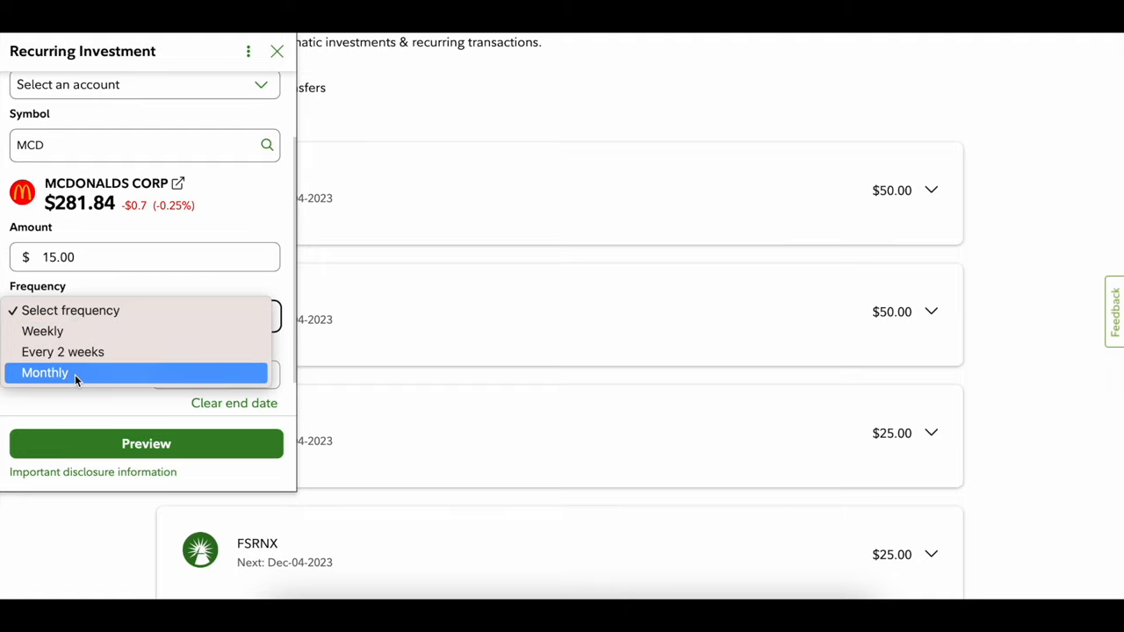
{"action": "left_click", "coordinate": [42, 330]}
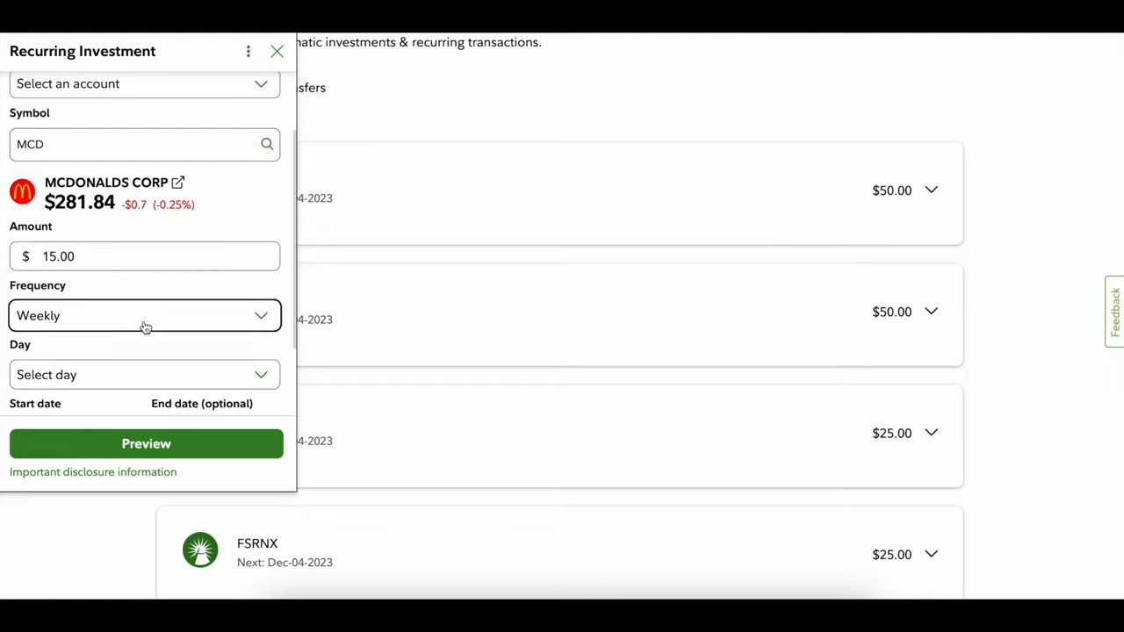
{"action": "left_click", "coordinate": [144, 374]}
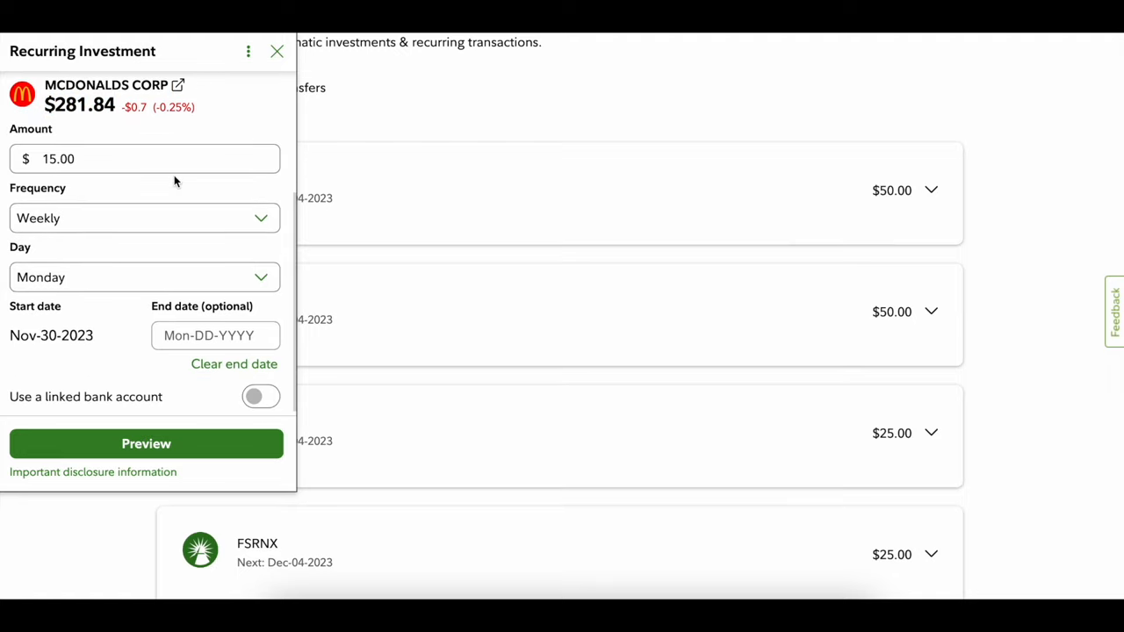
{"action": "left_click", "coordinate": [260, 397]}
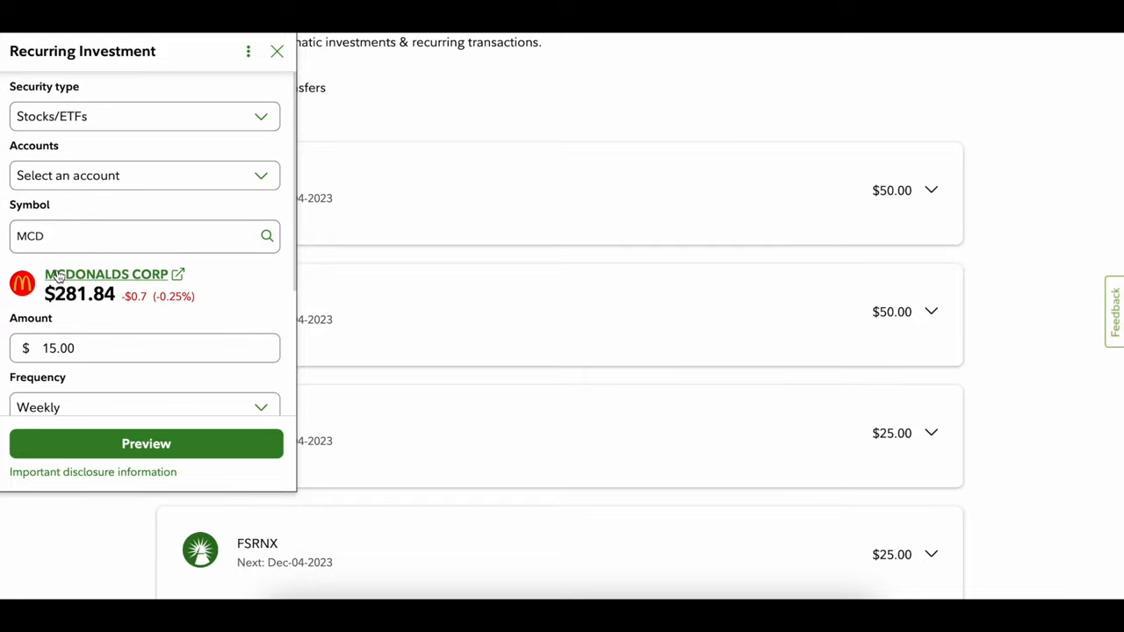
{"action": "mouse_move", "coordinate": [137, 276]}
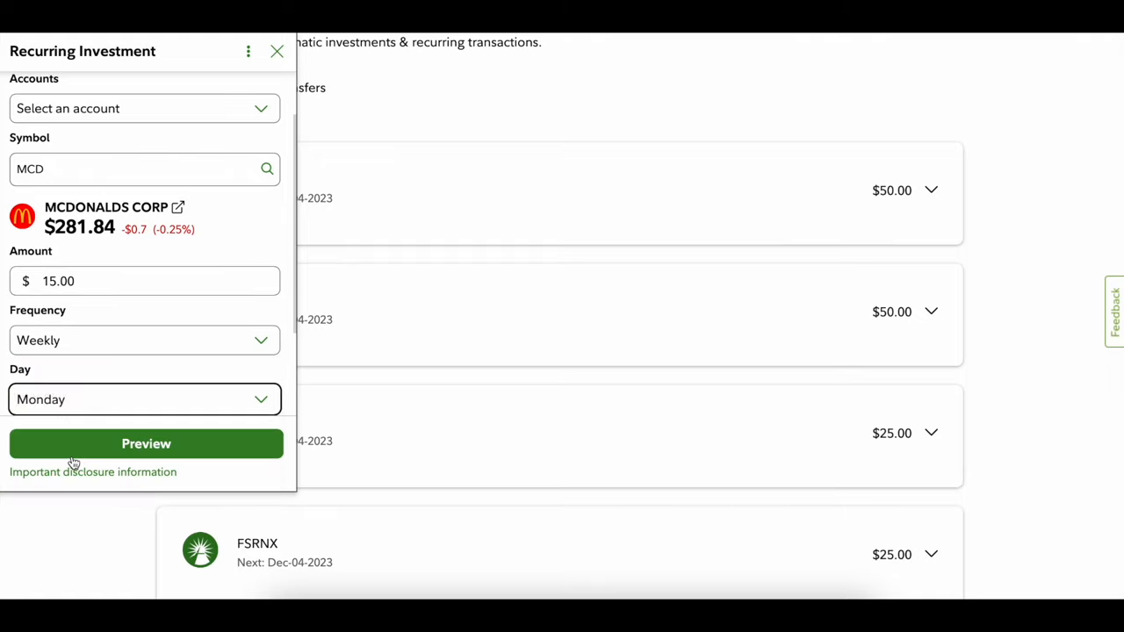
Change the $15 purchase to every 2 weeks on Wednesday.
{"action": "left_click", "coordinate": [144, 400]}
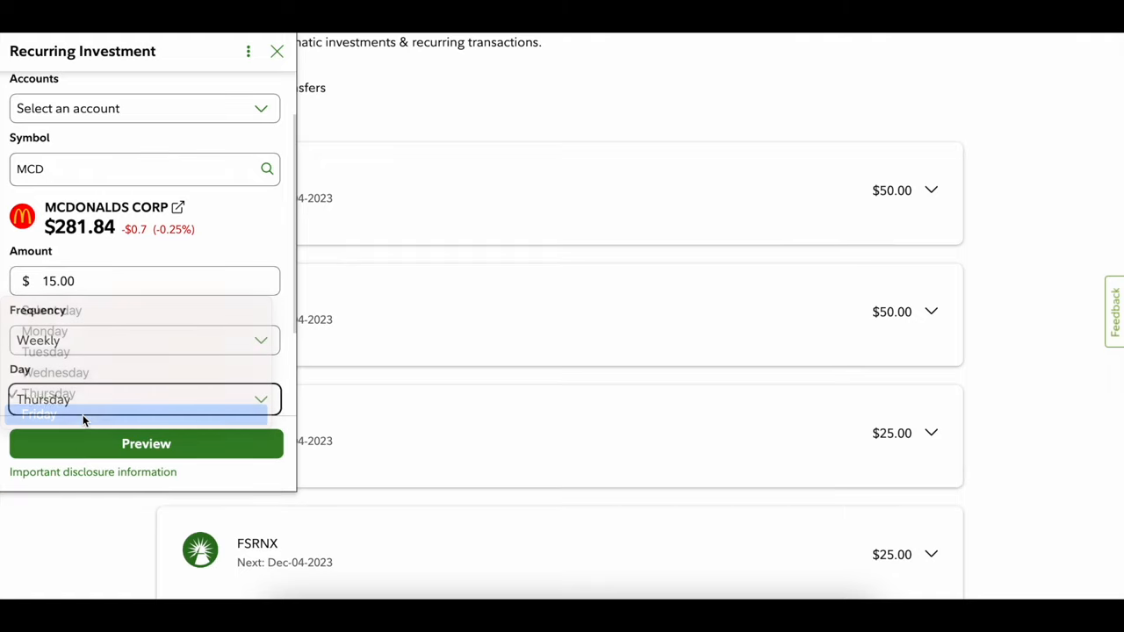
{"action": "left_click", "coordinate": [39, 415]}
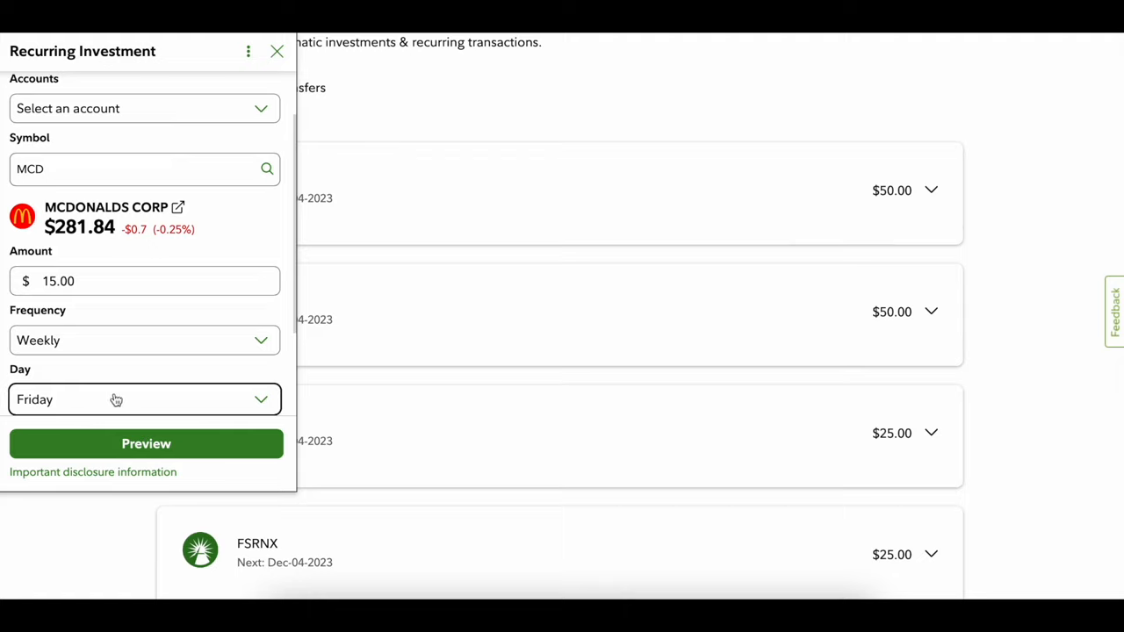
{"action": "left_click", "coordinate": [144, 341]}
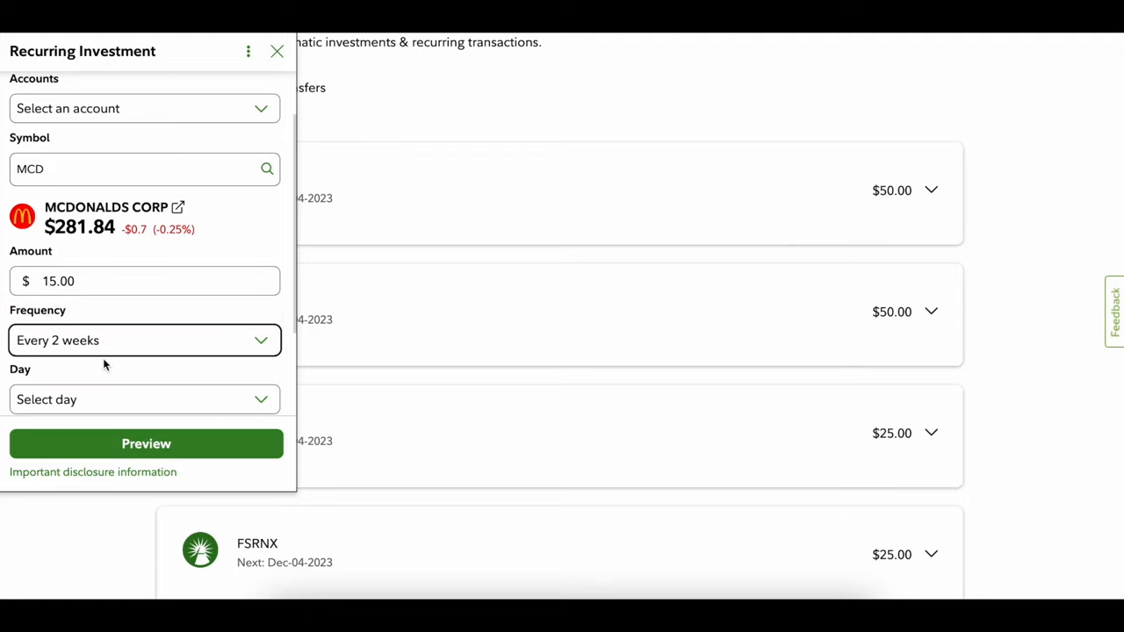
{"action": "left_click", "coordinate": [144, 400]}
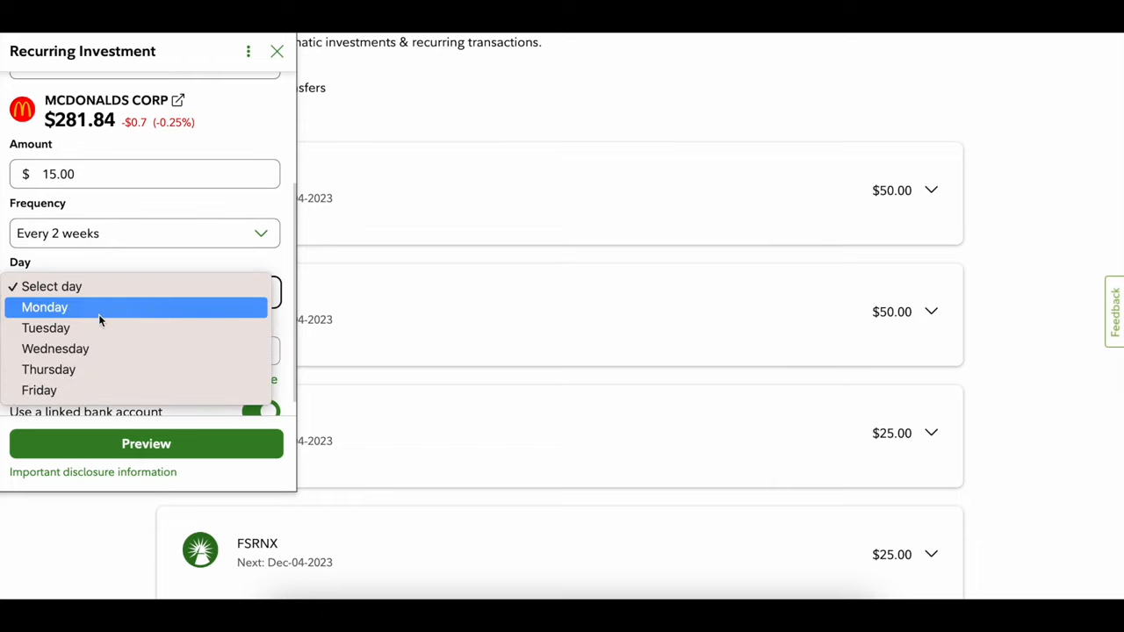
{"action": "left_click", "coordinate": [56, 348]}
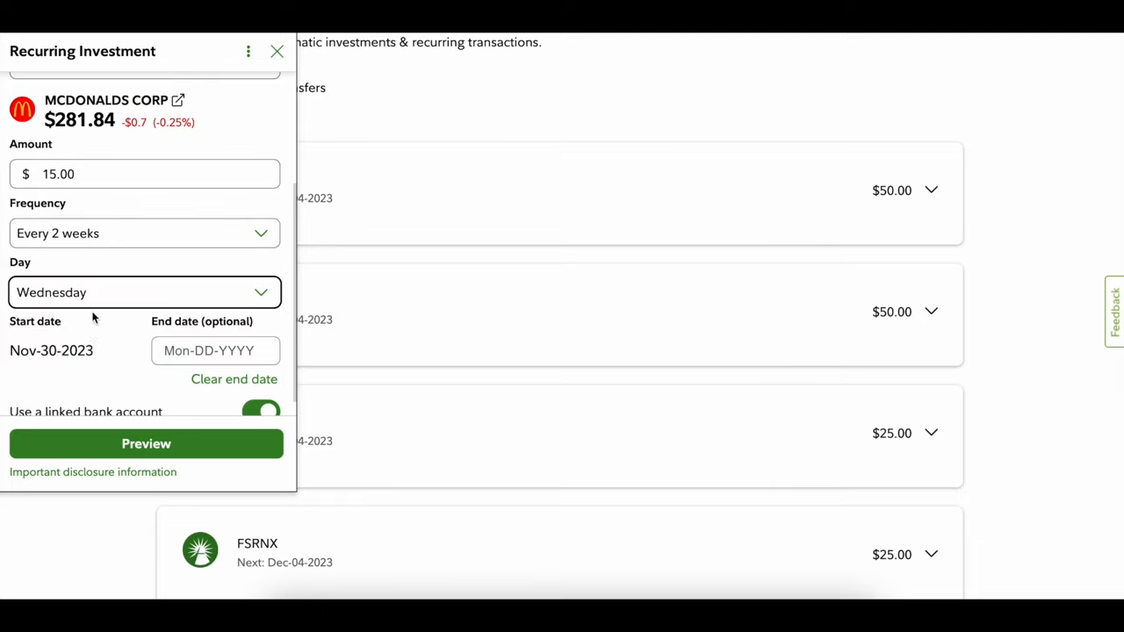
Review the form and highlight the Nov-30-2023 start date.
{"action": "scroll", "scroll_direction": "up", "scroll_amount": 3}
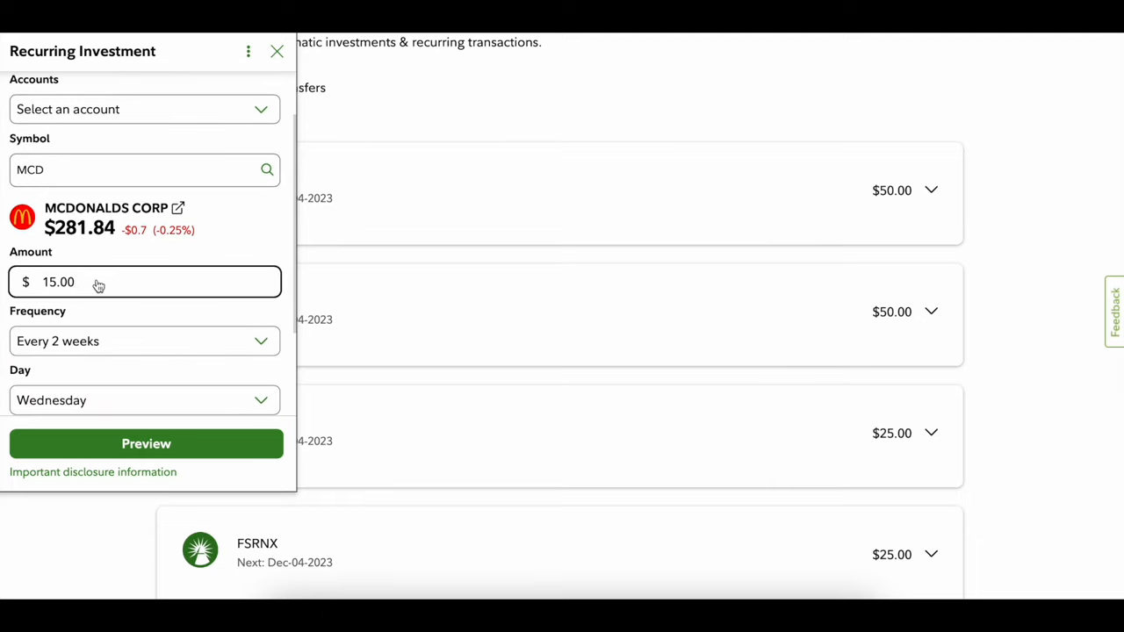
{"action": "scroll", "scroll_direction": "down", "scroll_amount": 3}
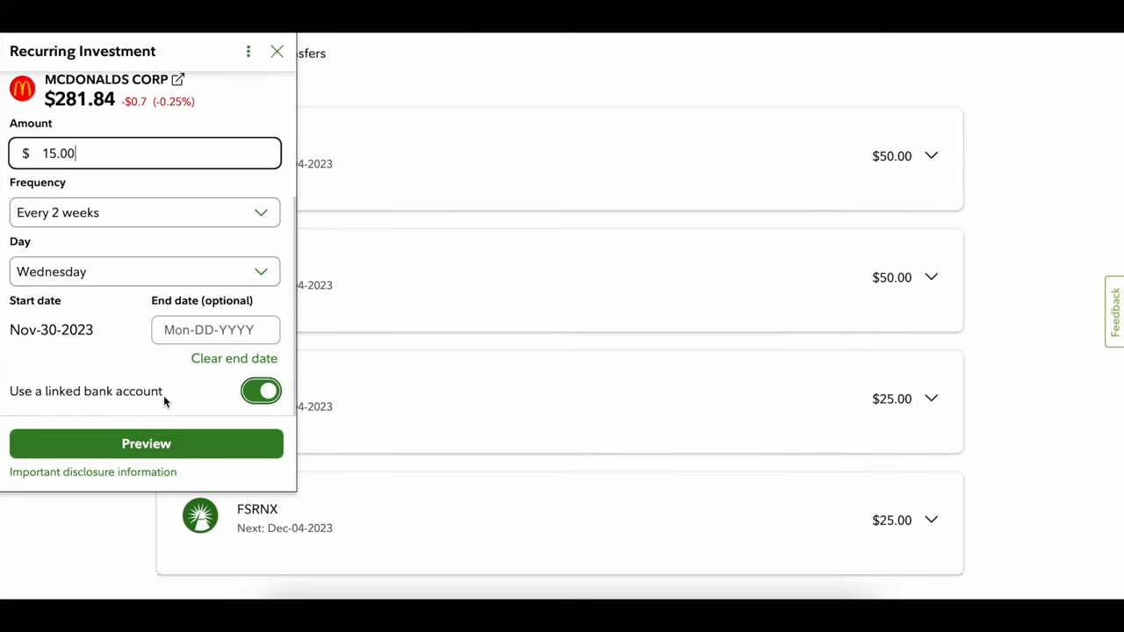
{"action": "scroll", "scroll_direction": "up", "scroll_amount": 3}
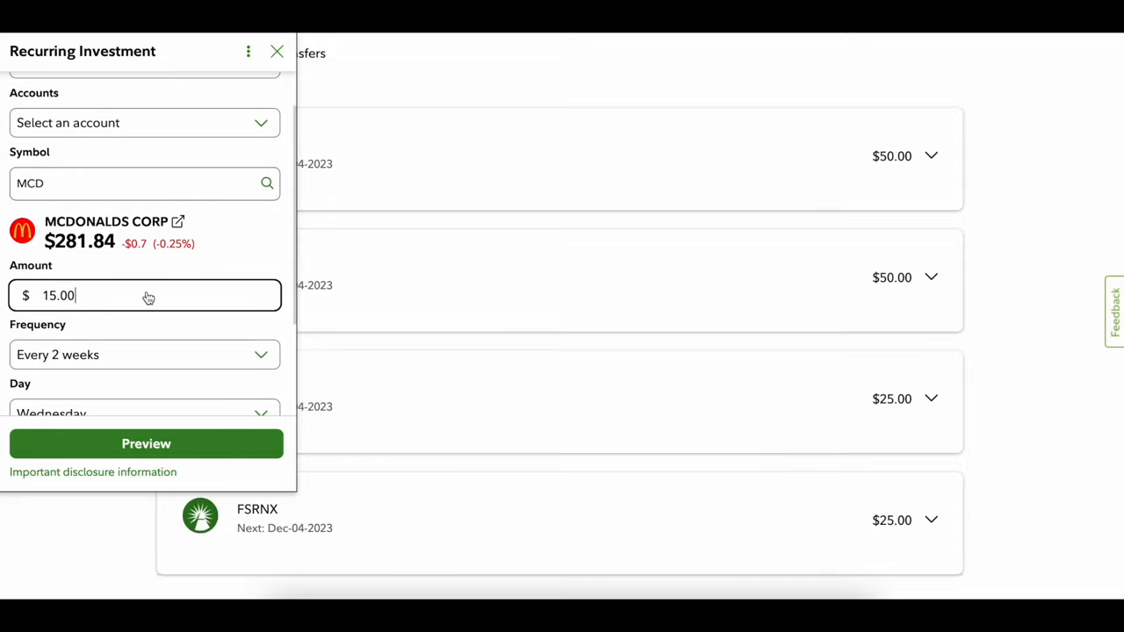
{"action": "scroll", "scroll_direction": "up", "scroll_amount": 3}
{"action": "type", "text": "TSLA"}
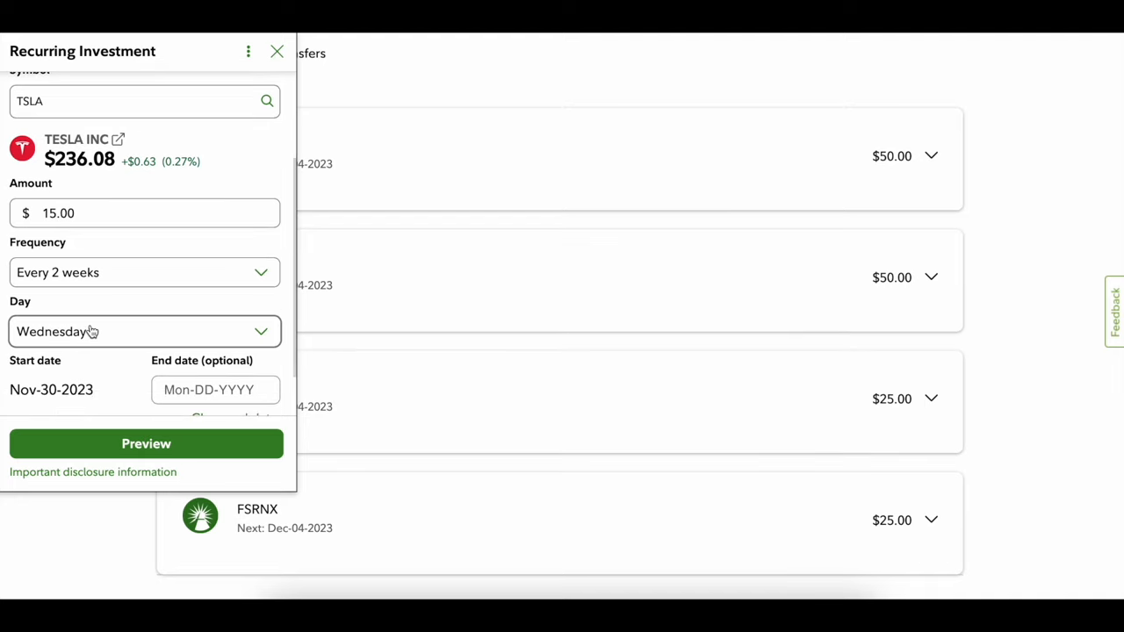
{"action": "scroll", "scroll_direction": "down", "scroll_amount": 3}
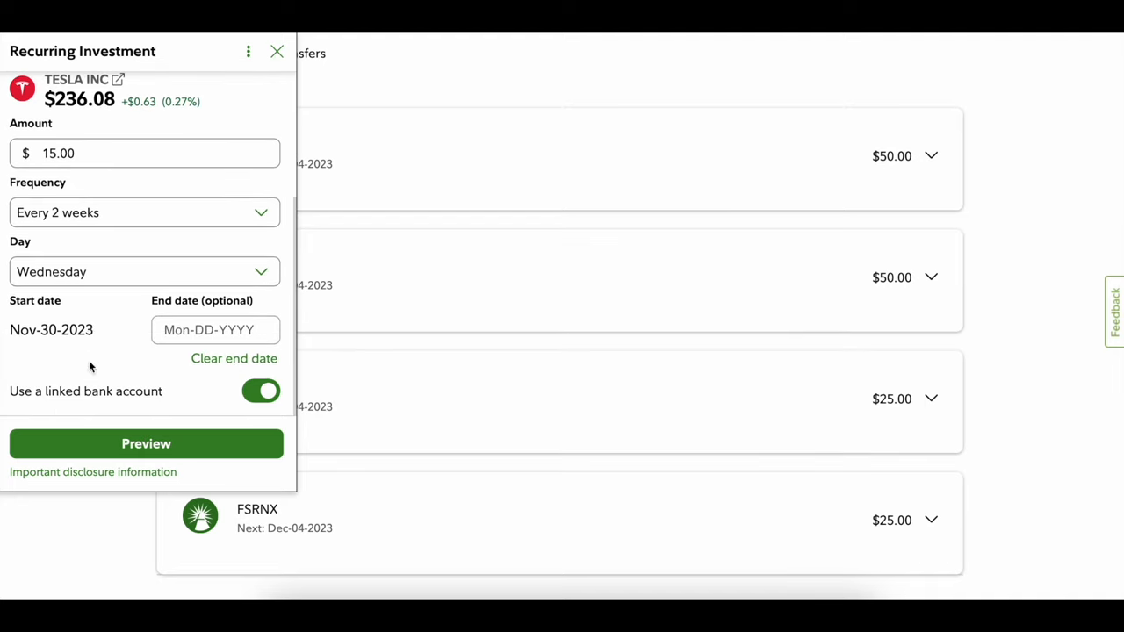
{"action": "mouse_move", "coordinate": [144, 272]}
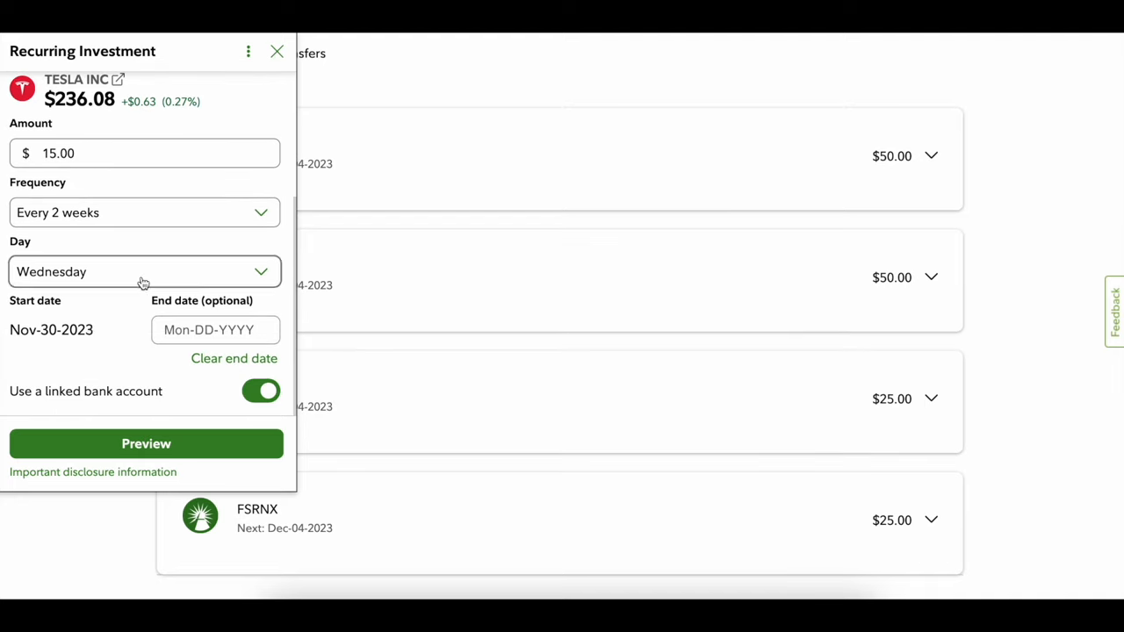
{"action": "mouse_move", "coordinate": [104, 218]}
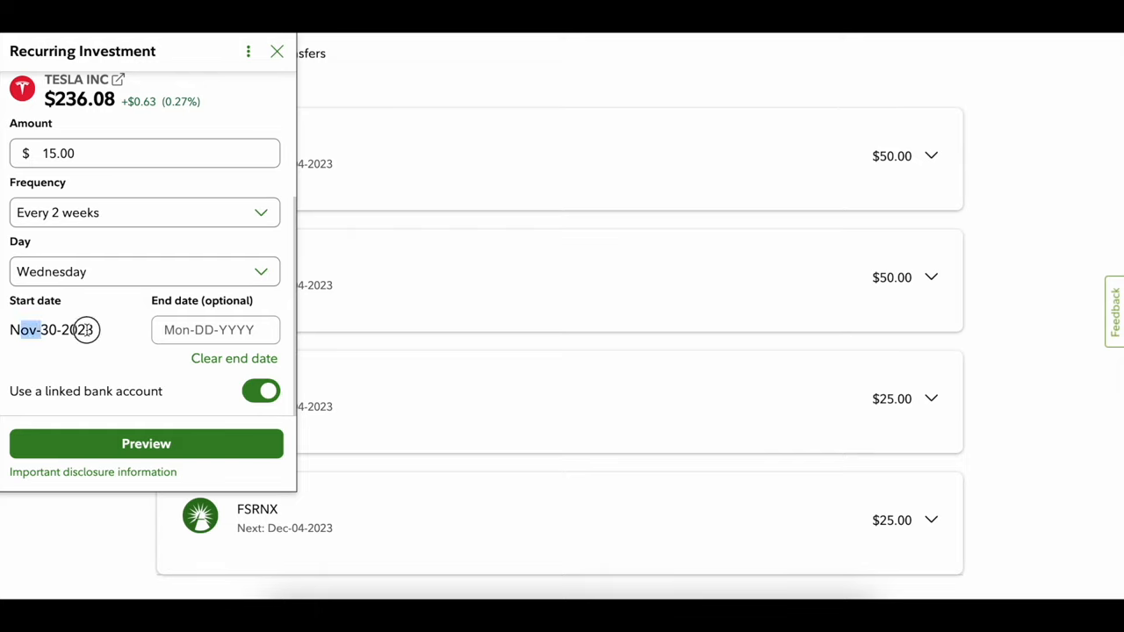
{"action": "triple_click", "coordinate": [51, 330]}
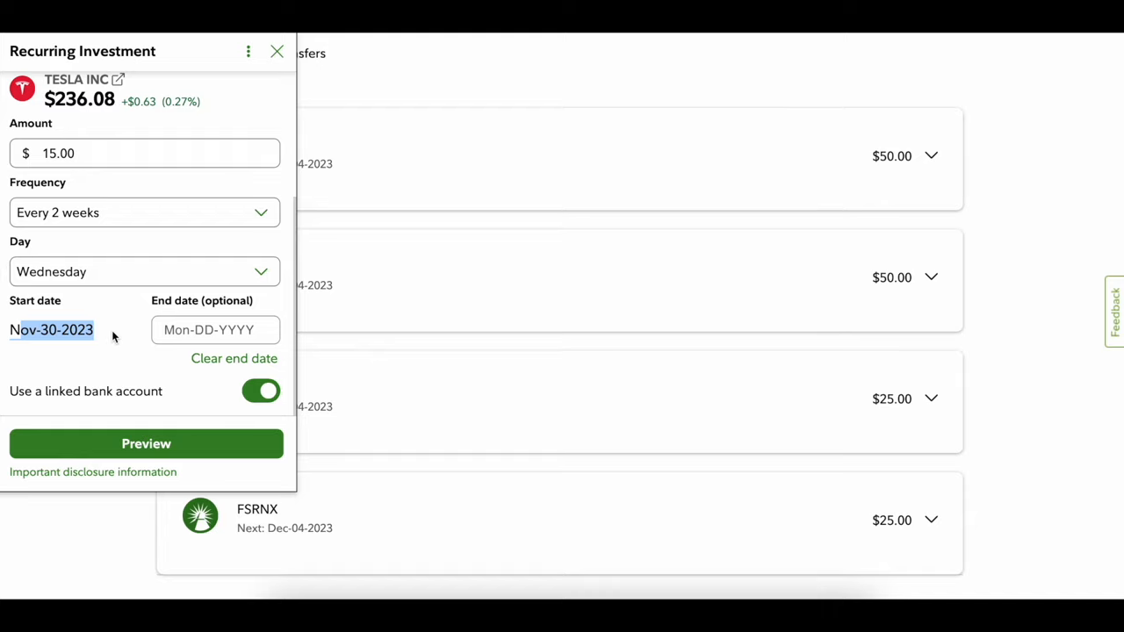
{"action": "mouse_move", "coordinate": [64, 261]}
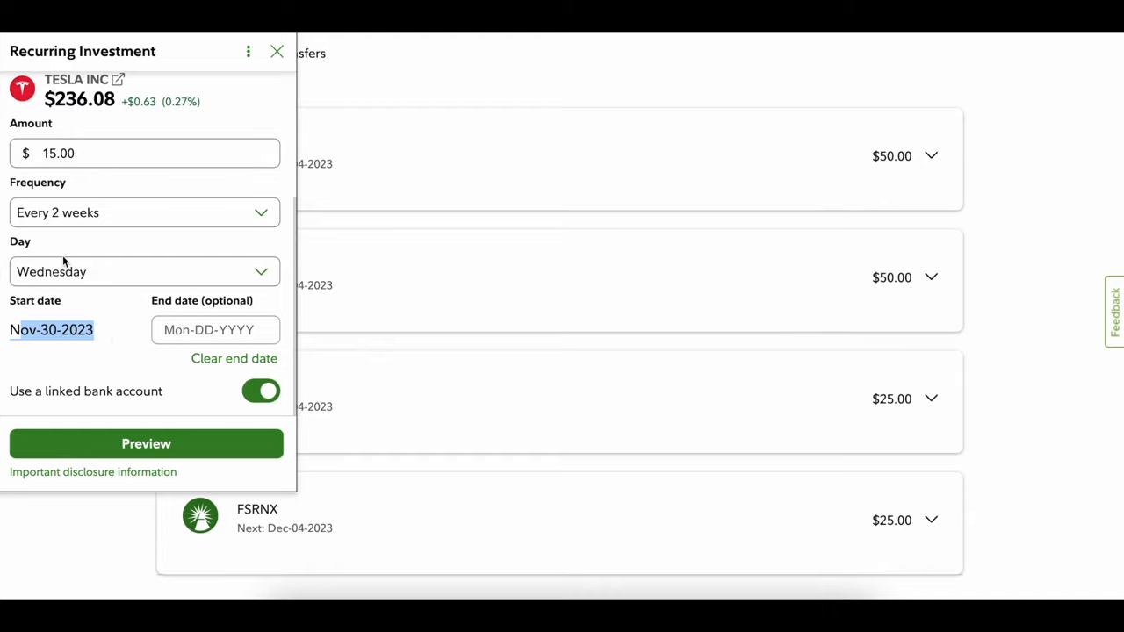
{"action": "scroll", "scroll_direction": "up", "scroll_amount": 3}
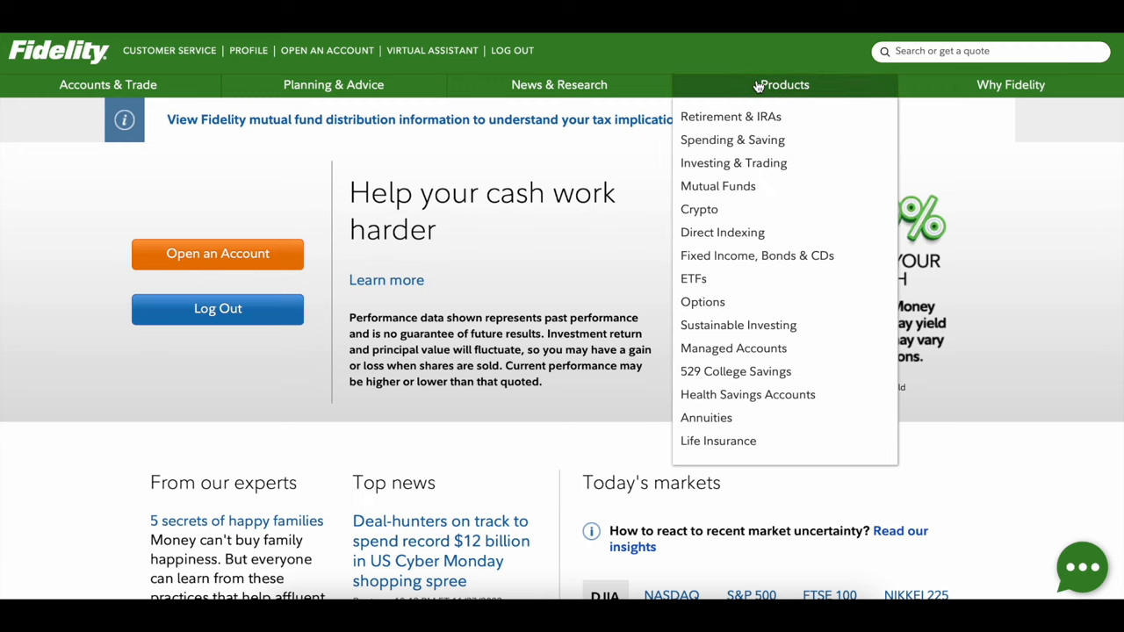
{"action": "mouse_move", "coordinate": [722, 232]}
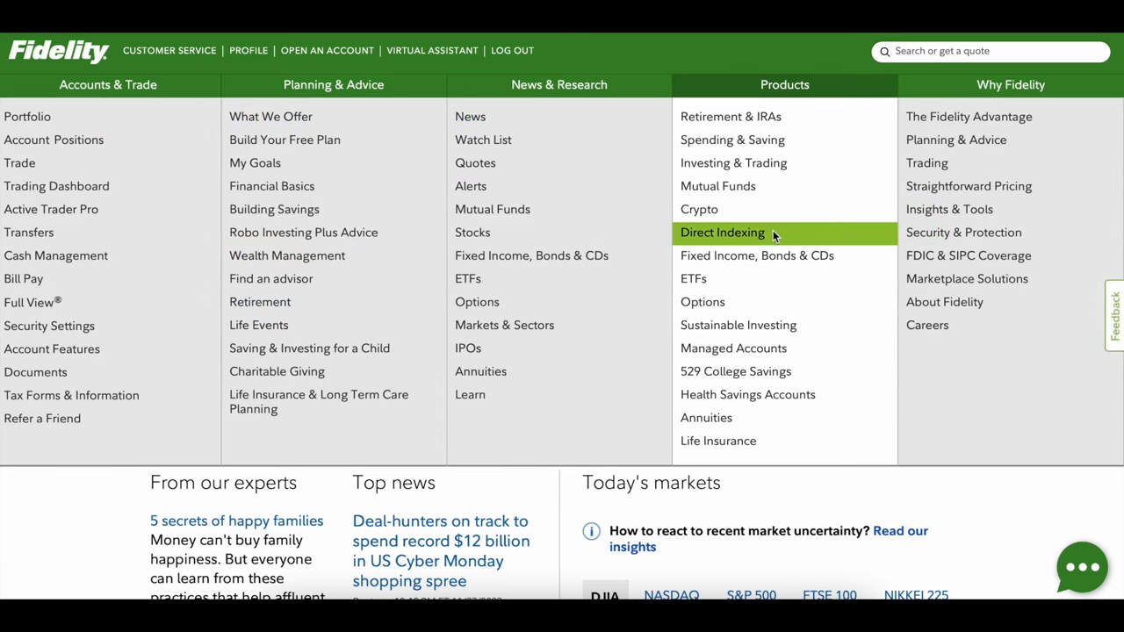
Go to the Direct Indexing product page from the Products menu.
{"action": "left_click", "coordinate": [722, 232]}
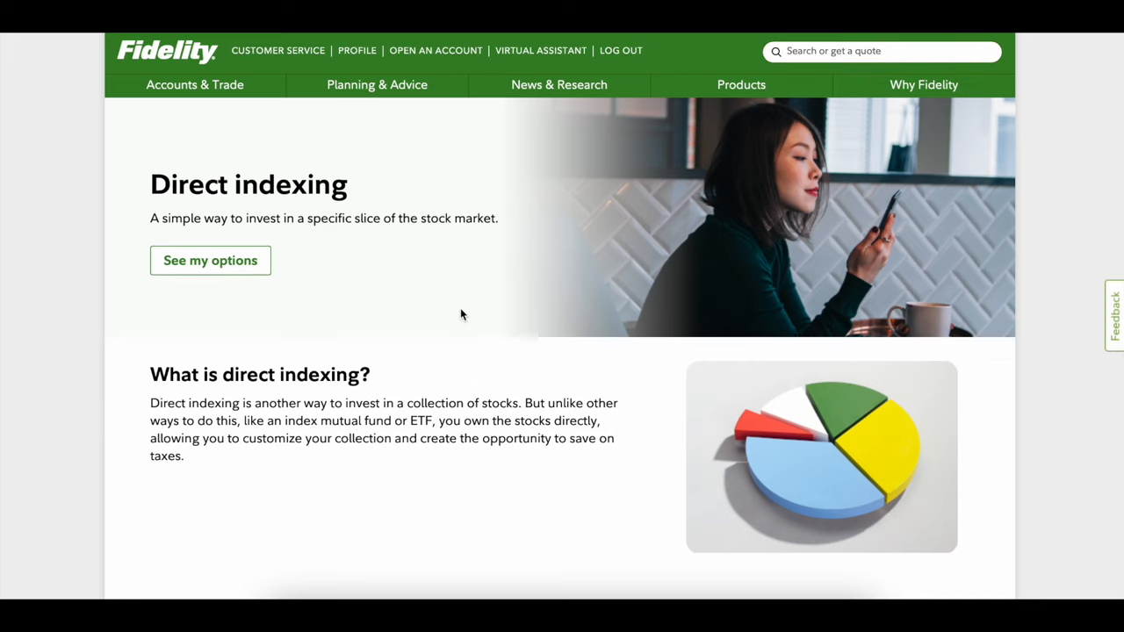
{"action": "scroll", "scroll_direction": "down", "scroll_amount": 3}
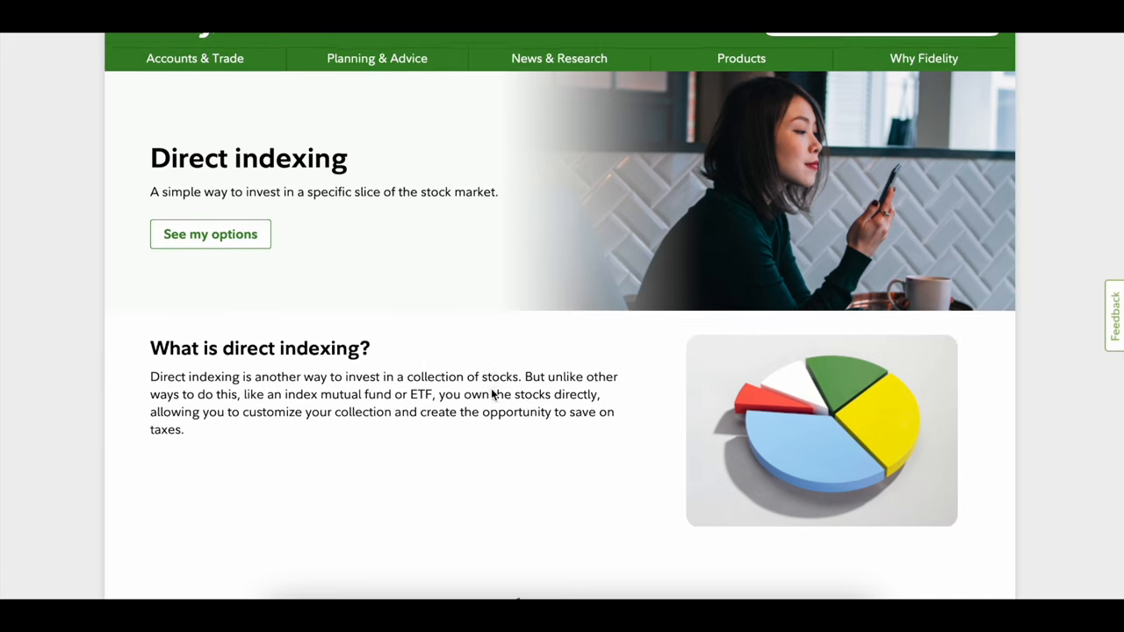
{"action": "scroll", "scroll_direction": "down", "scroll_amount": 3}
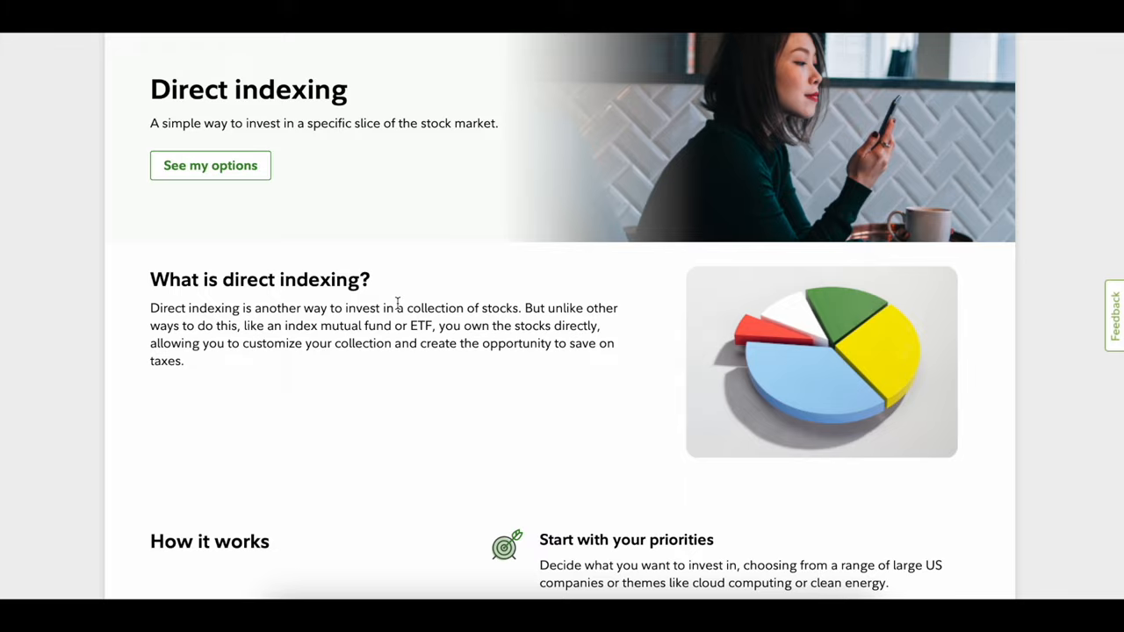
{"action": "scroll", "scroll_direction": "down", "scroll_amount": 3}
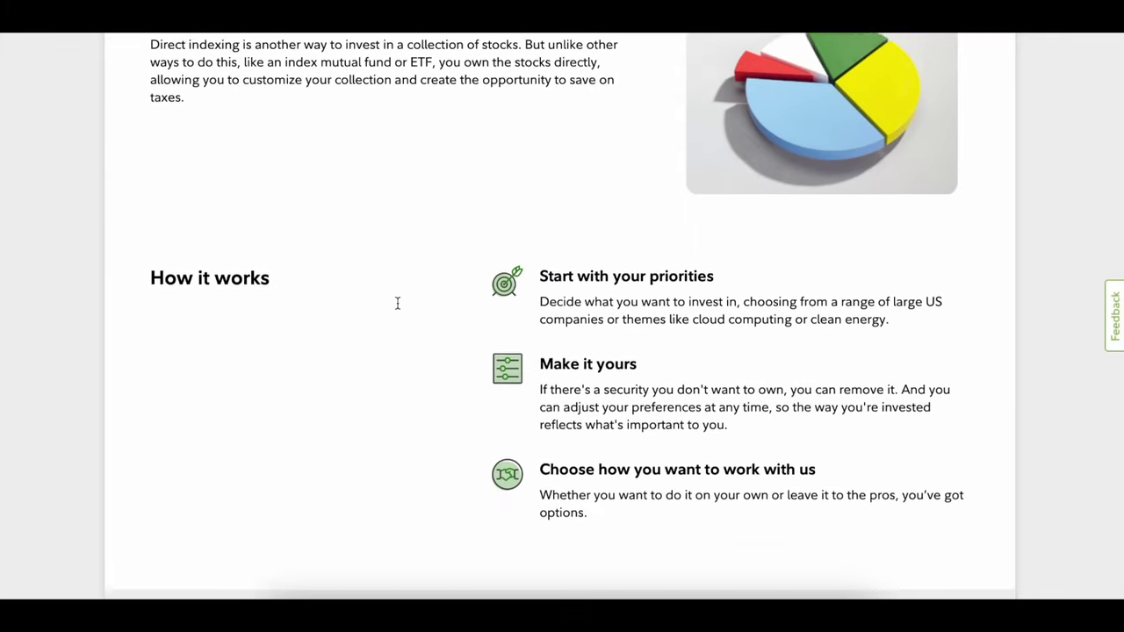
{"action": "scroll", "scroll_direction": "down", "scroll_amount": 3}
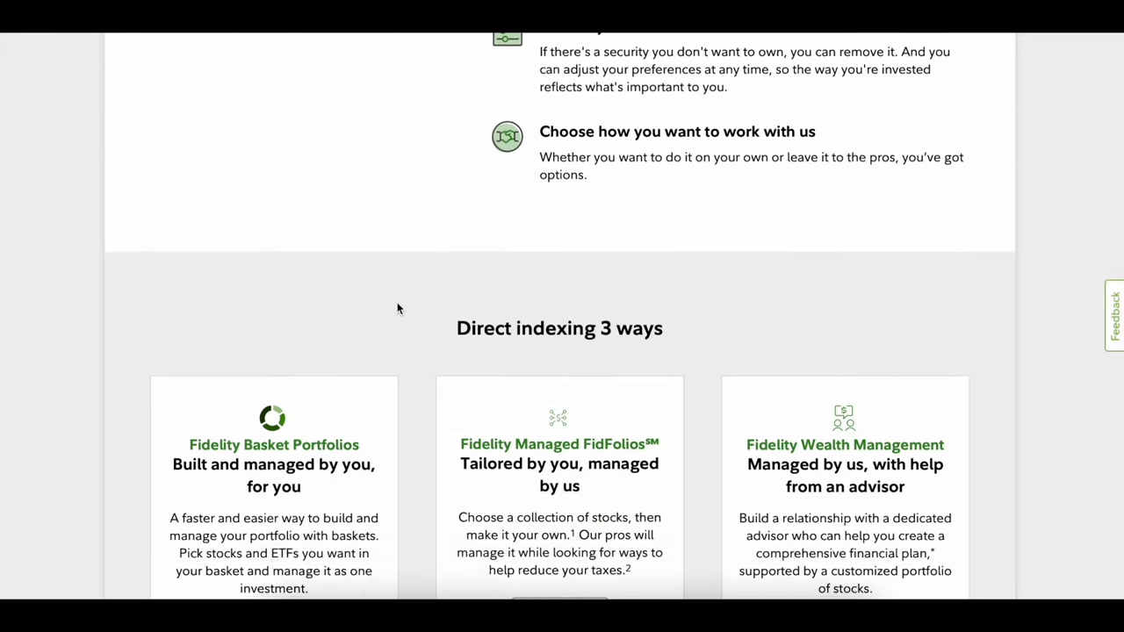
{"action": "scroll", "scroll_direction": "down", "scroll_amount": 3}
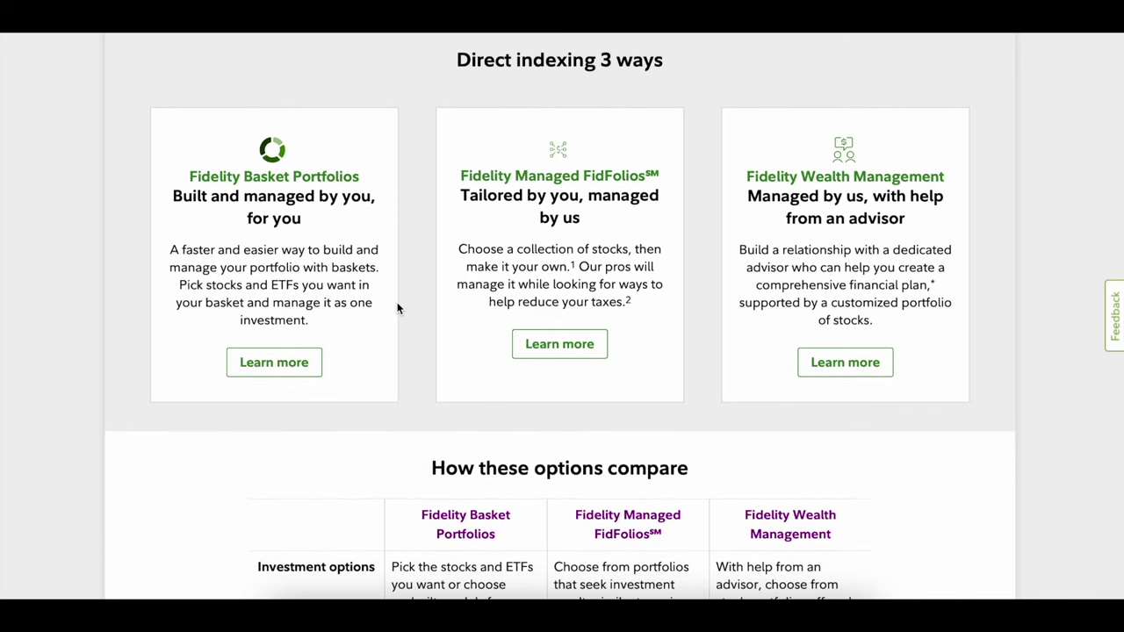
{"action": "mouse_move", "coordinate": [239, 176]}
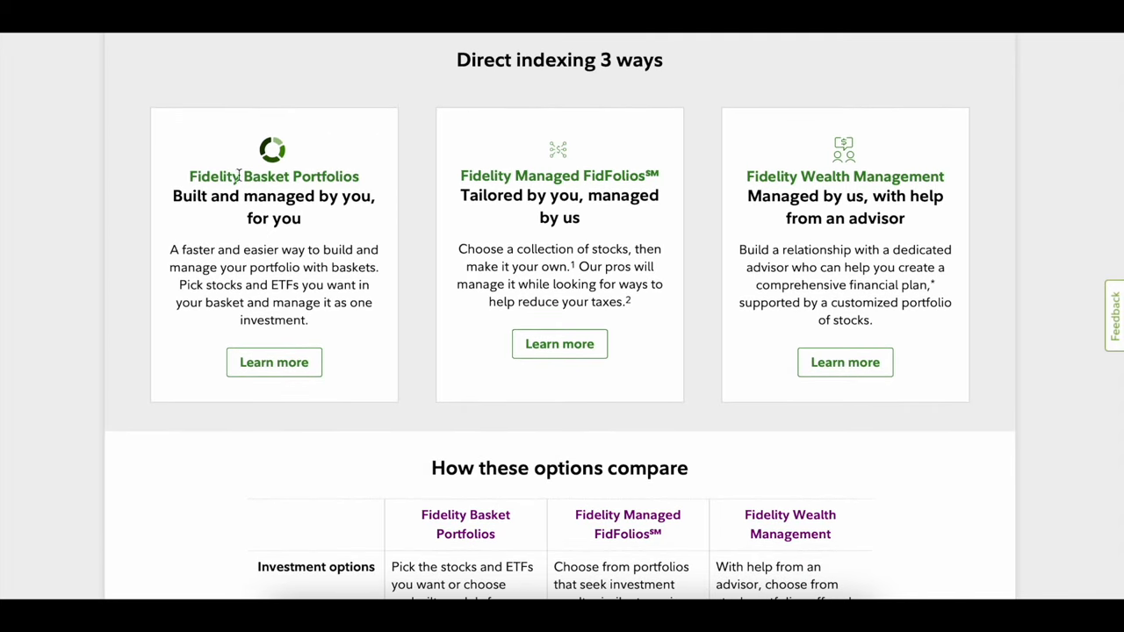
{"action": "double_click", "coordinate": [274, 176]}
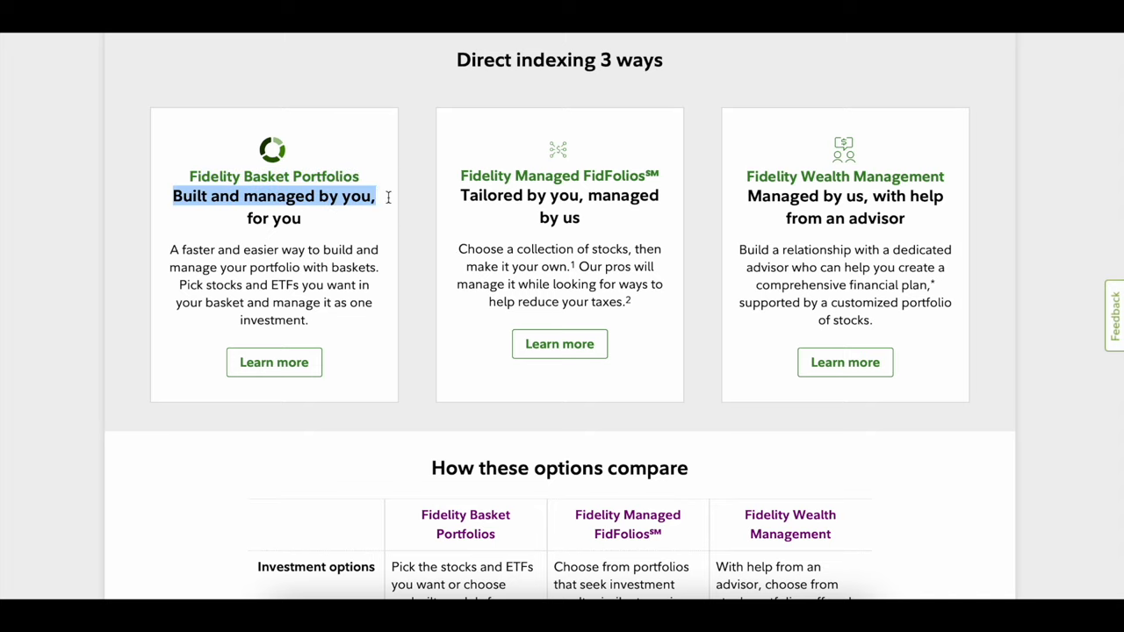
{"action": "mouse_move", "coordinate": [477, 174]}
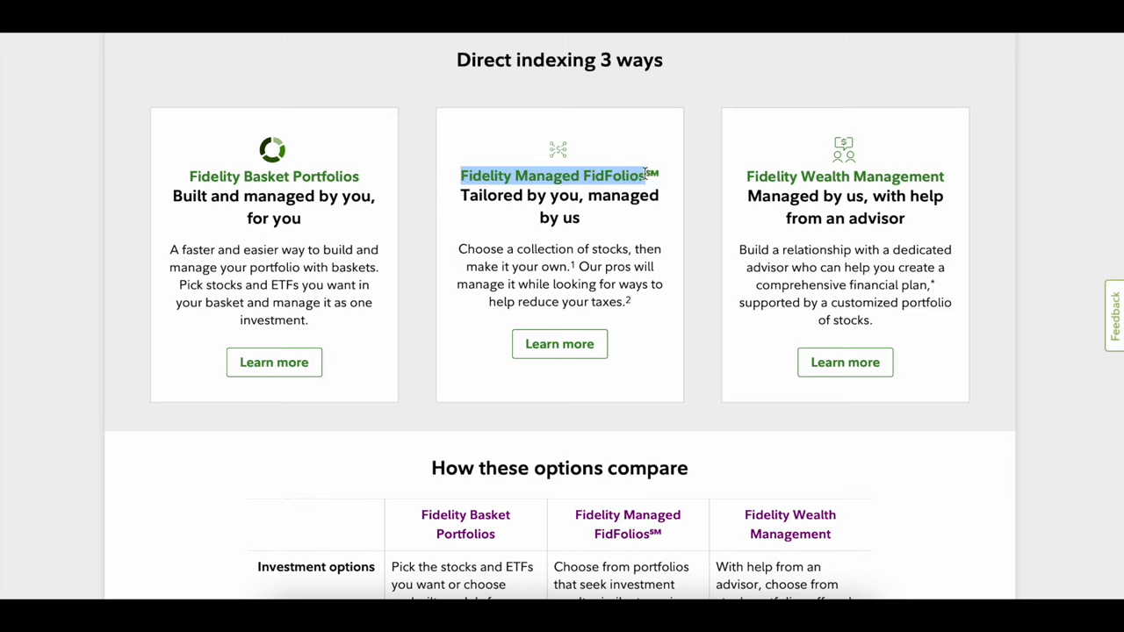
{"action": "mouse_move", "coordinate": [807, 176]}
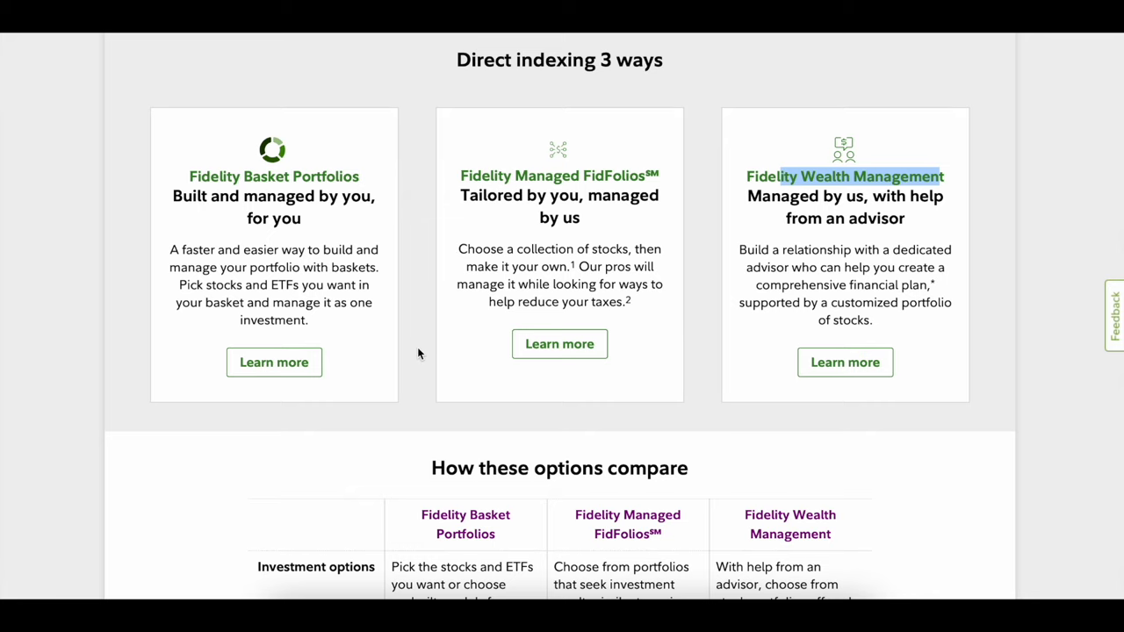
{"action": "scroll", "scroll_direction": "down", "scroll_amount": 3}
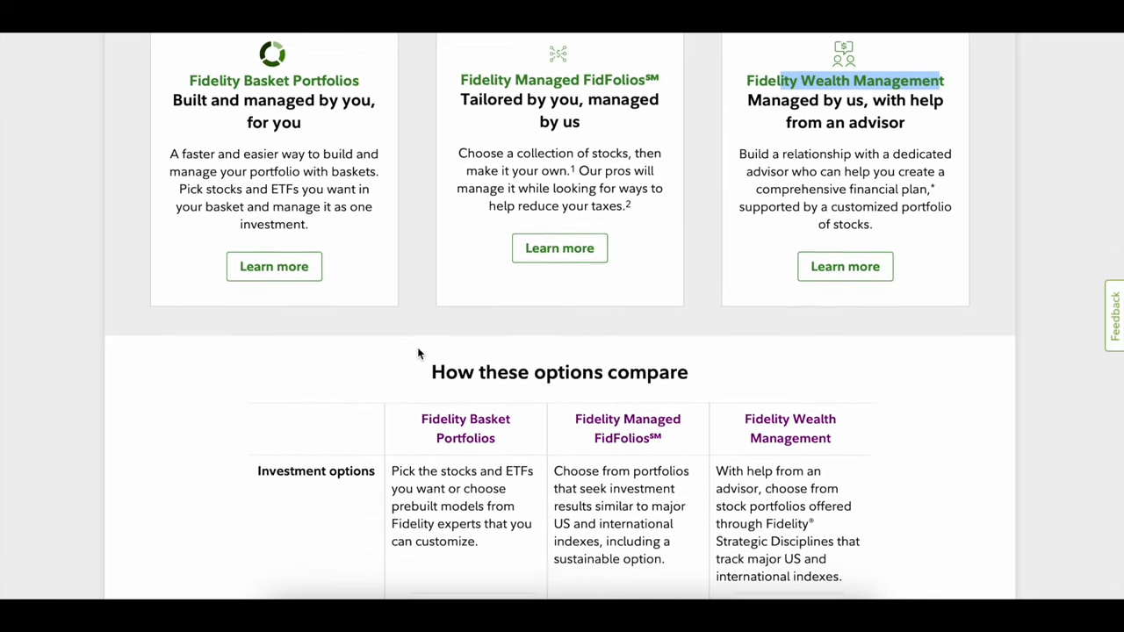
{"action": "scroll", "scroll_direction": "down", "scroll_amount": 3}
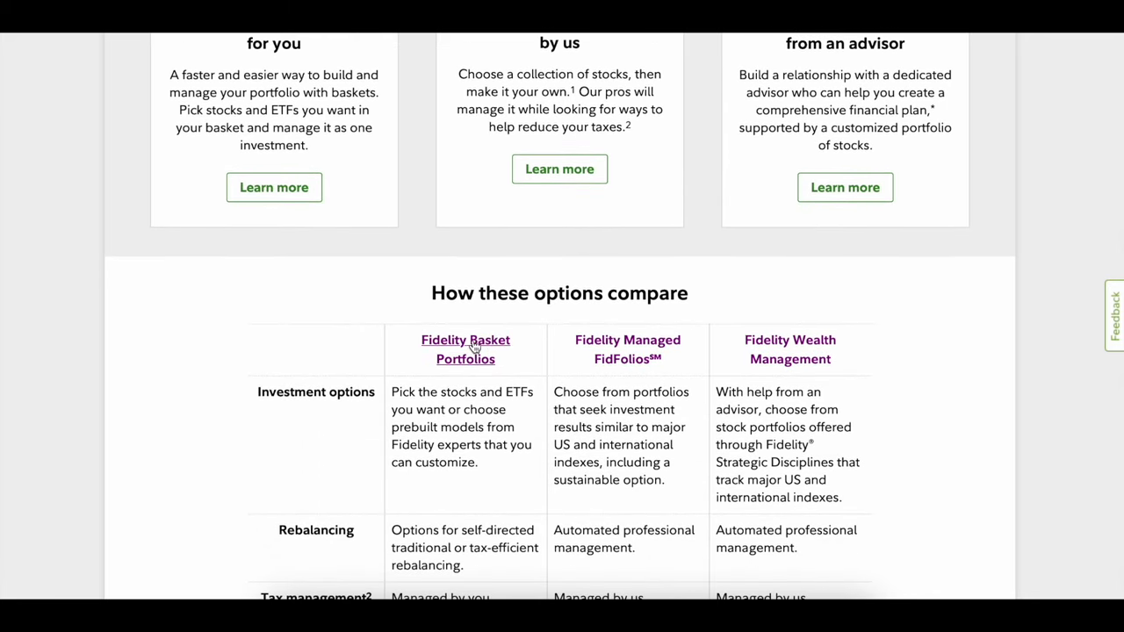
{"action": "scroll", "scroll_direction": "up", "scroll_amount": 3}
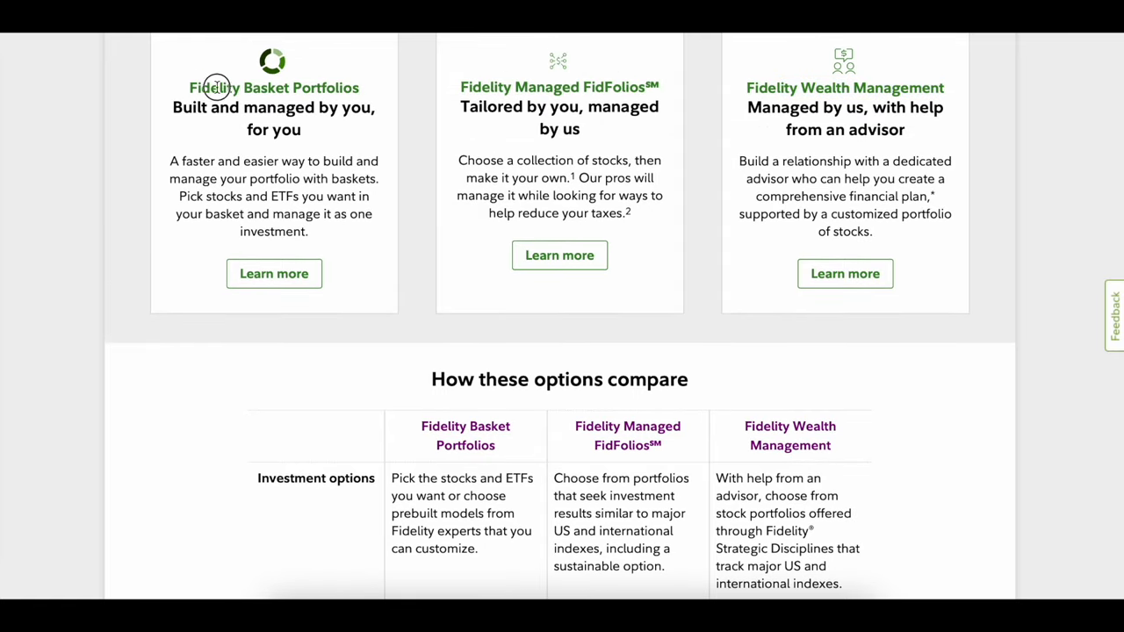
{"action": "double_click", "coordinate": [274, 88]}
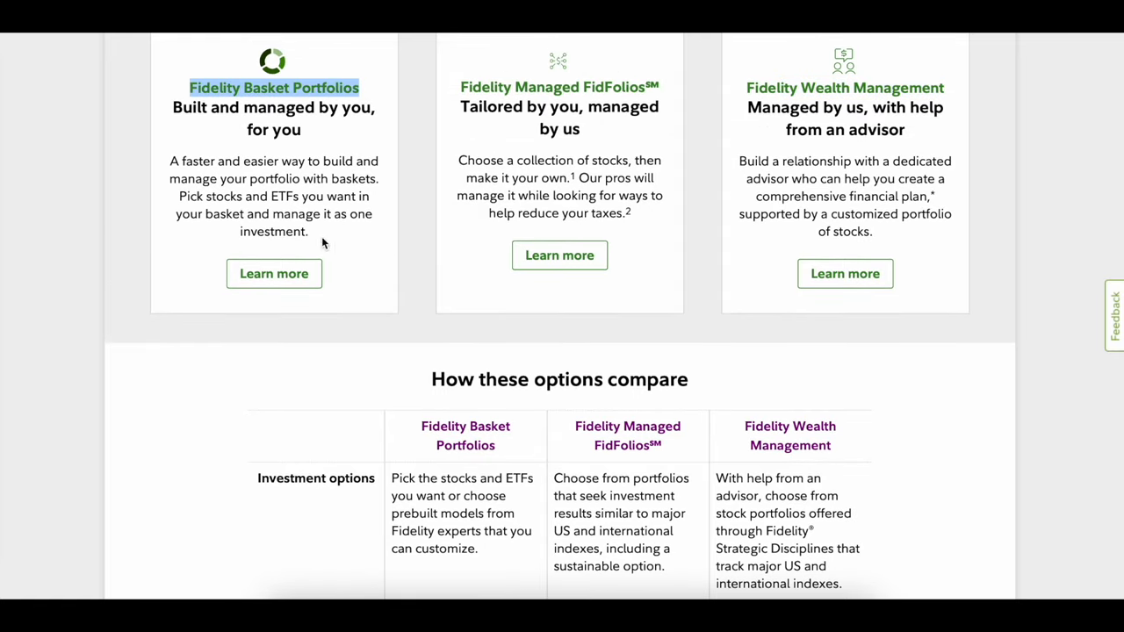
{"action": "mouse_move", "coordinate": [209, 197]}
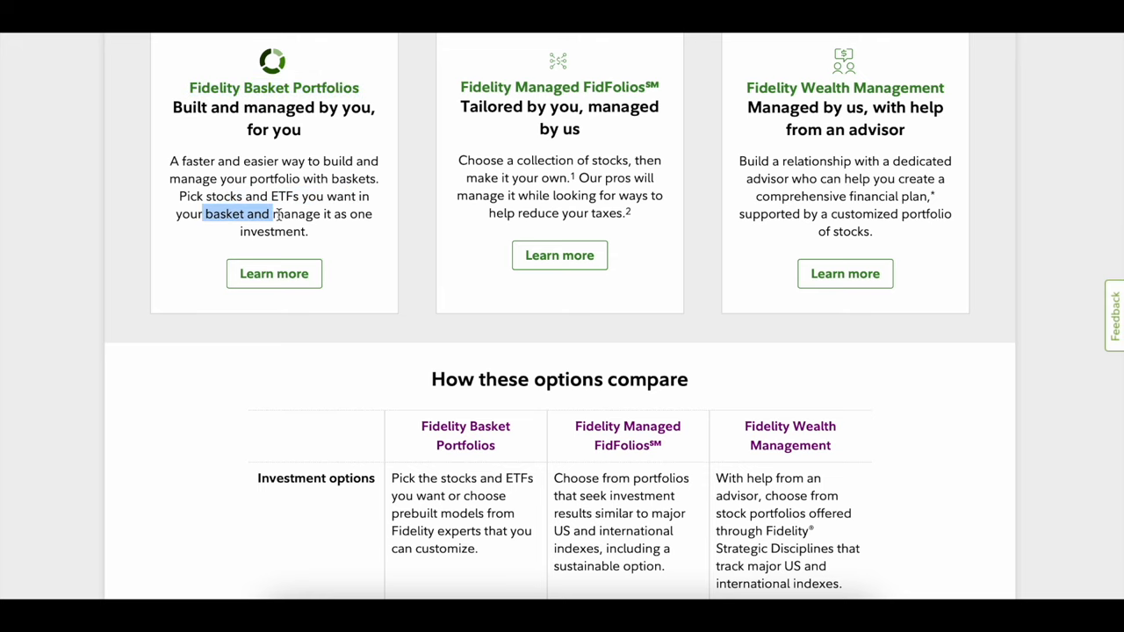
{"action": "scroll", "scroll_direction": "down", "scroll_amount": 3}
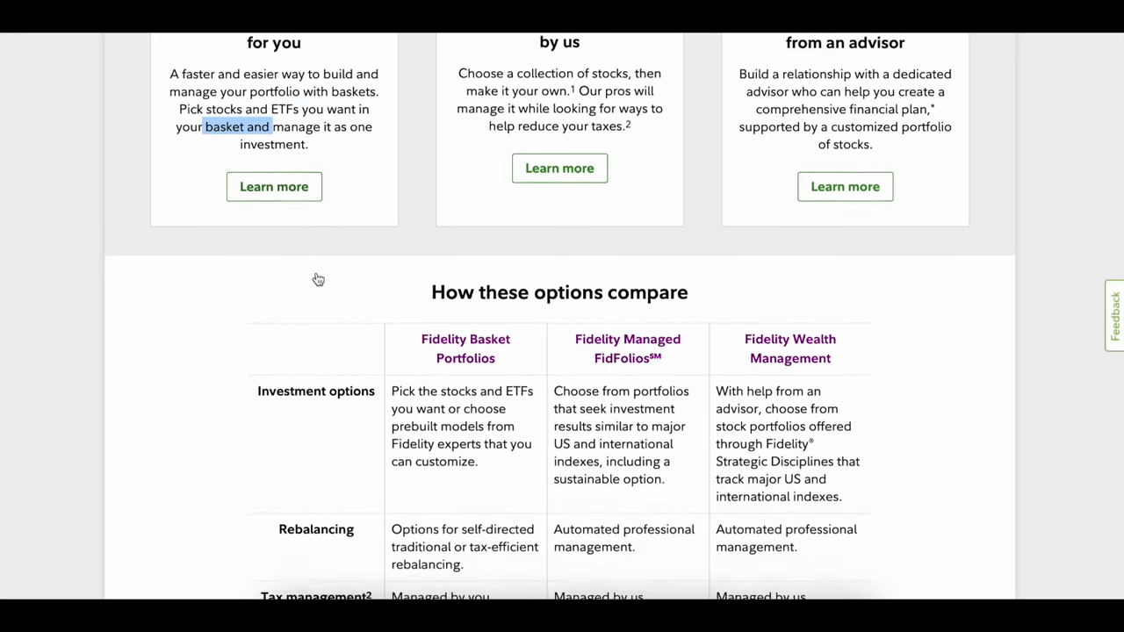
{"action": "scroll", "scroll_direction": "down", "scroll_amount": 3}
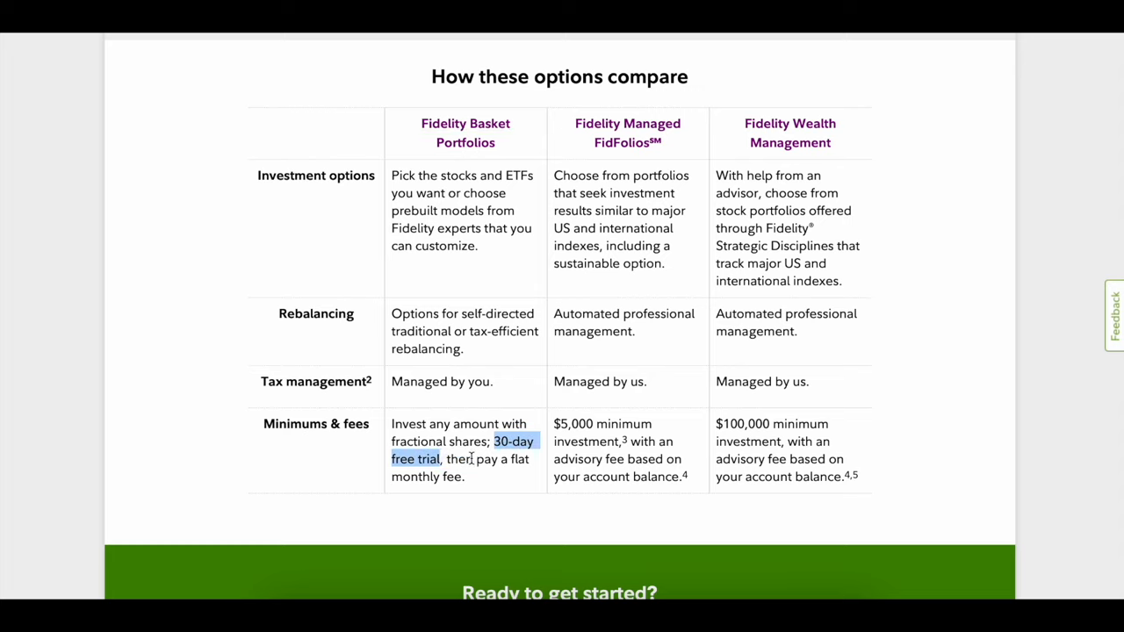
Highlight the flat monthly fee wording, then learn more about Fidelity Basket Portfolios.
{"action": "left_click_drag", "start_coordinate": [496, 440], "coordinate": [465, 478]}
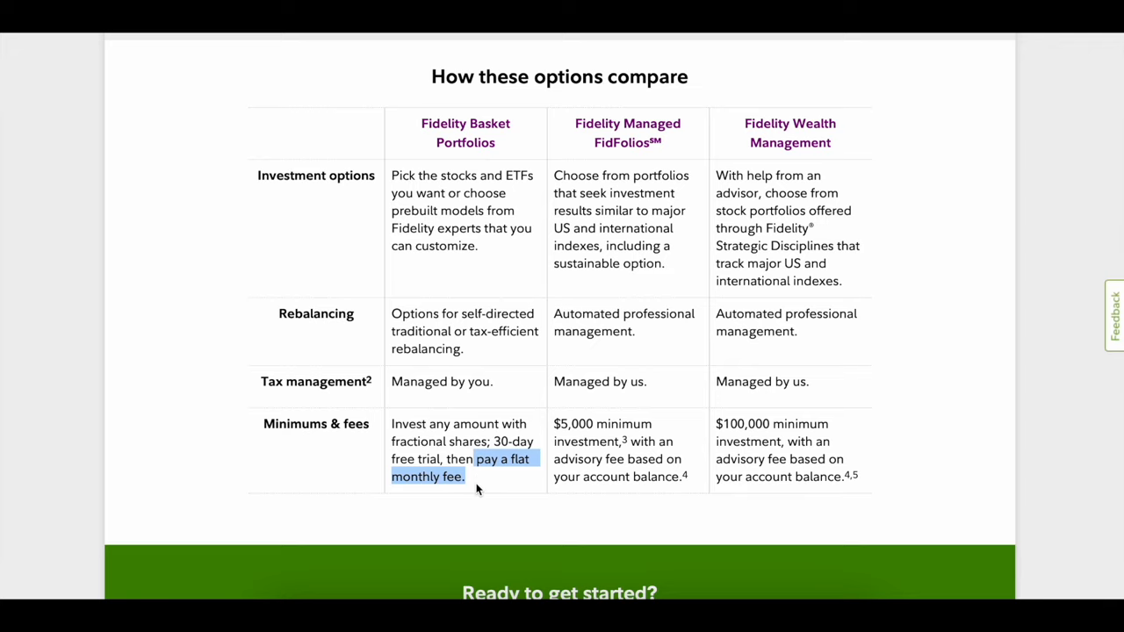
{"action": "scroll", "scroll_direction": "up", "scroll_amount": 3}
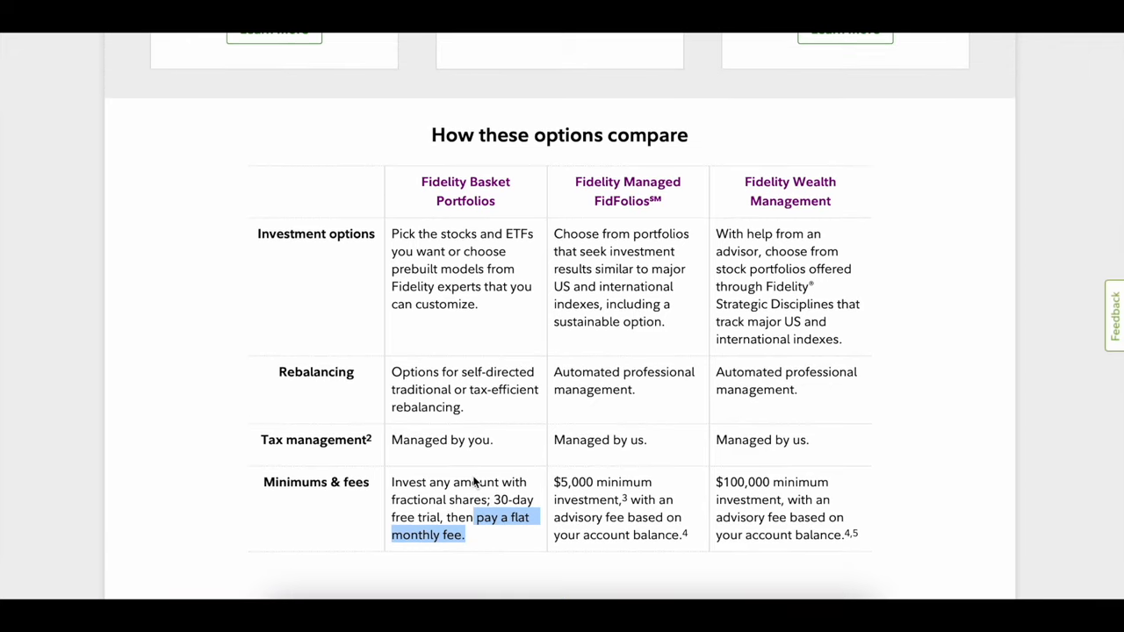
{"action": "scroll", "scroll_direction": "up", "scroll_amount": 3}
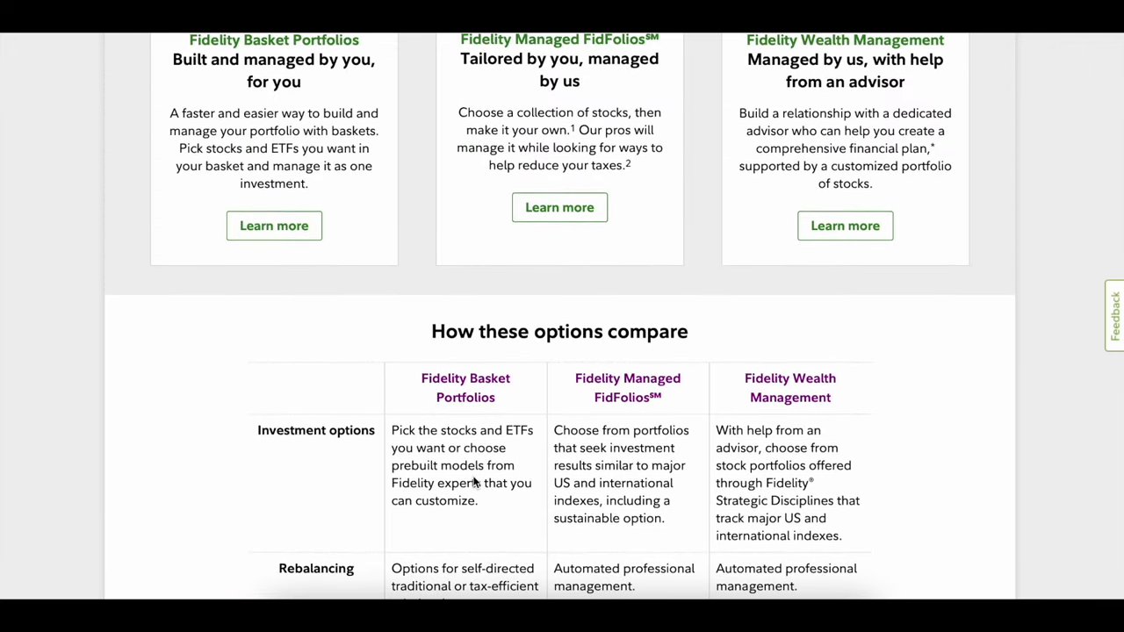
{"action": "mouse_move", "coordinate": [274, 224]}
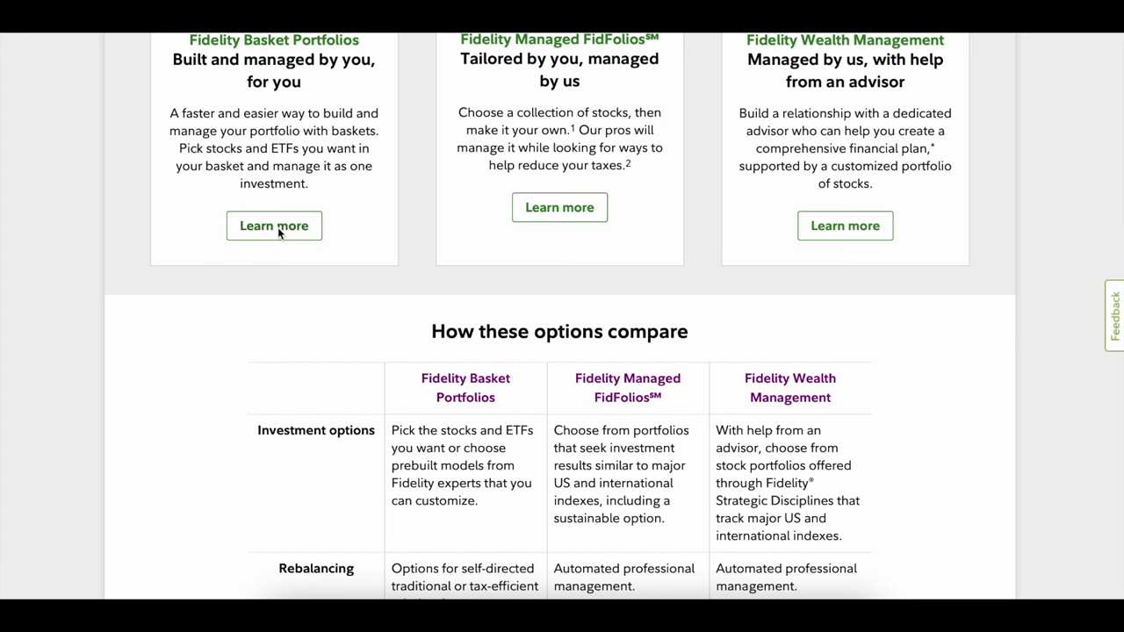
{"action": "left_click", "coordinate": [274, 225]}
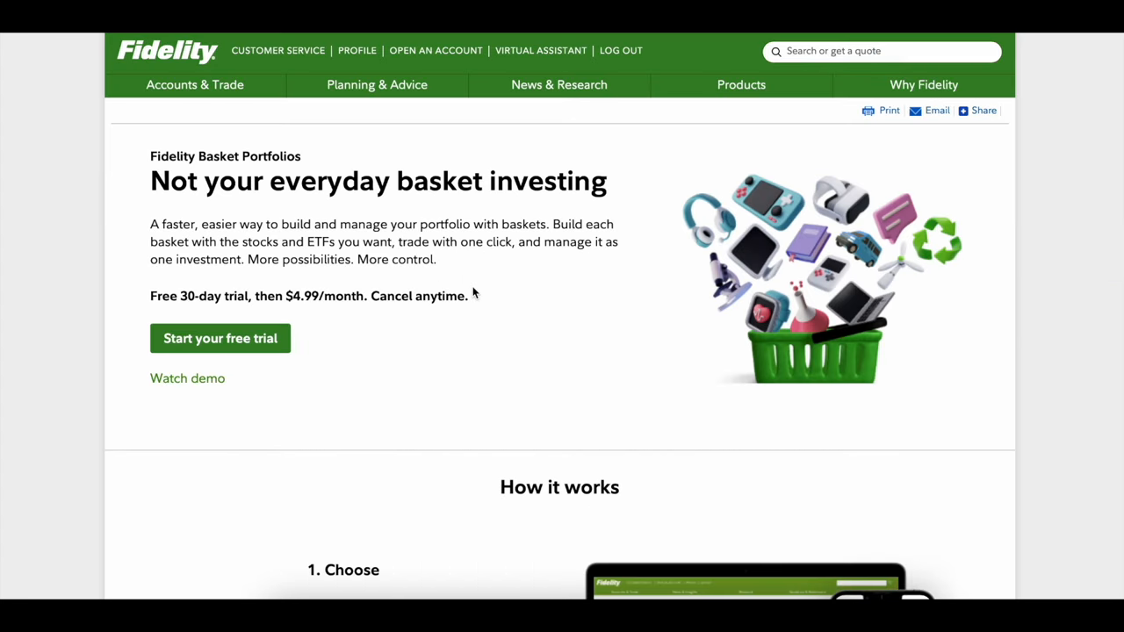
Scroll past the $4.99/month price and launch Watch demo below Start your free trial.
{"action": "scroll", "scroll_direction": "down", "scroll_amount": 3}
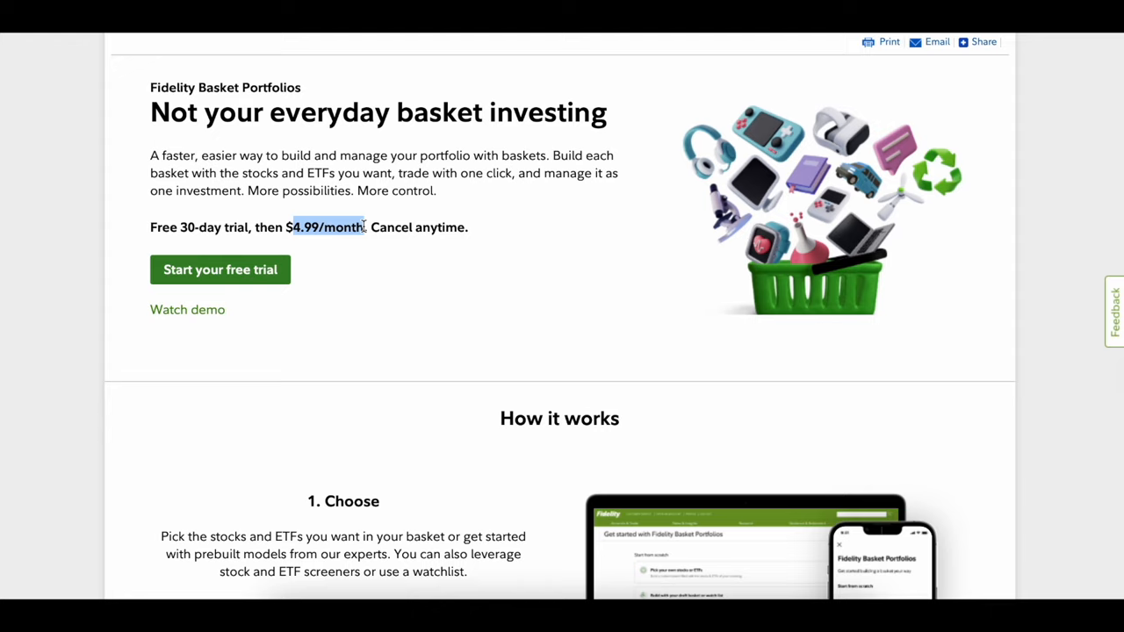
{"action": "mouse_move", "coordinate": [408, 215]}
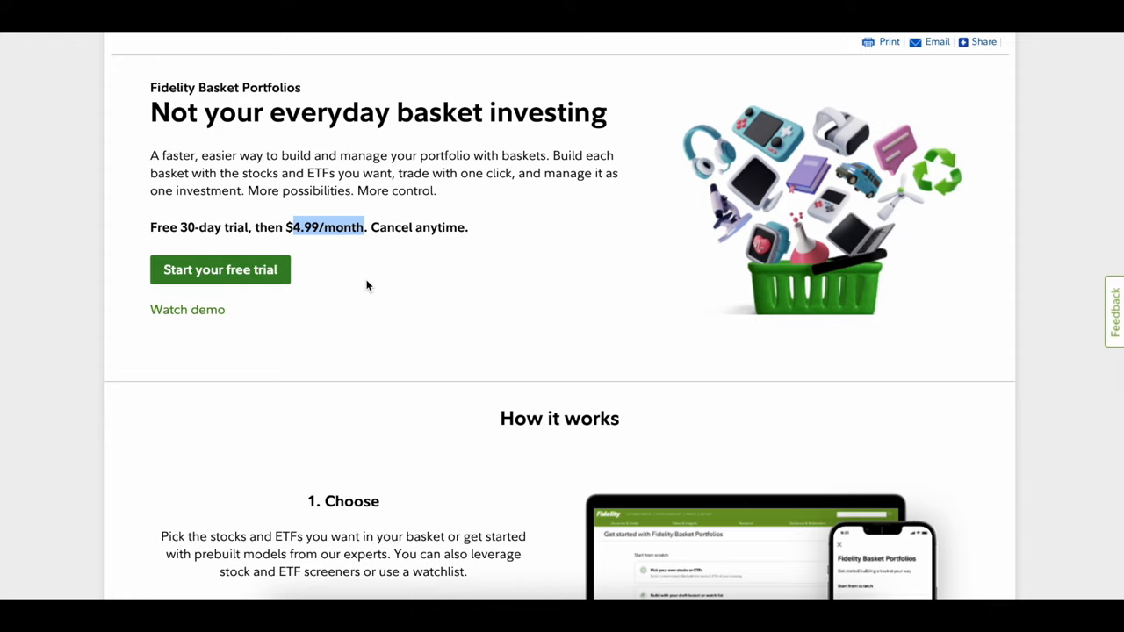
{"action": "mouse_move", "coordinate": [228, 307]}
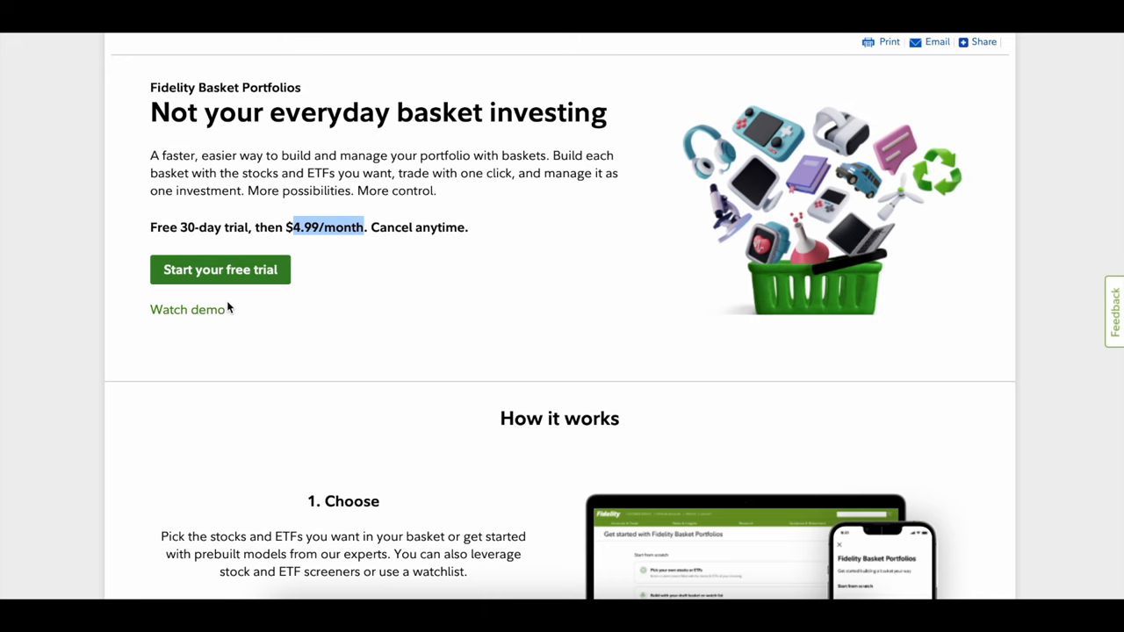
{"action": "left_click", "coordinate": [186, 309]}
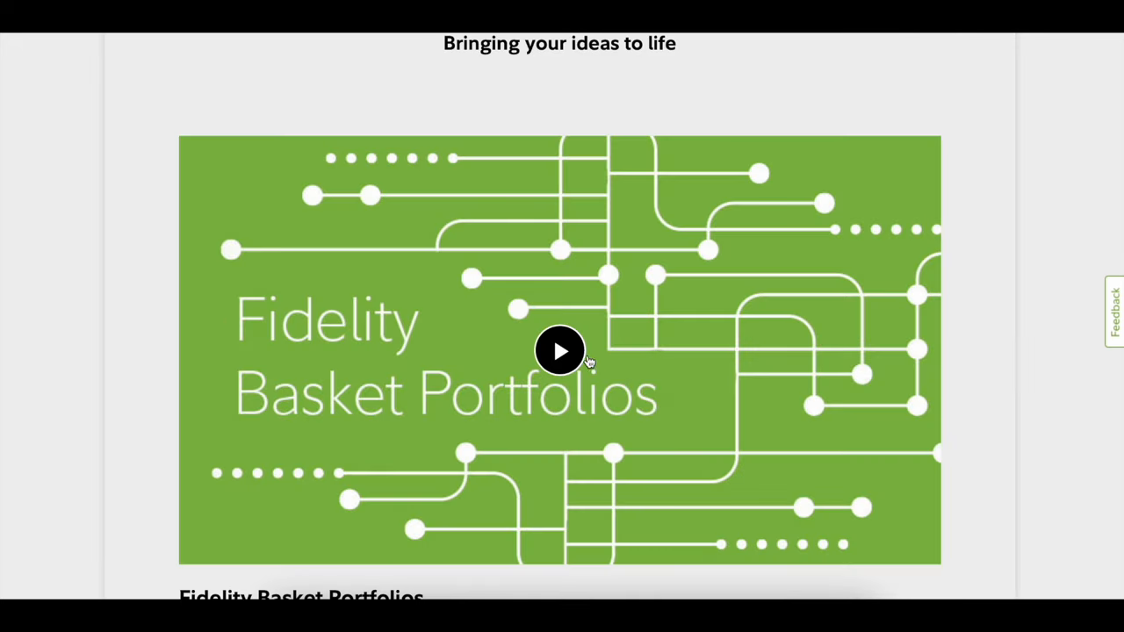
Play the Basket Portfolios demo video showing 'More possibilities. More control.'.
{"action": "left_click", "coordinate": [561, 352]}
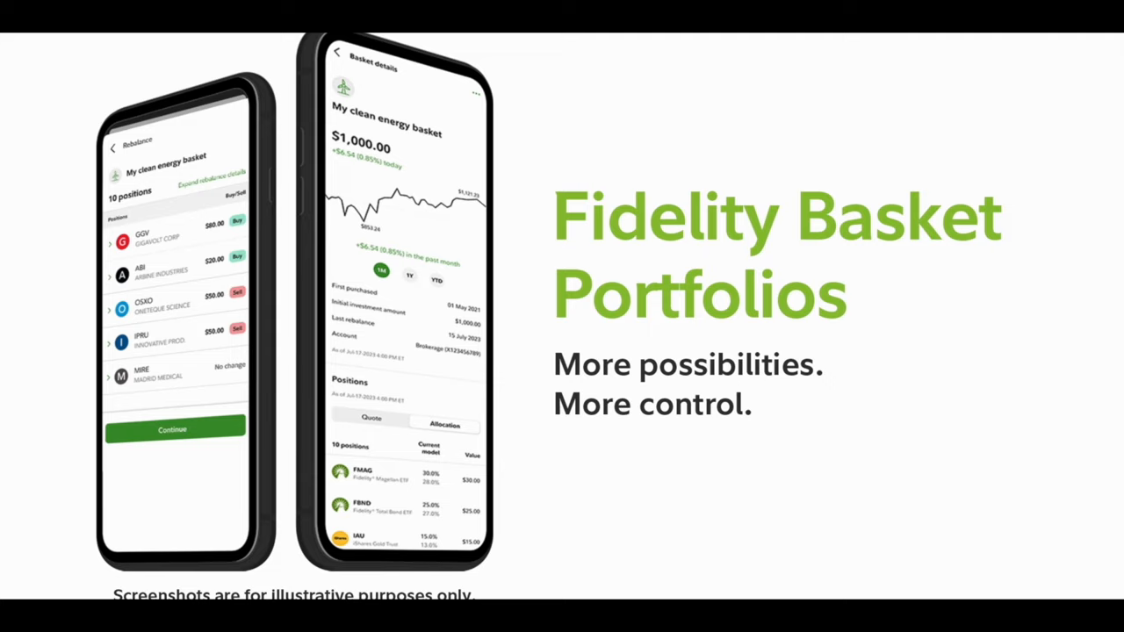
{"action": "mouse_move", "coordinate": [959, 538]}
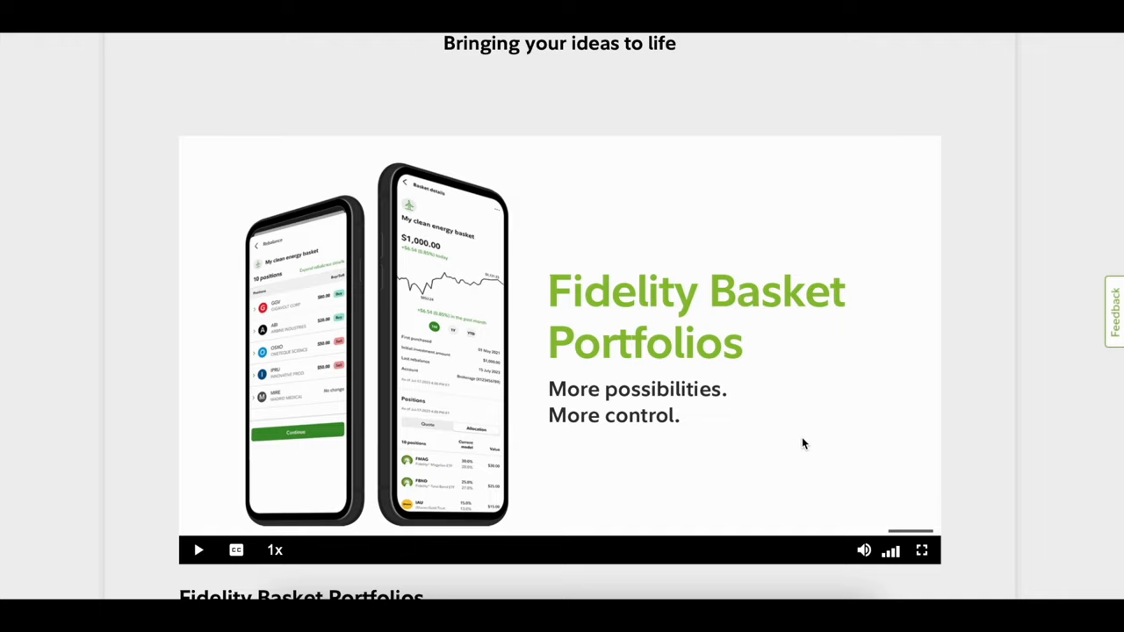
Scroll down past the video through the Free 30-day trial, Enroll today and FAQs sections.
{"action": "scroll", "scroll_direction": "down", "scroll_amount": 3}
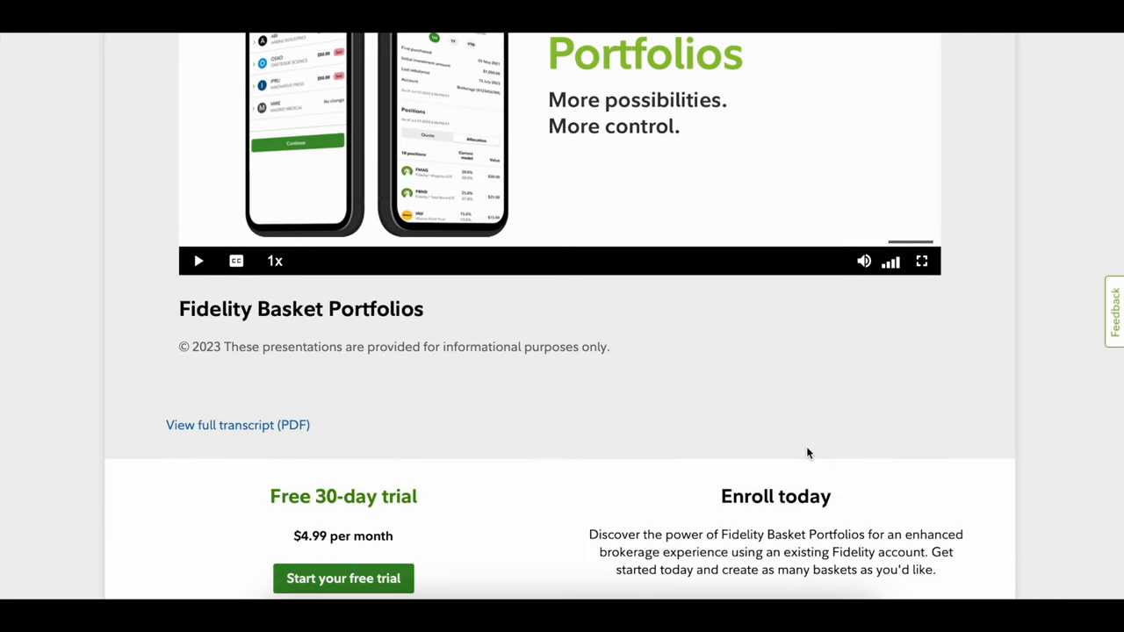
{"action": "scroll", "scroll_direction": "down", "scroll_amount": 3}
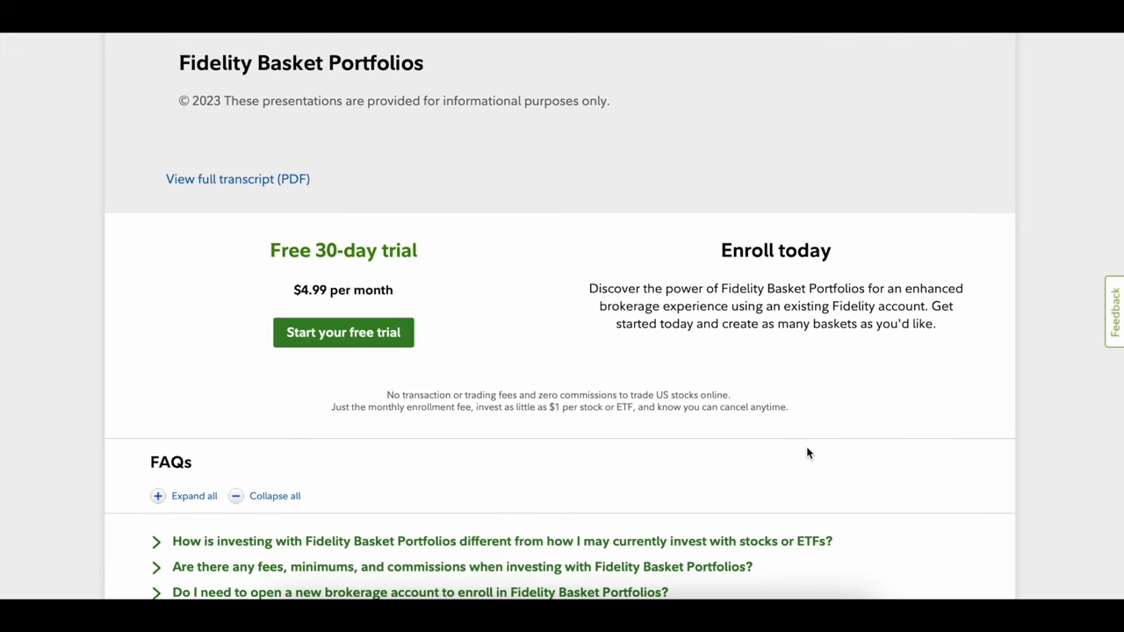
{"action": "scroll", "scroll_direction": "down", "scroll_amount": 3}
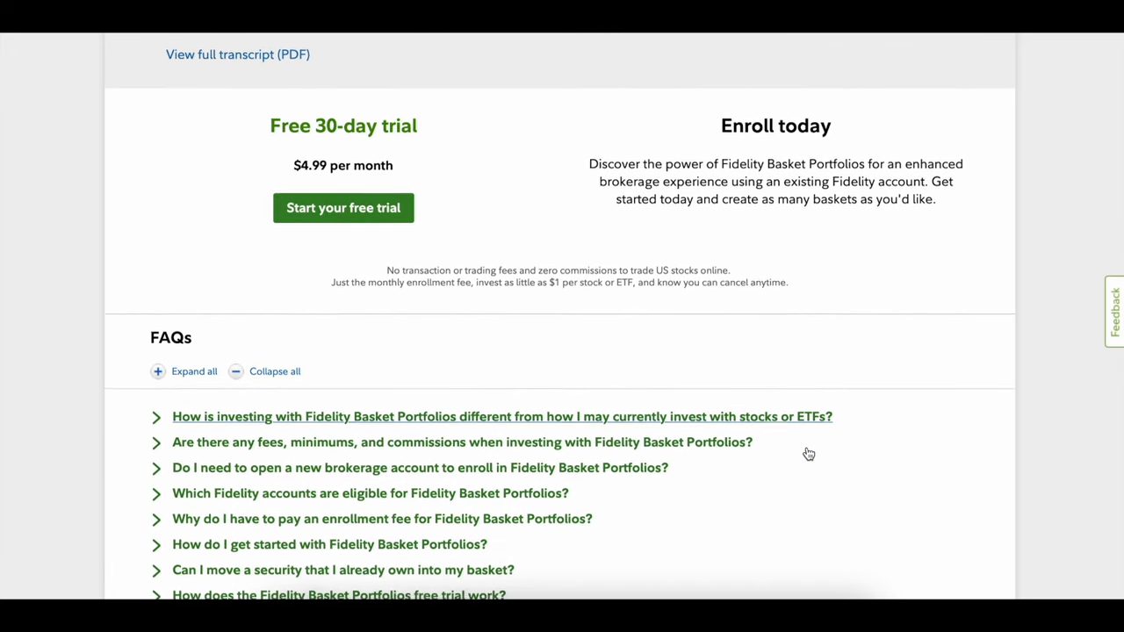
{"action": "scroll", "scroll_direction": "down", "scroll_amount": 3}
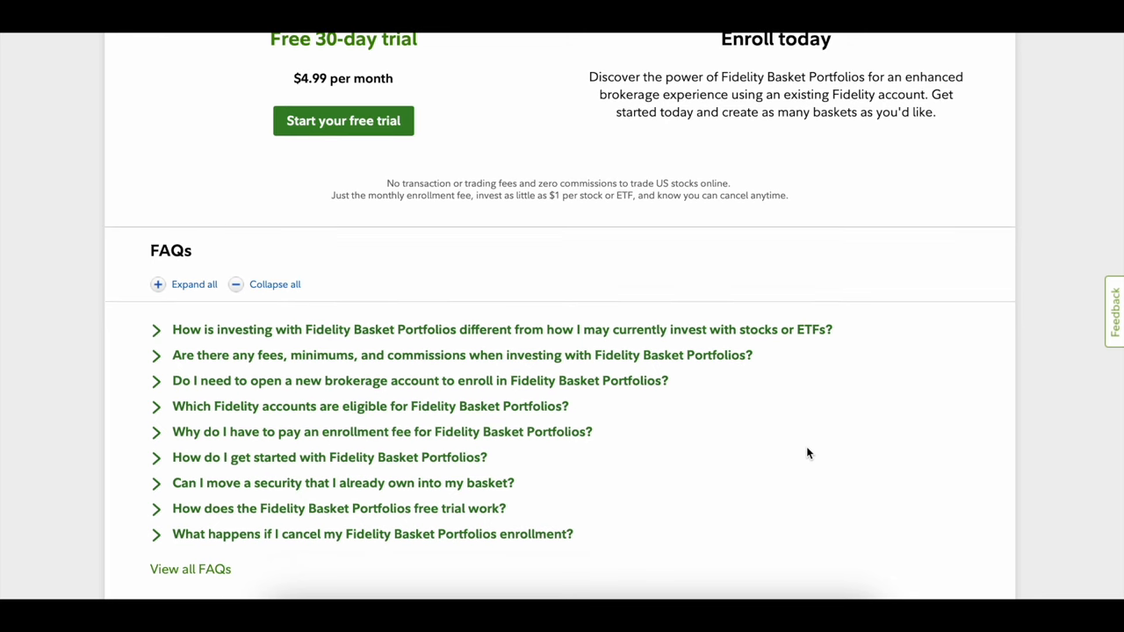
{"action": "scroll", "scroll_direction": "down", "scroll_amount": 3}
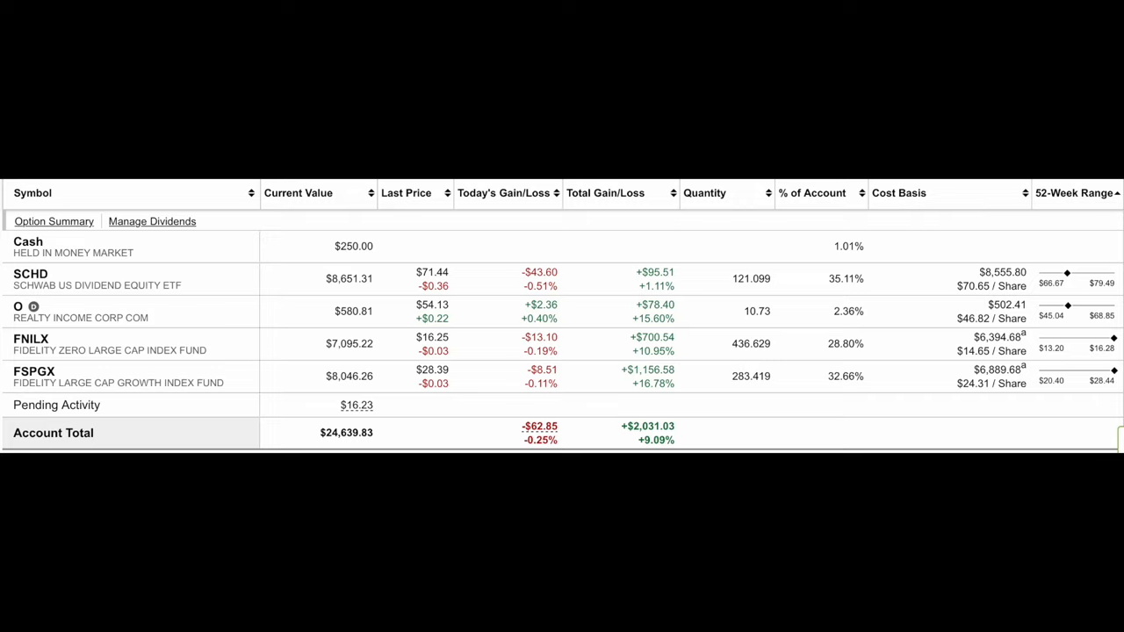
{"action": "mouse_move", "coordinate": [632, 428]}
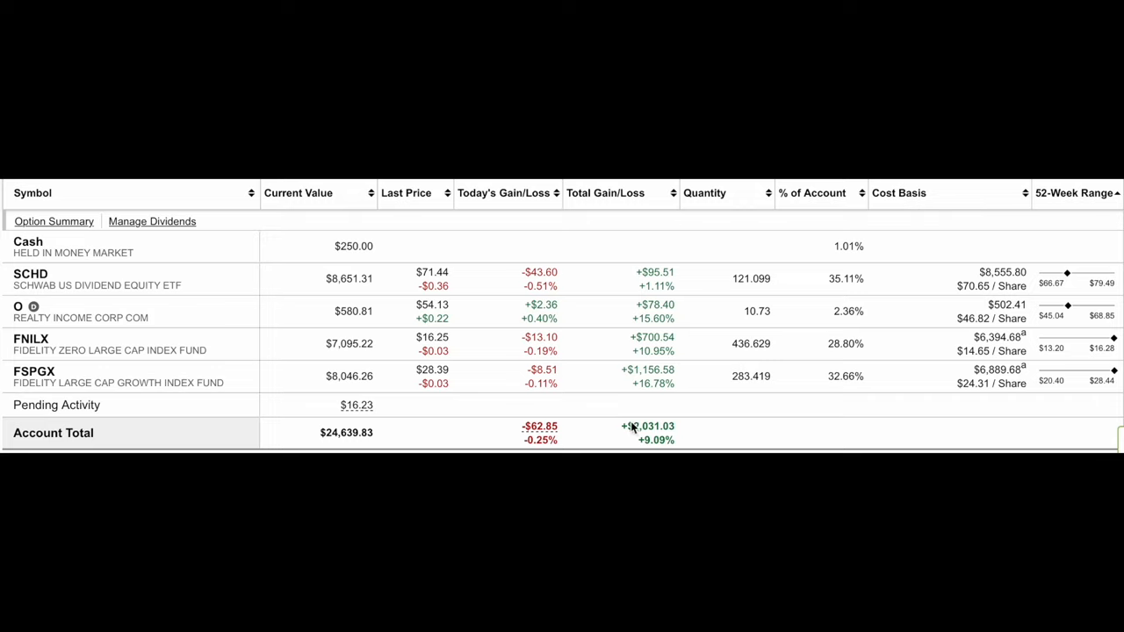
{"action": "double_click", "coordinate": [646, 427]}
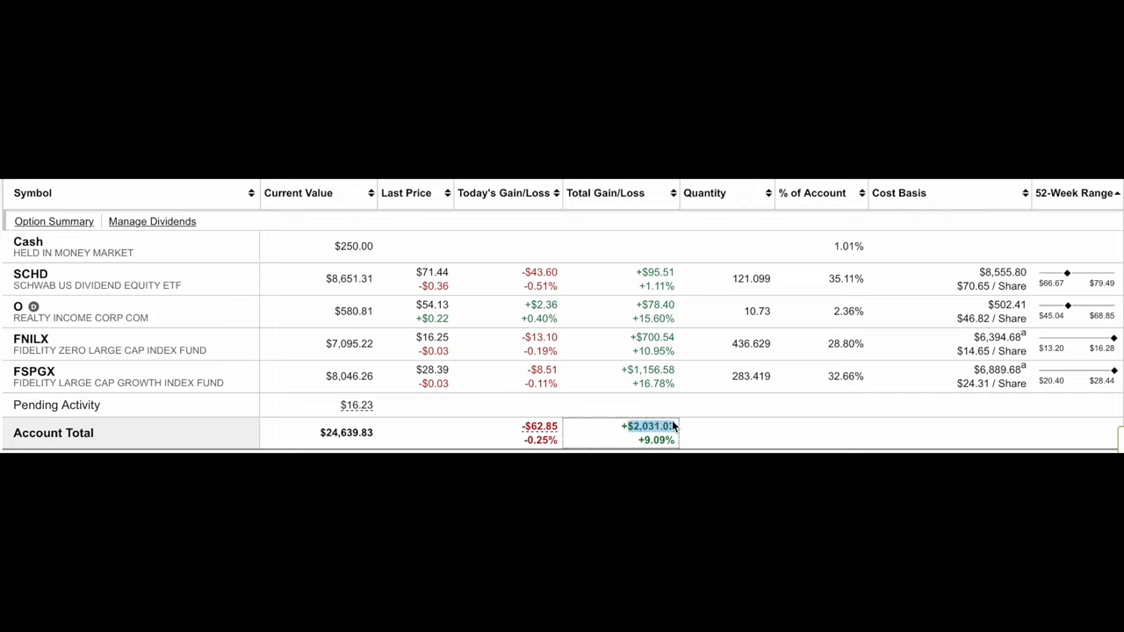
{"action": "mouse_move", "coordinate": [675, 446]}
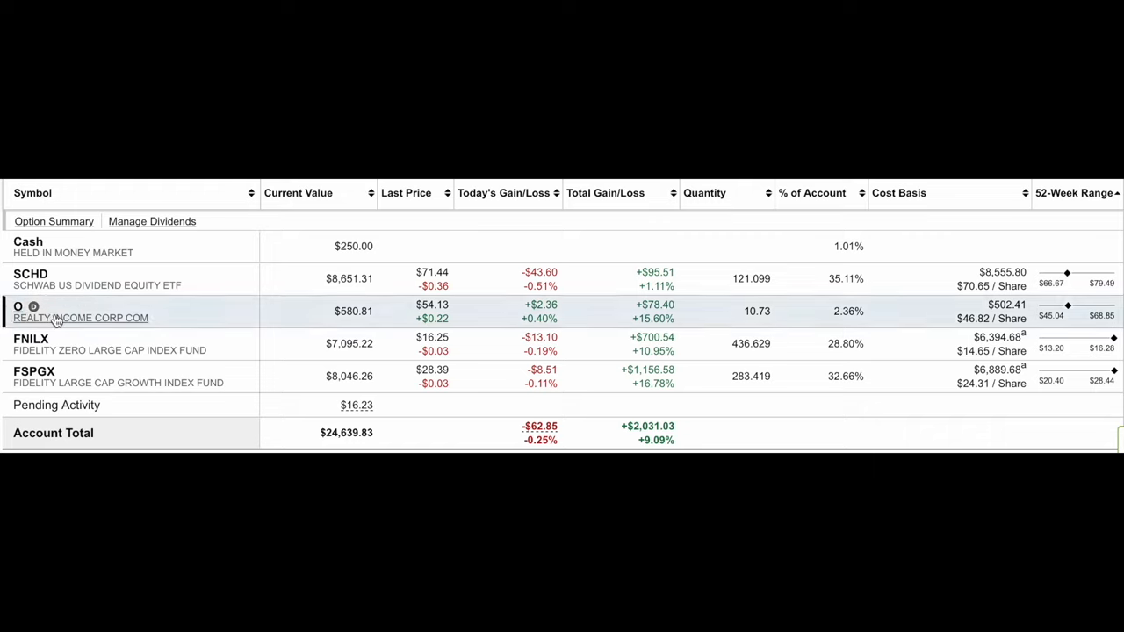
{"action": "mouse_move", "coordinate": [442, 288]}
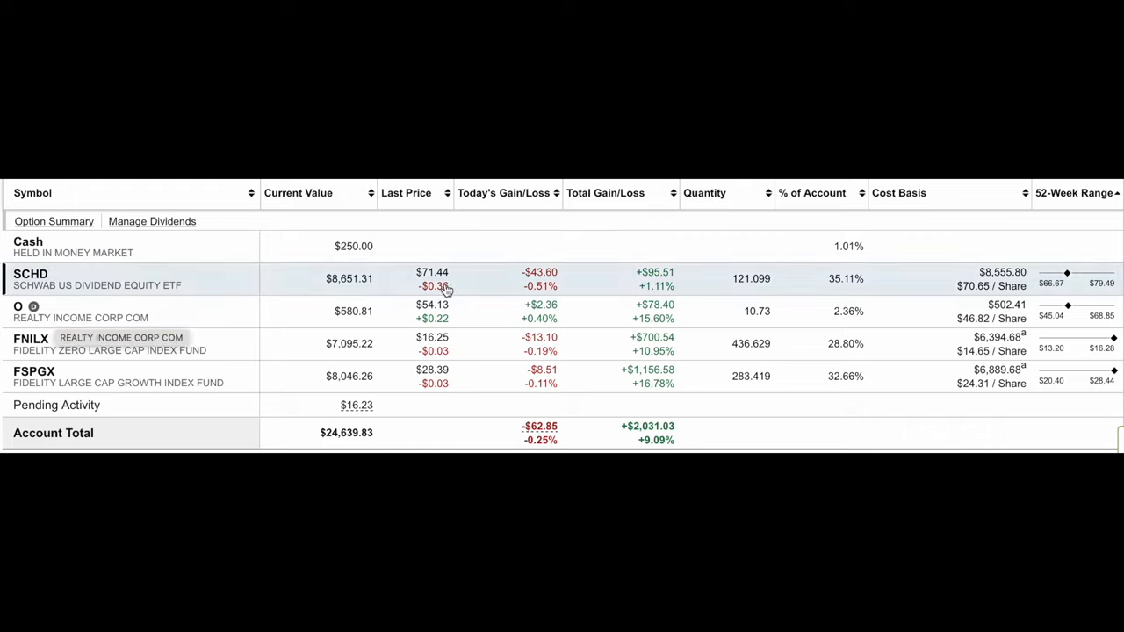
{"action": "mouse_move", "coordinate": [959, 327]}
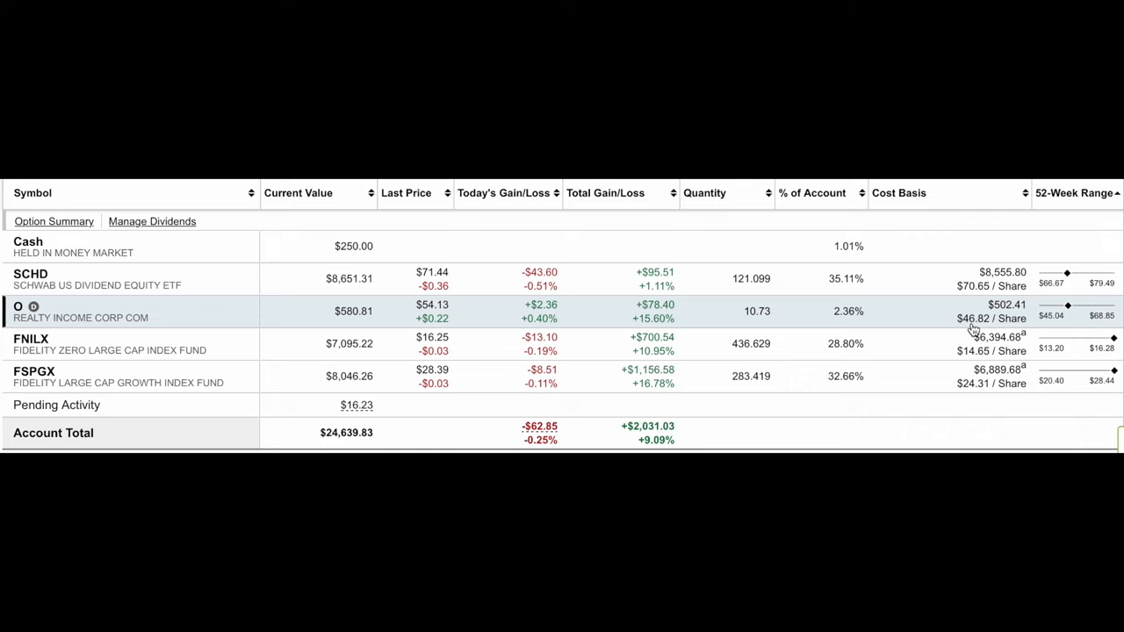
{"action": "mouse_move", "coordinate": [657, 334]}
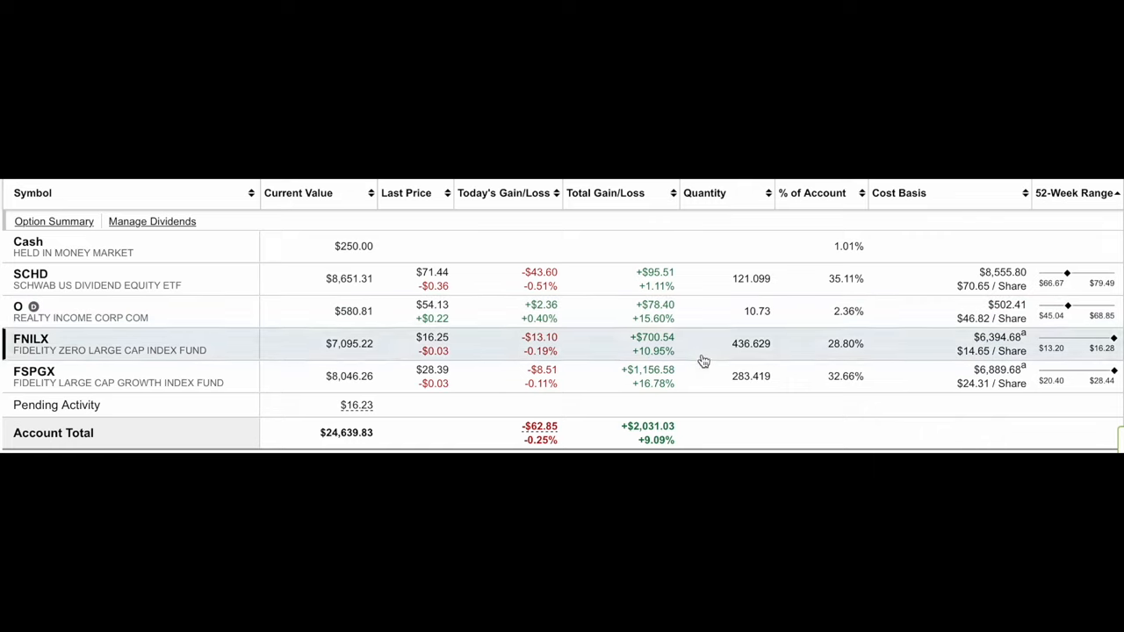
{"action": "mouse_move", "coordinate": [723, 450]}
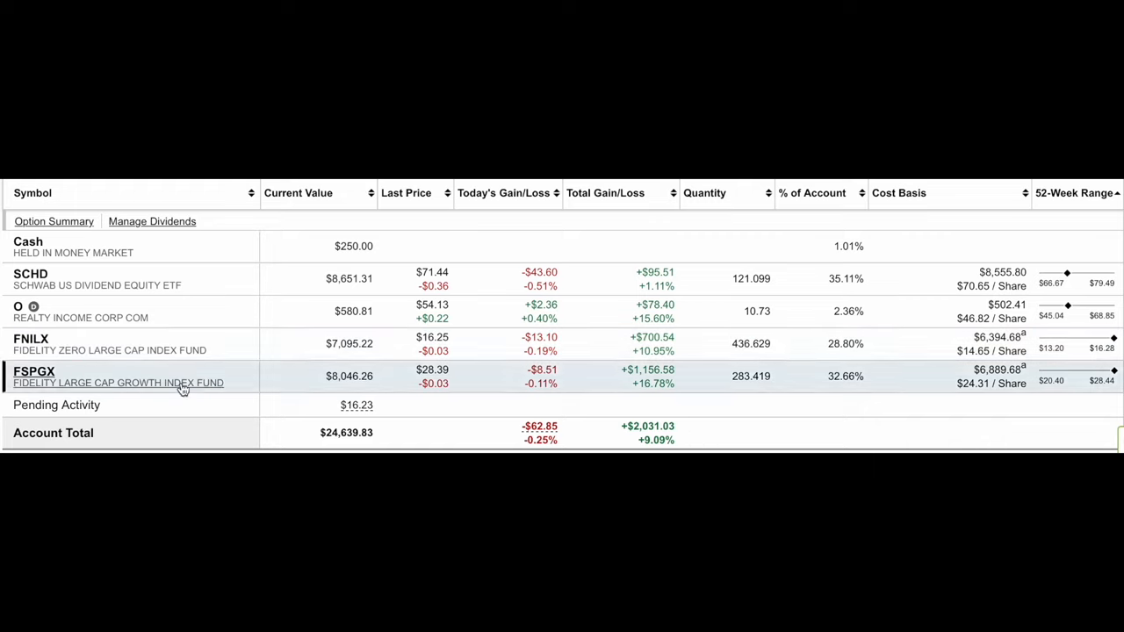
{"action": "mouse_move", "coordinate": [671, 378]}
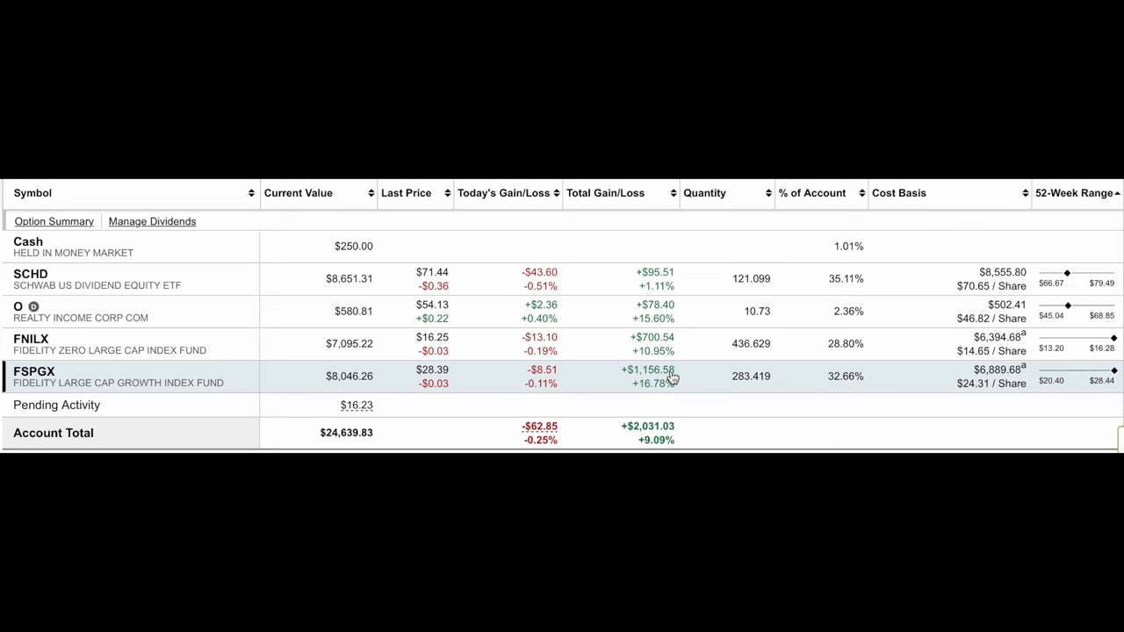
{"action": "mouse_move", "coordinate": [172, 299]}
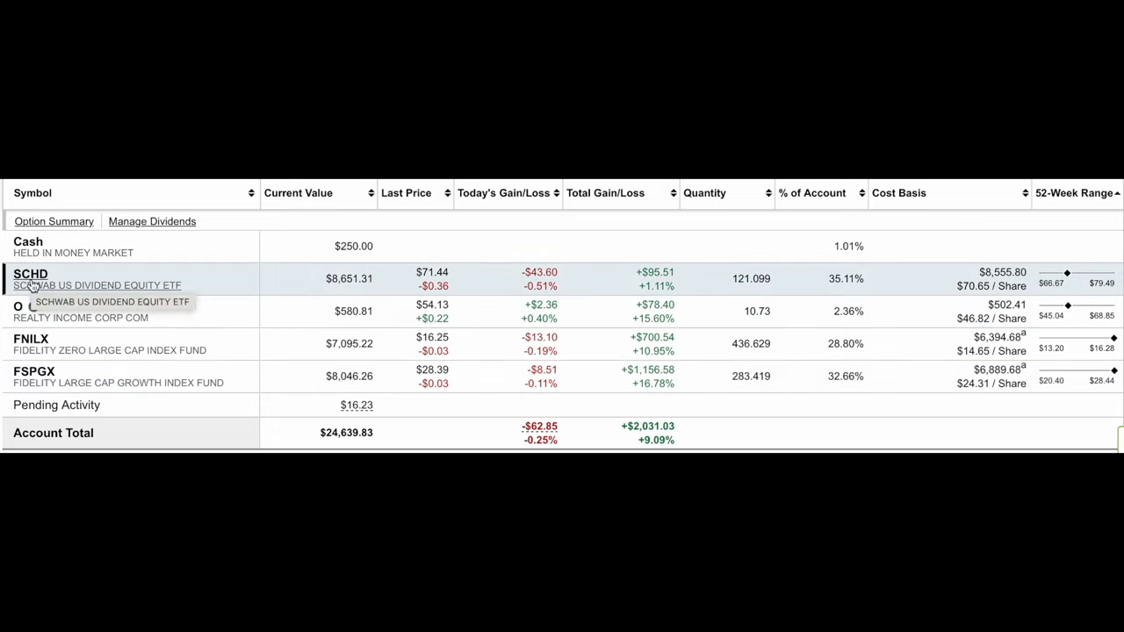
{"action": "mouse_move", "coordinate": [71, 430]}
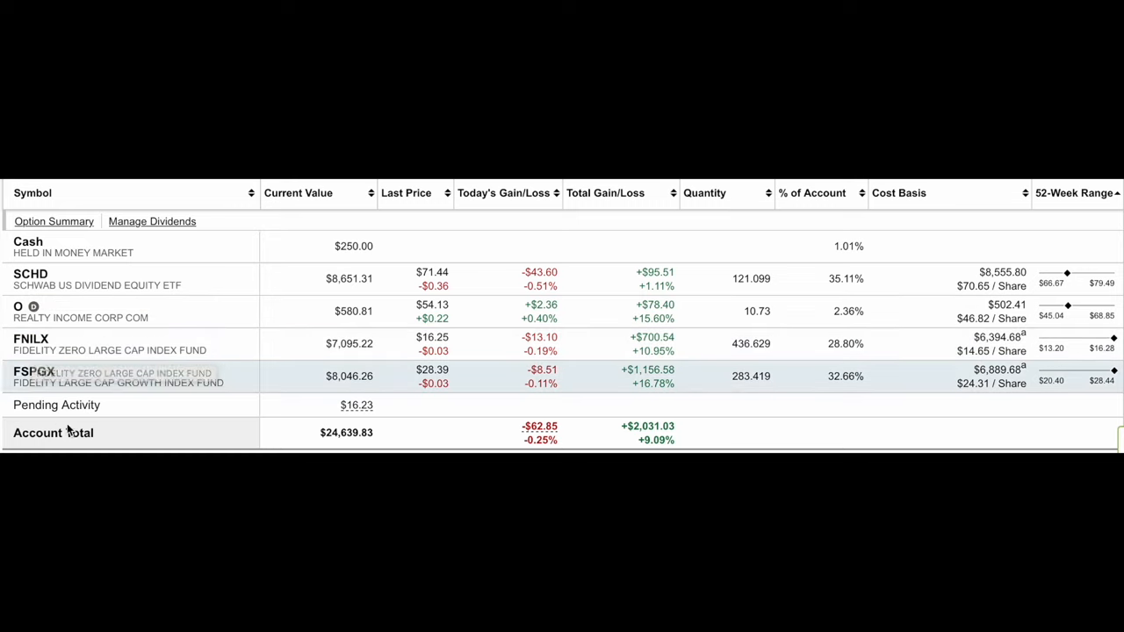
{"action": "mouse_move", "coordinate": [456, 337]}
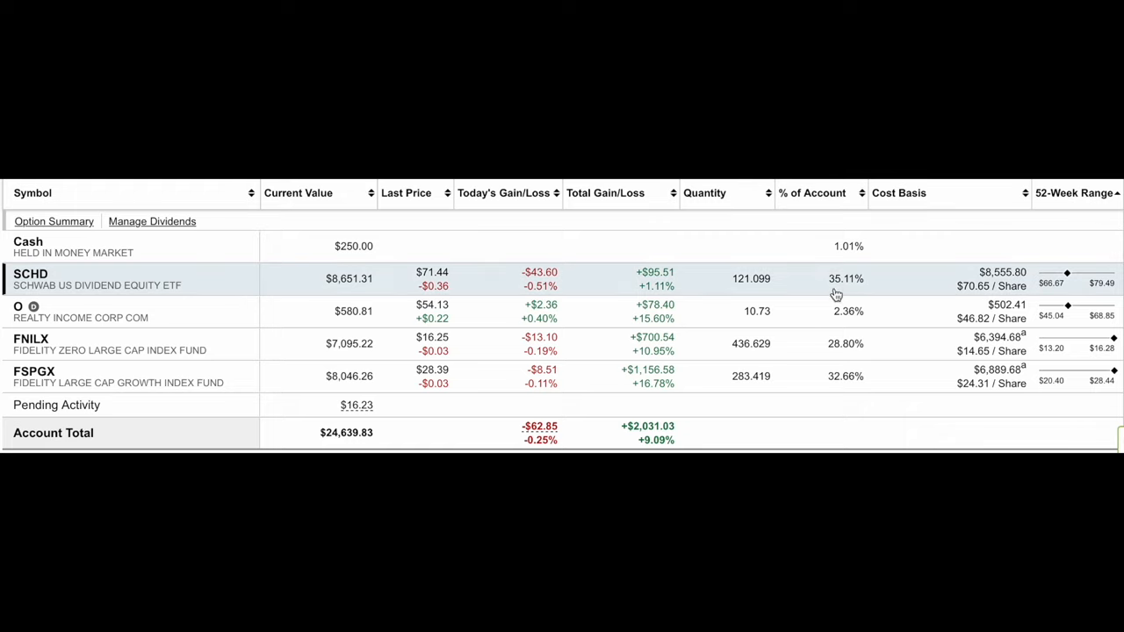
{"action": "mouse_move", "coordinate": [355, 442]}
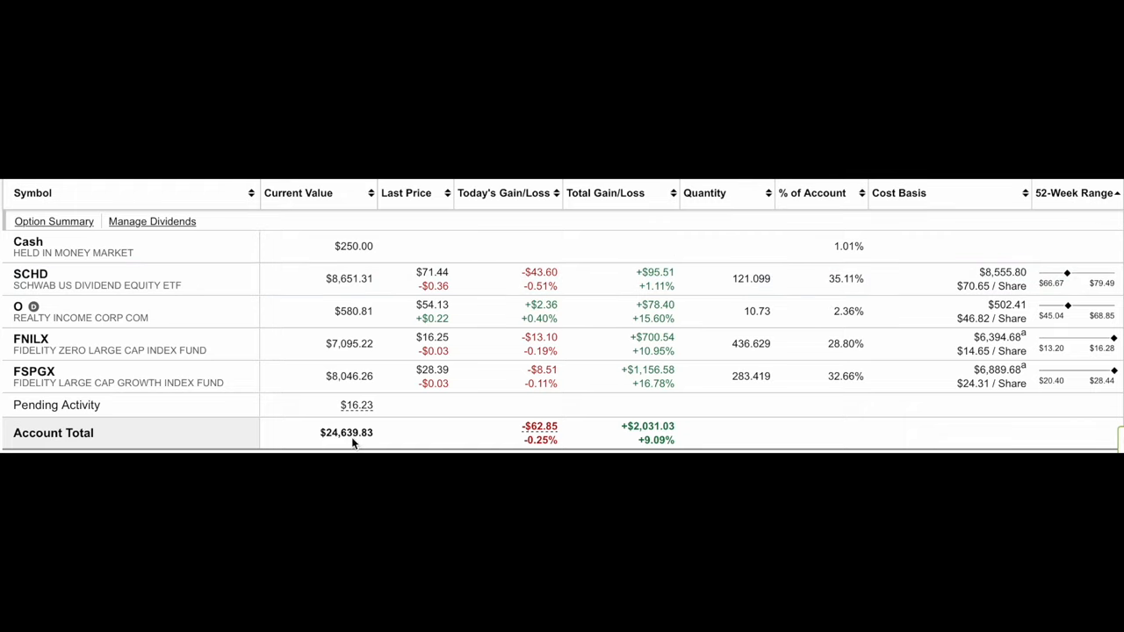
{"action": "mouse_move", "coordinate": [427, 424]}
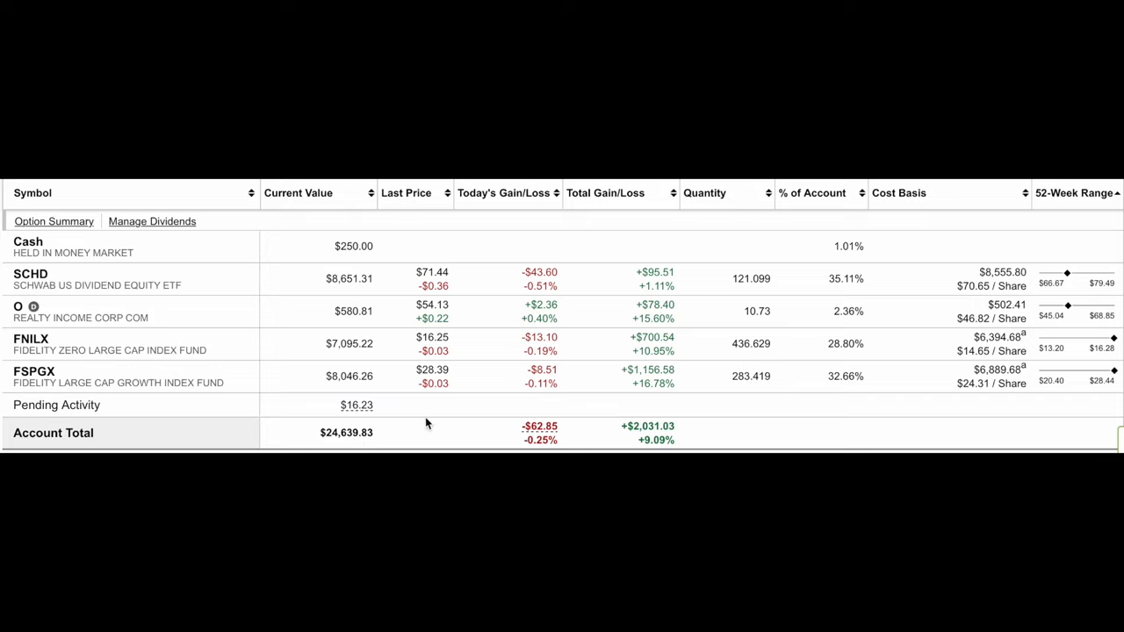
{"action": "mouse_move", "coordinate": [130, 406]}
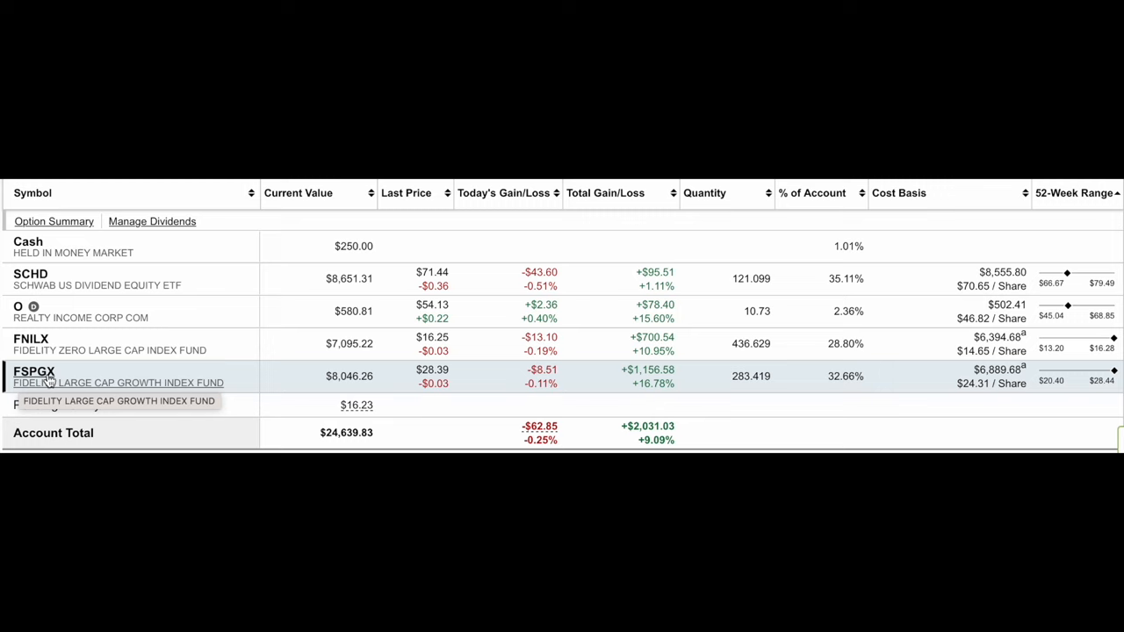
{"action": "mouse_move", "coordinate": [30, 278]}
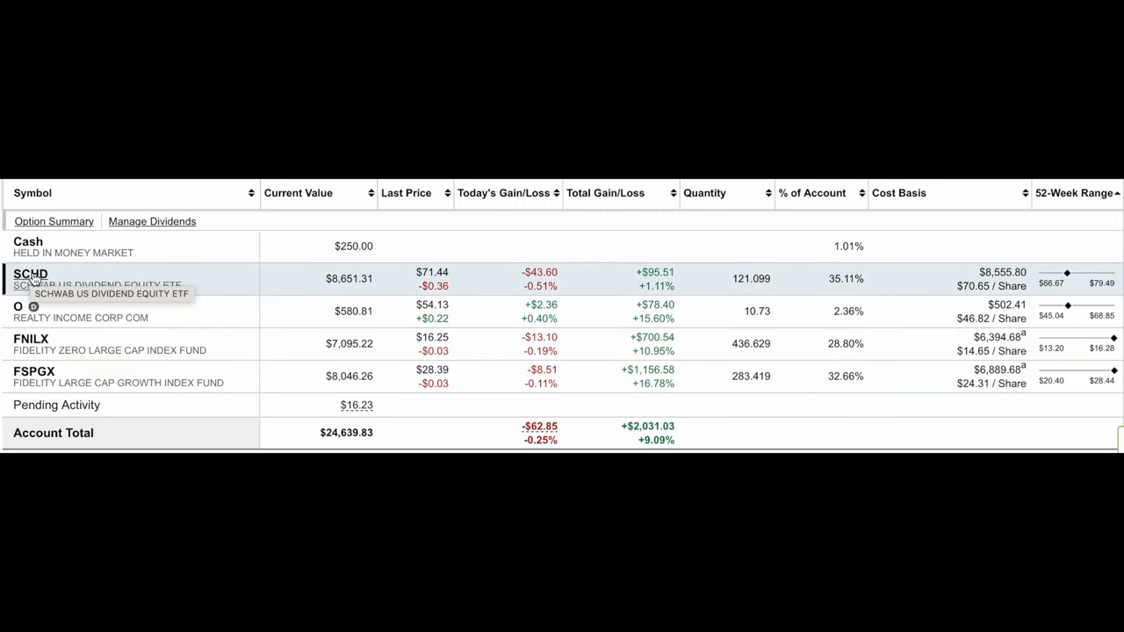
{"action": "mouse_move", "coordinate": [337, 272]}
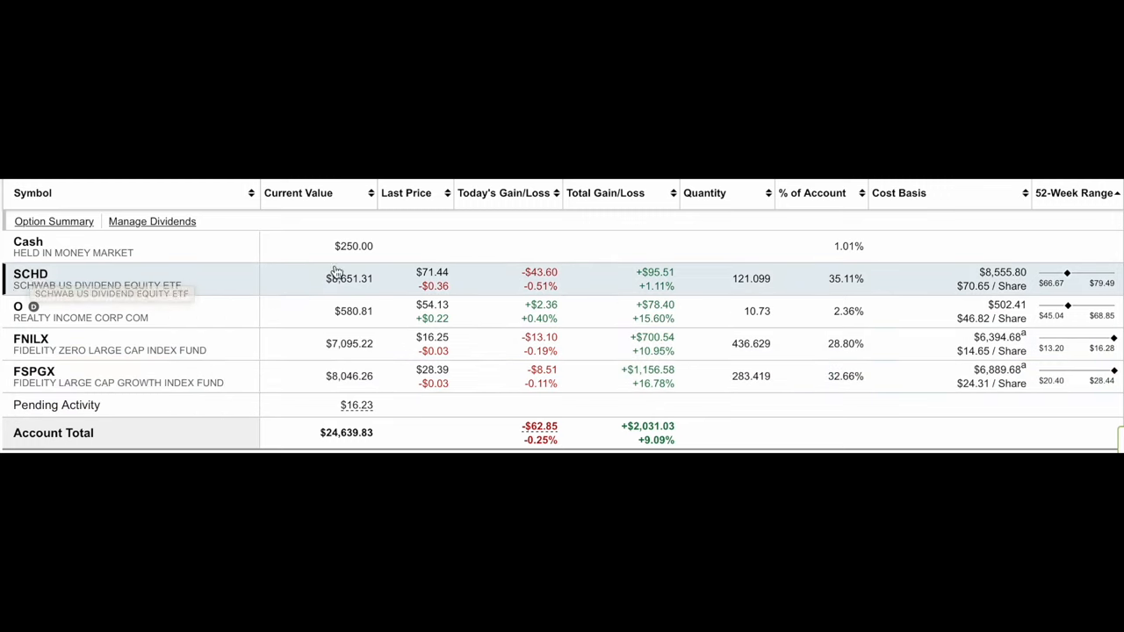
{"action": "mouse_move", "coordinate": [843, 291]}
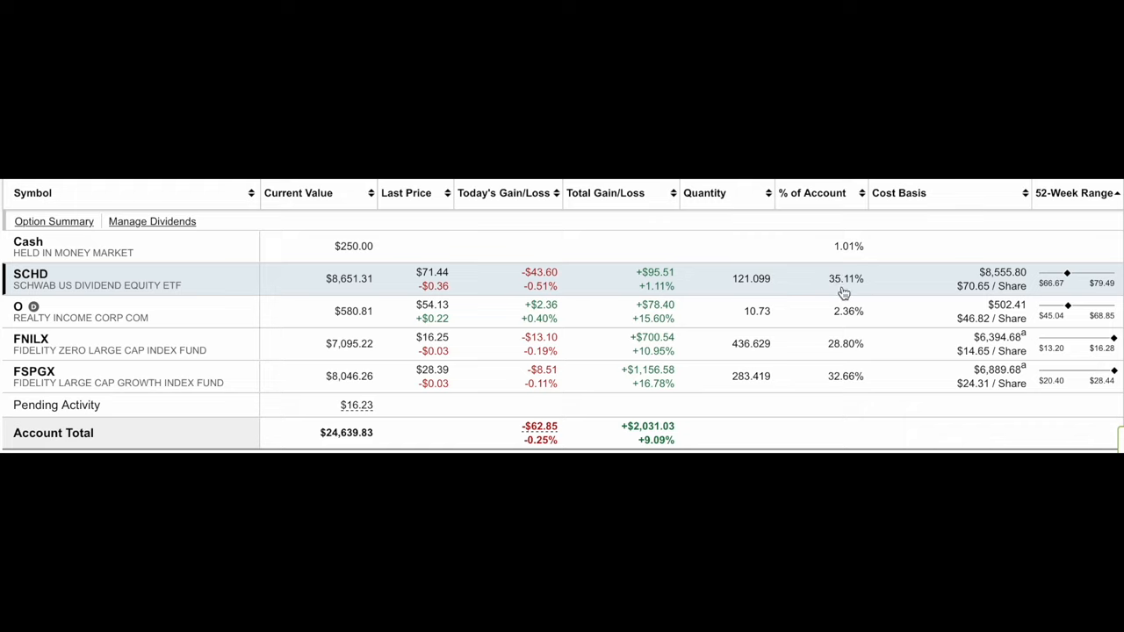
{"action": "mouse_move", "coordinate": [846, 380]}
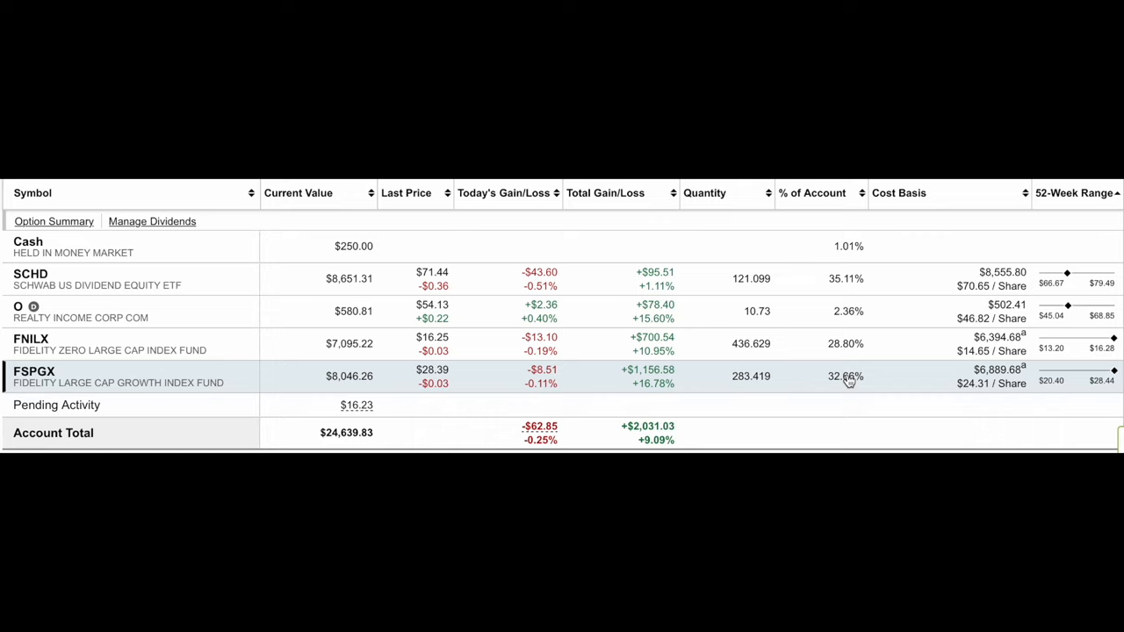
{"action": "mouse_move", "coordinate": [834, 436]}
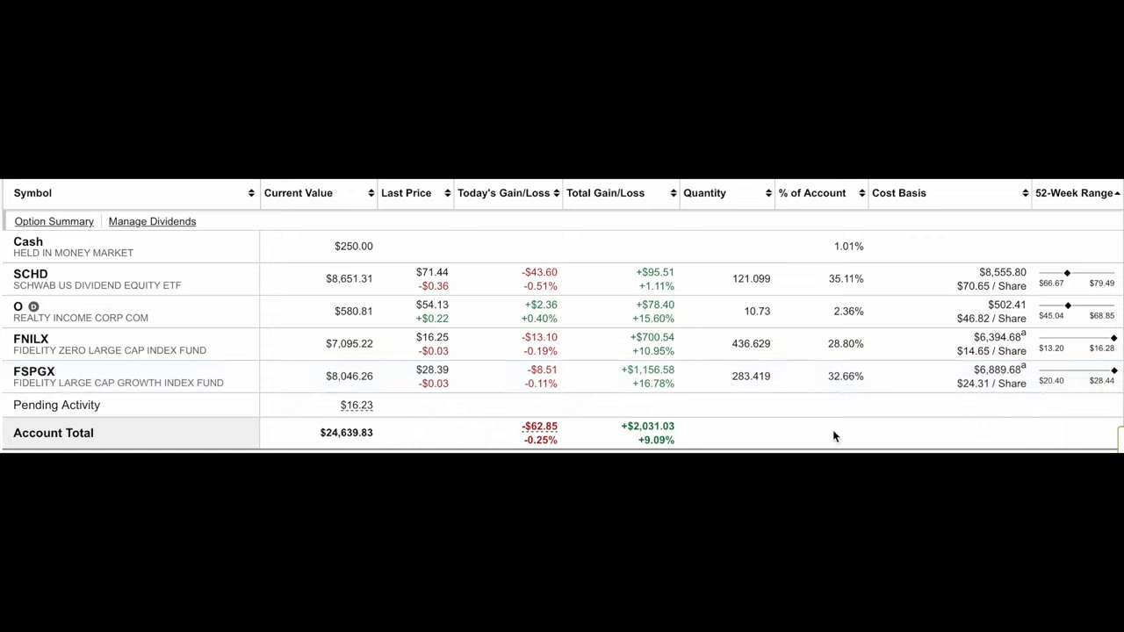
{"action": "mouse_move", "coordinate": [815, 253]}
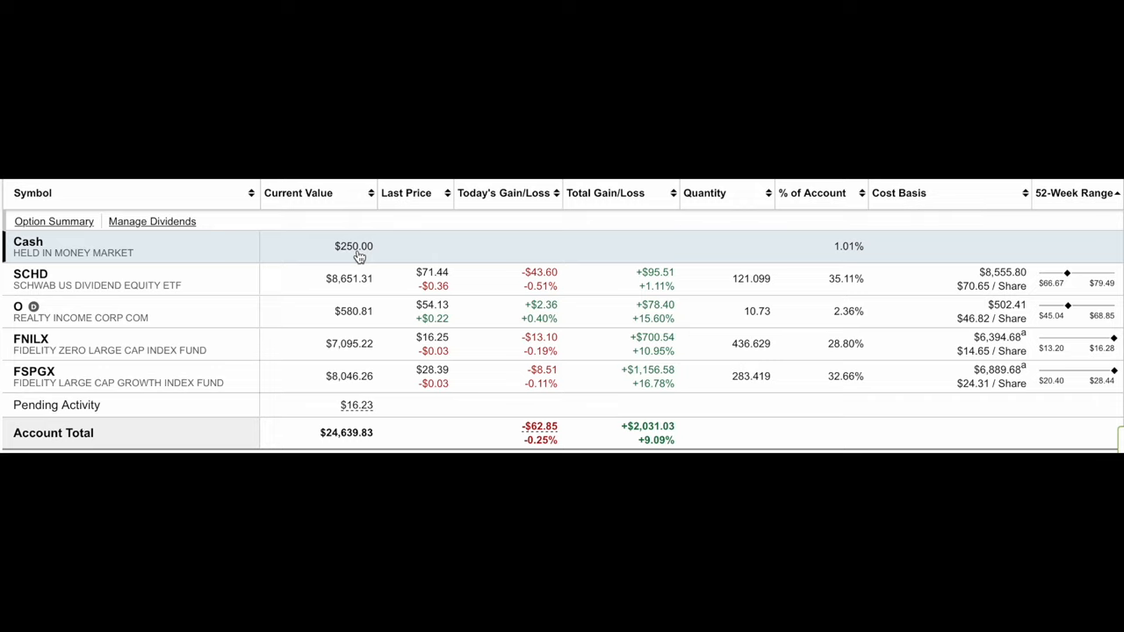
{"action": "mouse_move", "coordinate": [631, 260]}
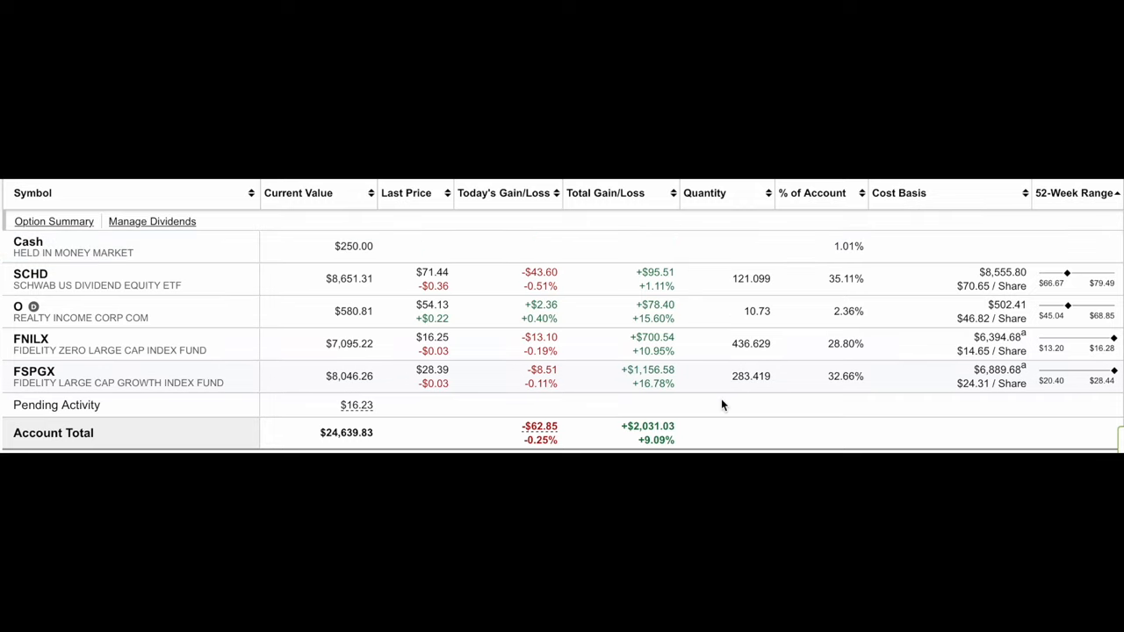
{"action": "mouse_move", "coordinate": [390, 343]}
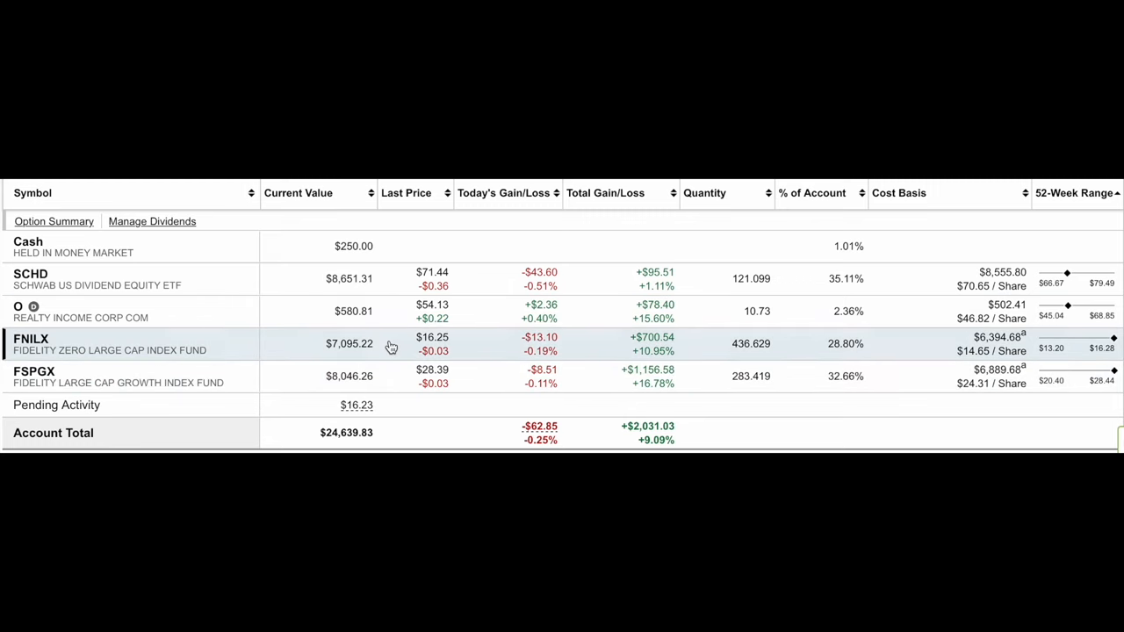
{"action": "mouse_move", "coordinate": [696, 429]}
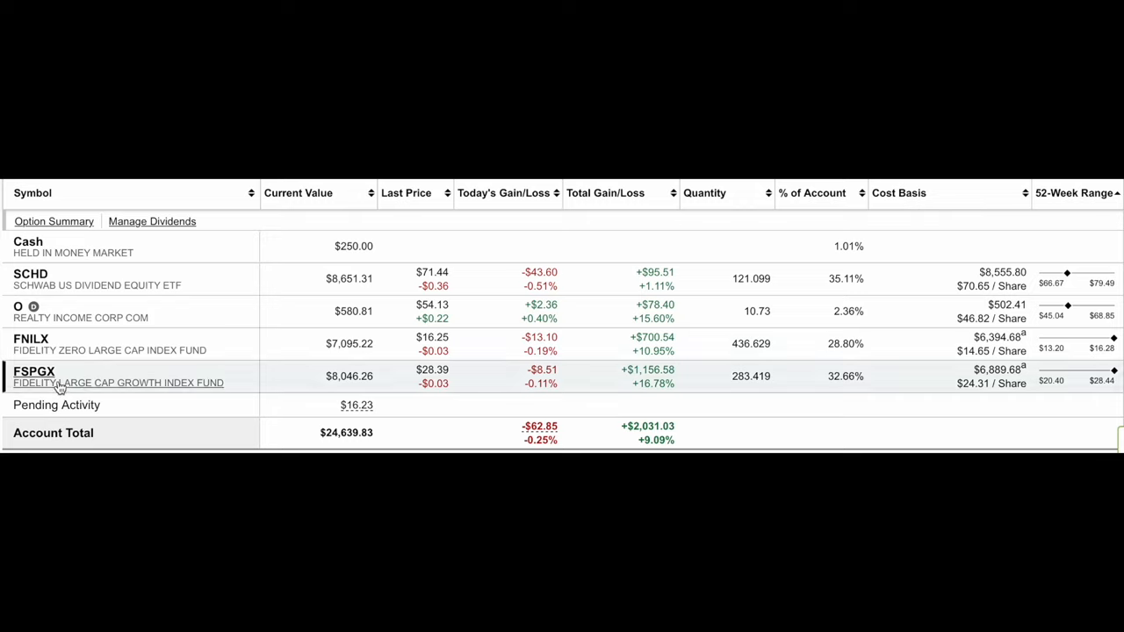
{"action": "mouse_move", "coordinate": [35, 375]}
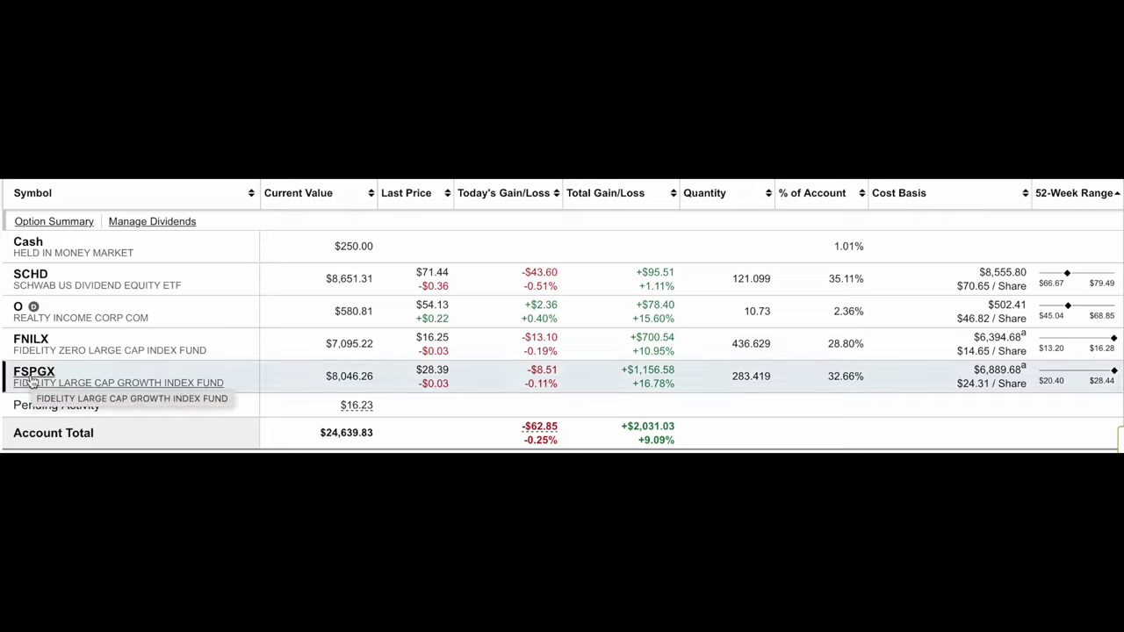
{"action": "mouse_move", "coordinate": [57, 342]}
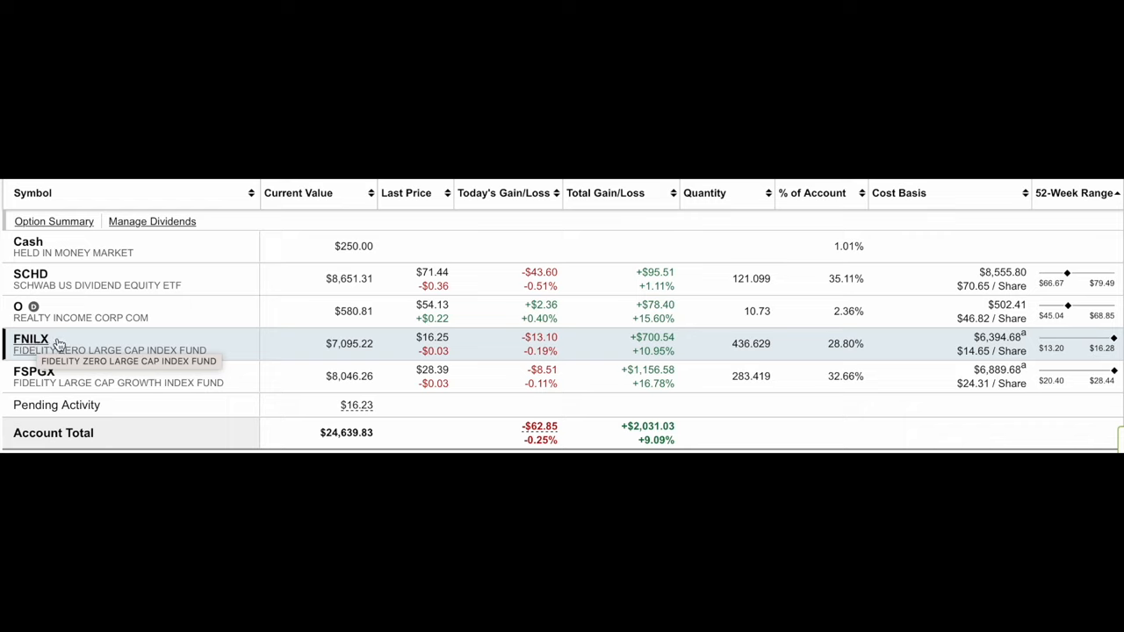
{"action": "mouse_move", "coordinate": [53, 318]}
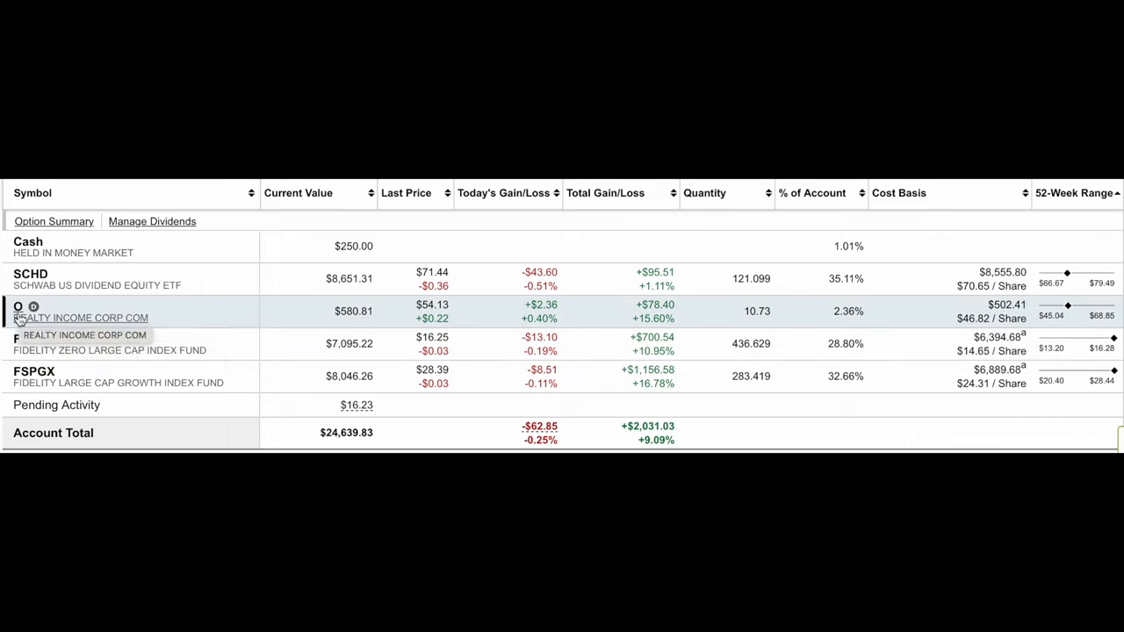
{"action": "mouse_move", "coordinate": [35, 302]}
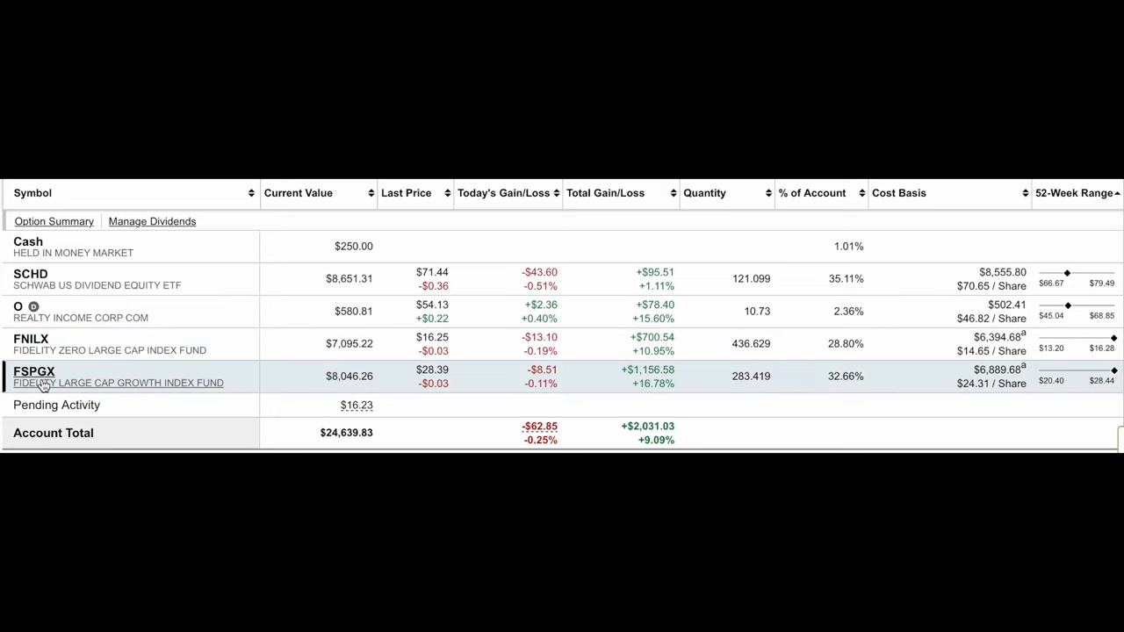
{"action": "mouse_move", "coordinate": [70, 372]}
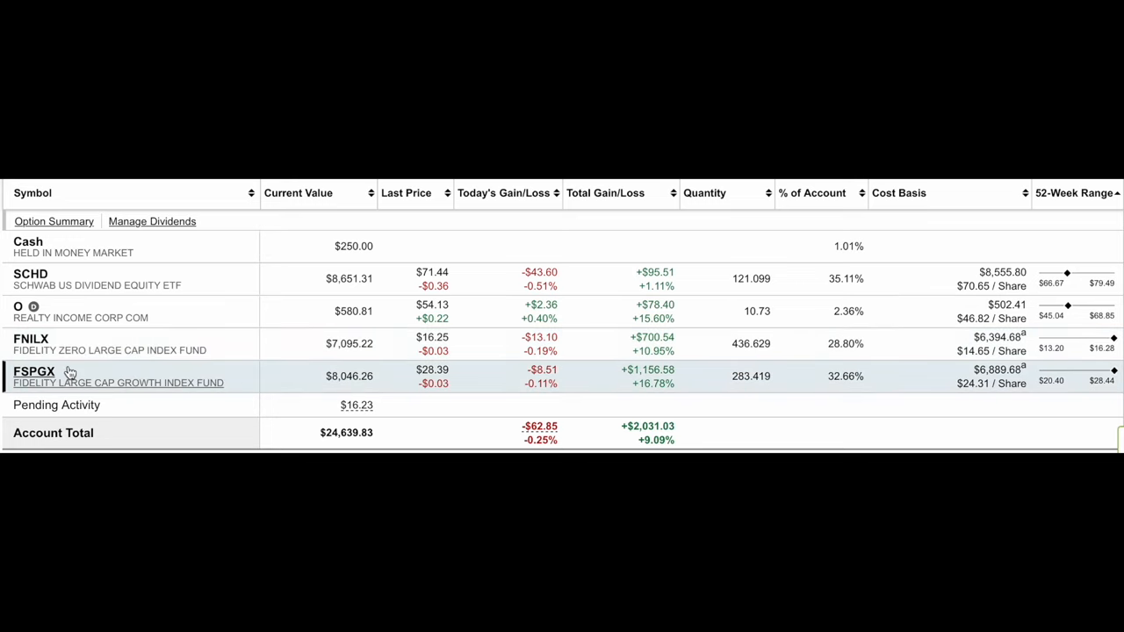
{"action": "mouse_move", "coordinate": [32, 246]}
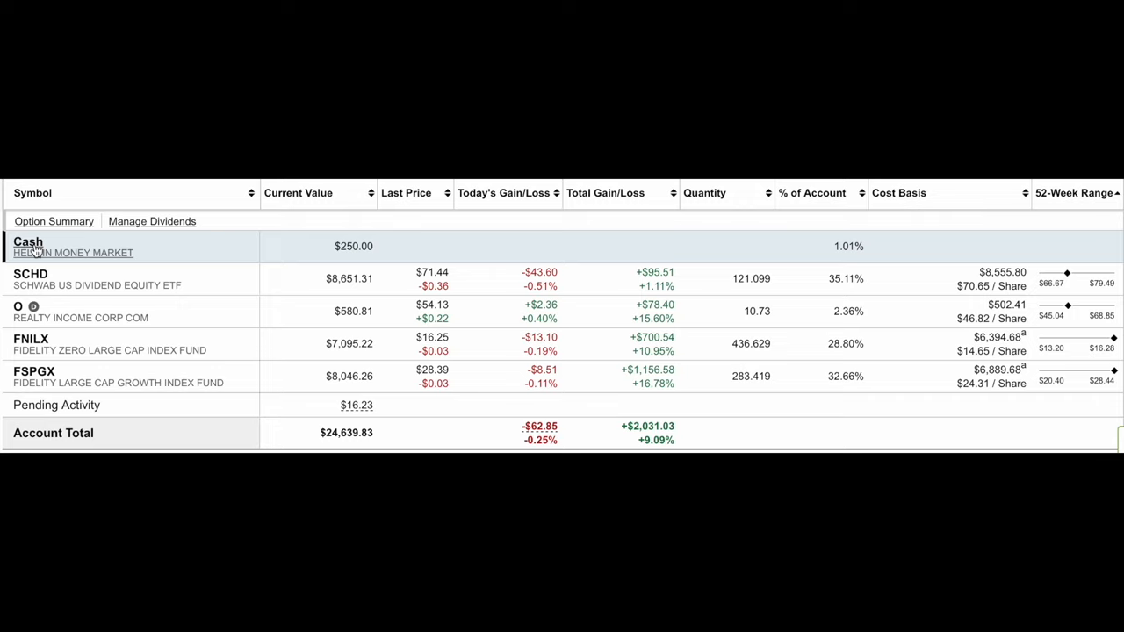
{"action": "mouse_move", "coordinate": [36, 253]}
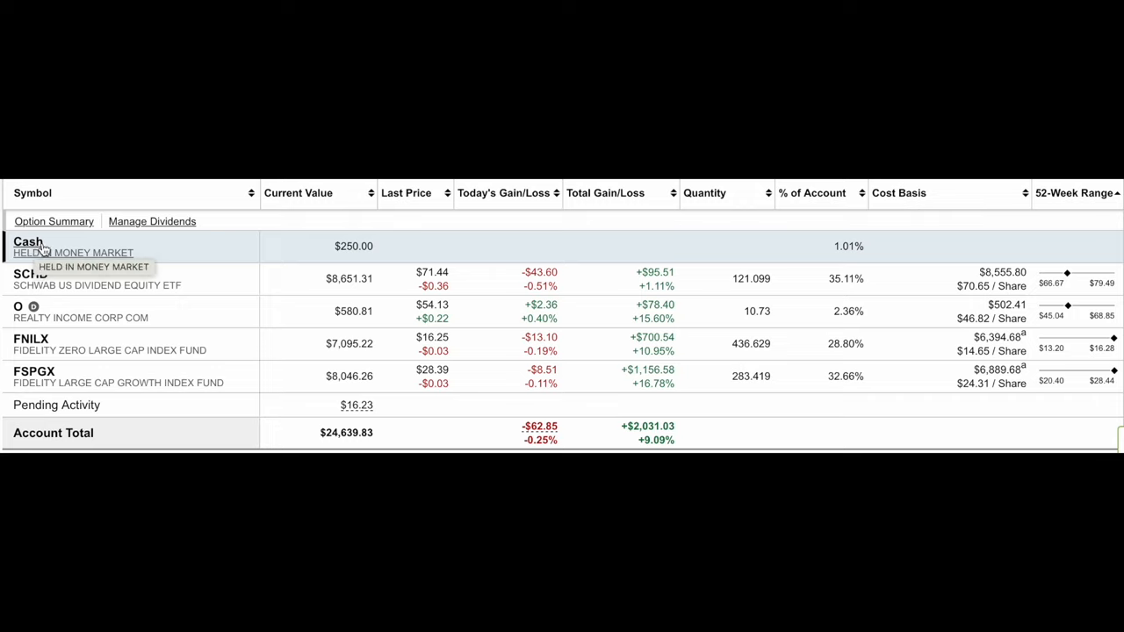
{"action": "mouse_move", "coordinate": [354, 246]}
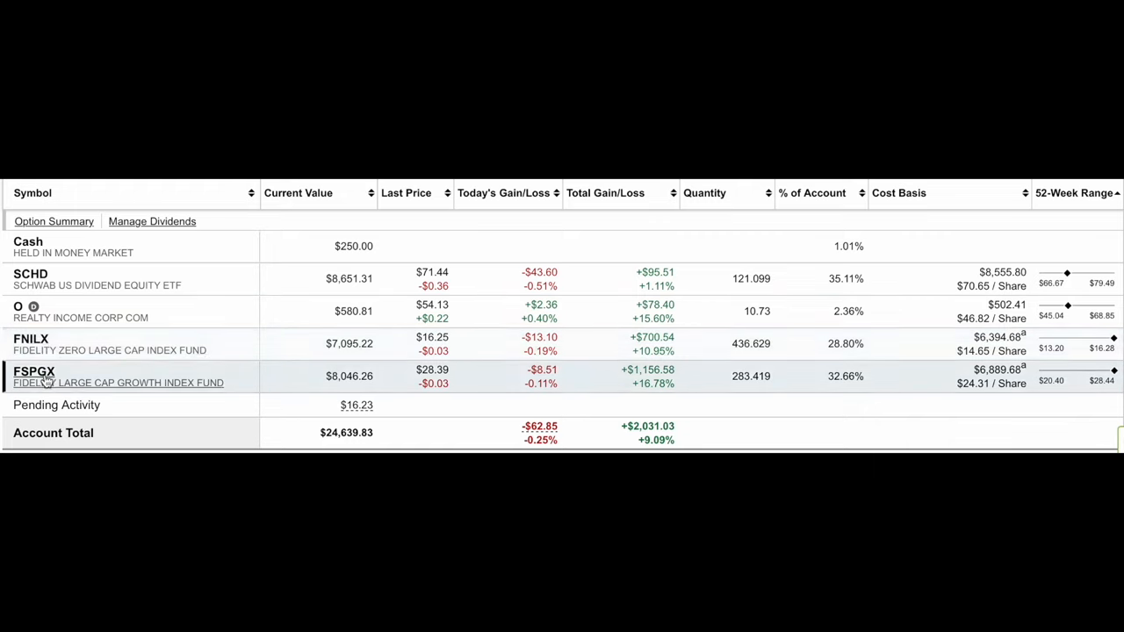
{"action": "mouse_move", "coordinate": [53, 350]}
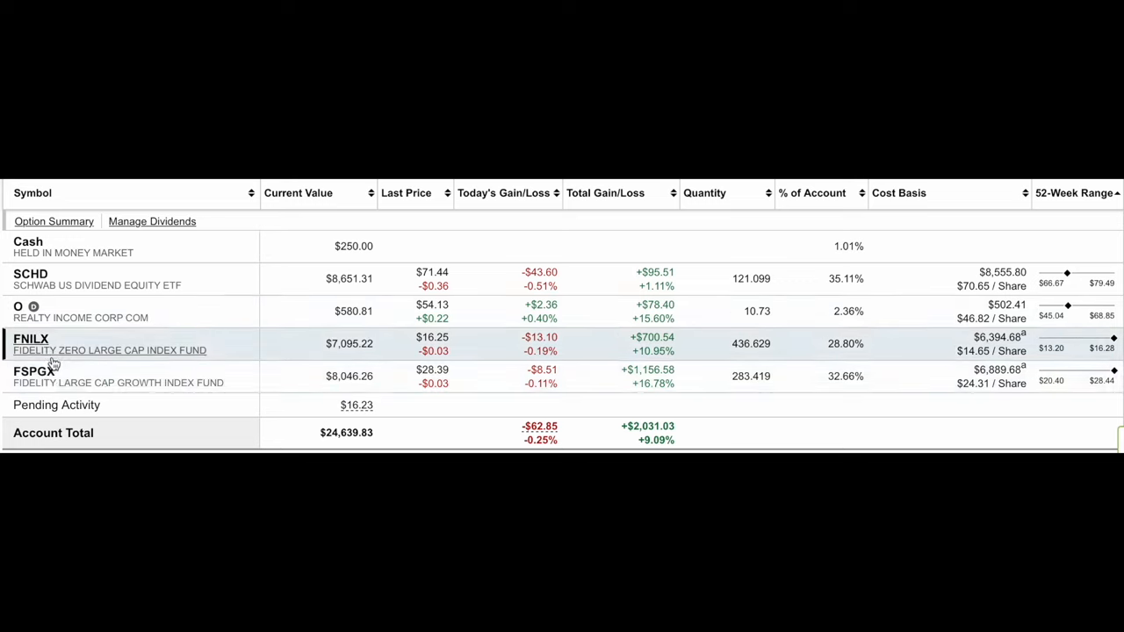
{"action": "mouse_move", "coordinate": [850, 255]}
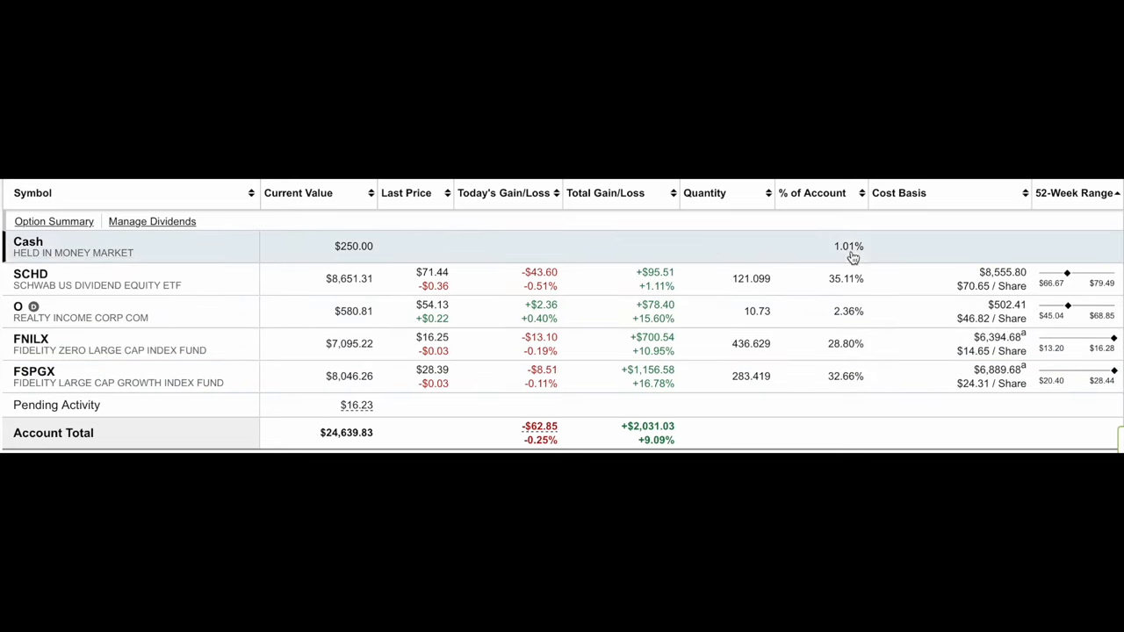
{"action": "mouse_move", "coordinate": [752, 256]}
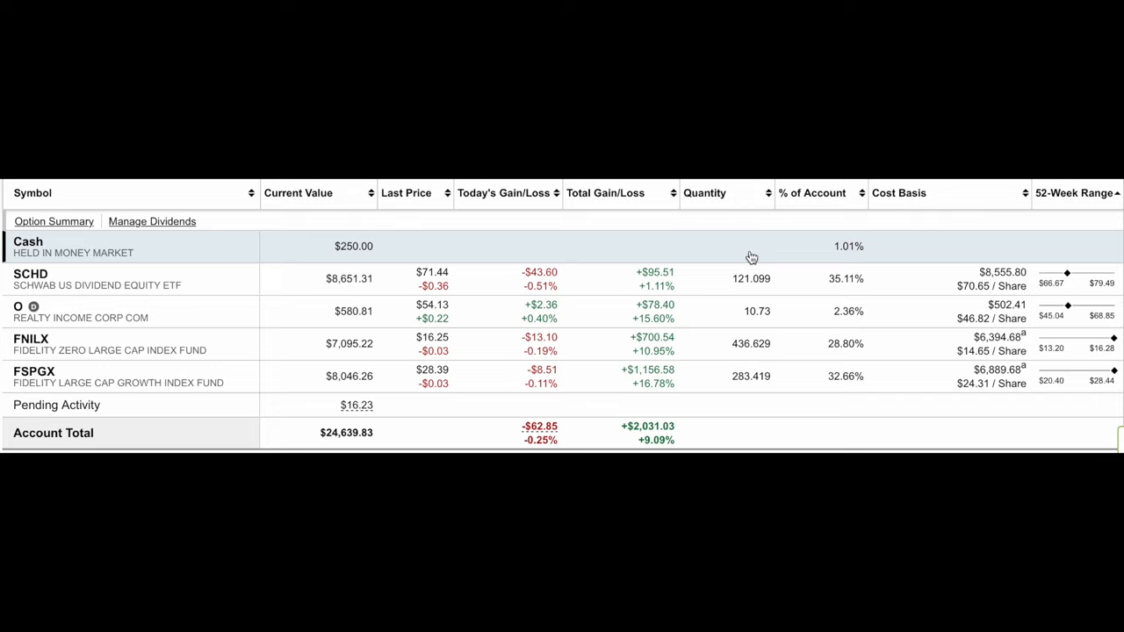
{"action": "mouse_move", "coordinate": [716, 256]}
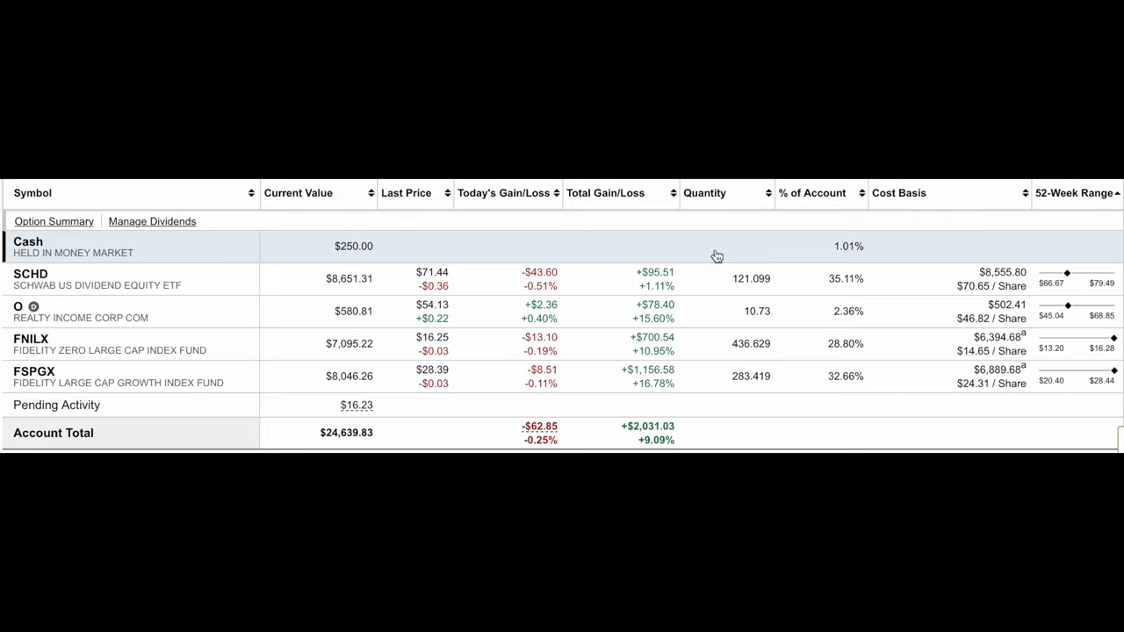
{"action": "mouse_move", "coordinate": [85, 316]}
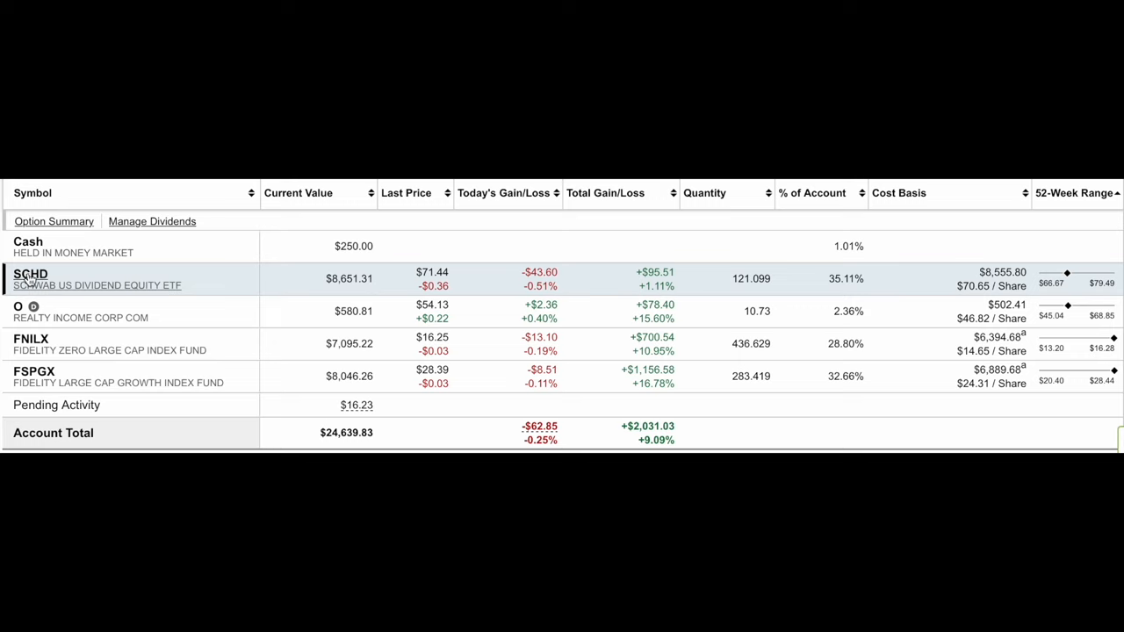
{"action": "mouse_move", "coordinate": [56, 390]}
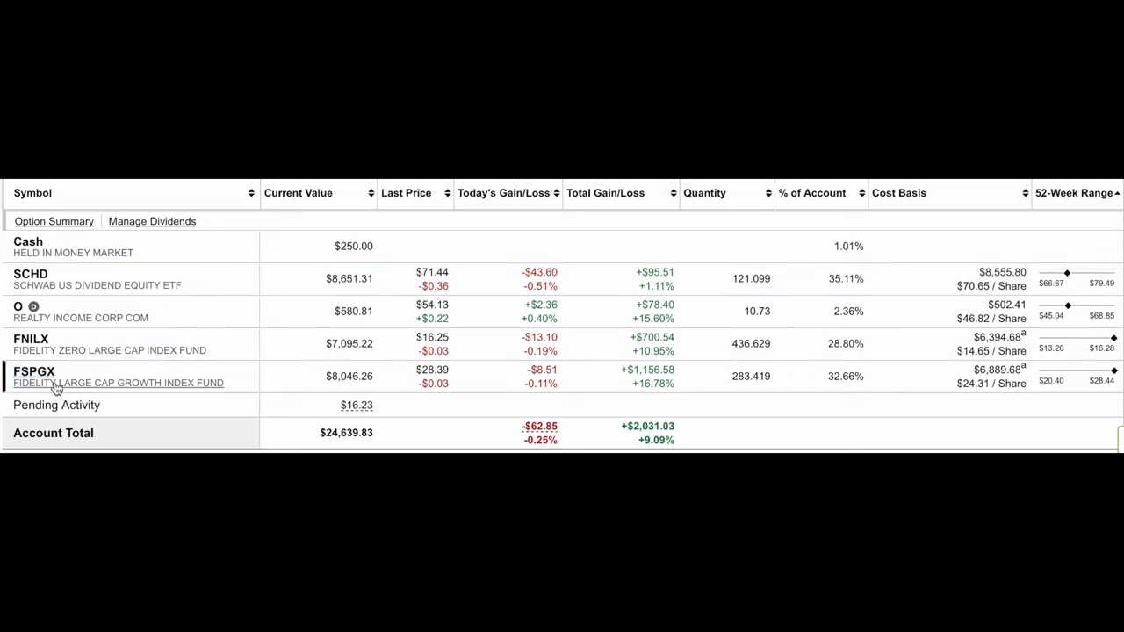
{"action": "mouse_move", "coordinate": [311, 435]}
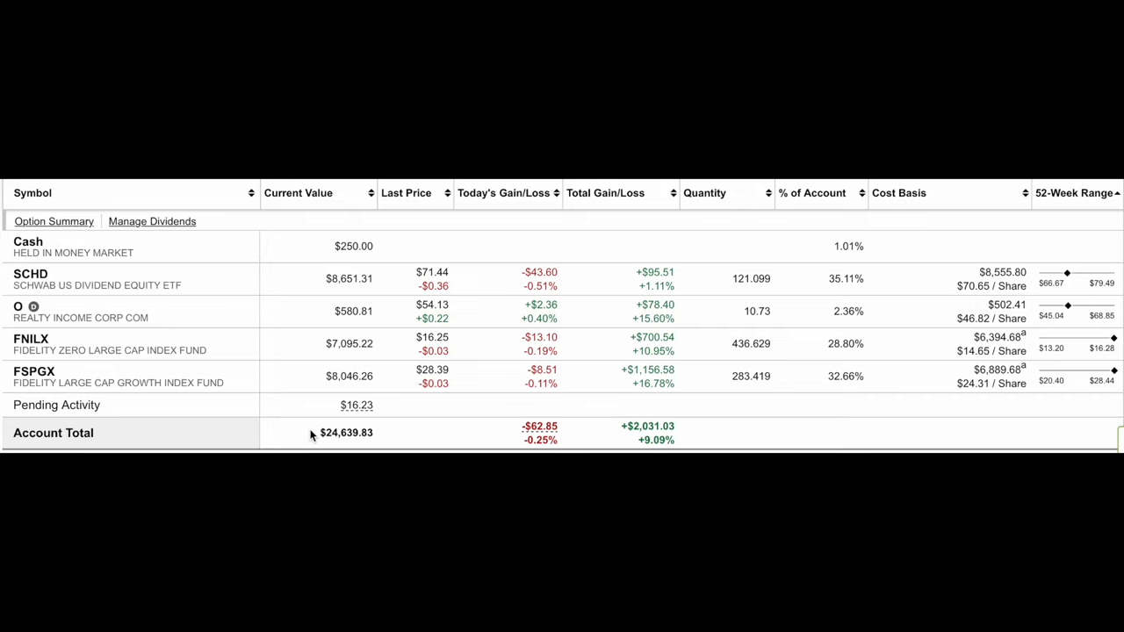
{"action": "mouse_move", "coordinate": [648, 443]}
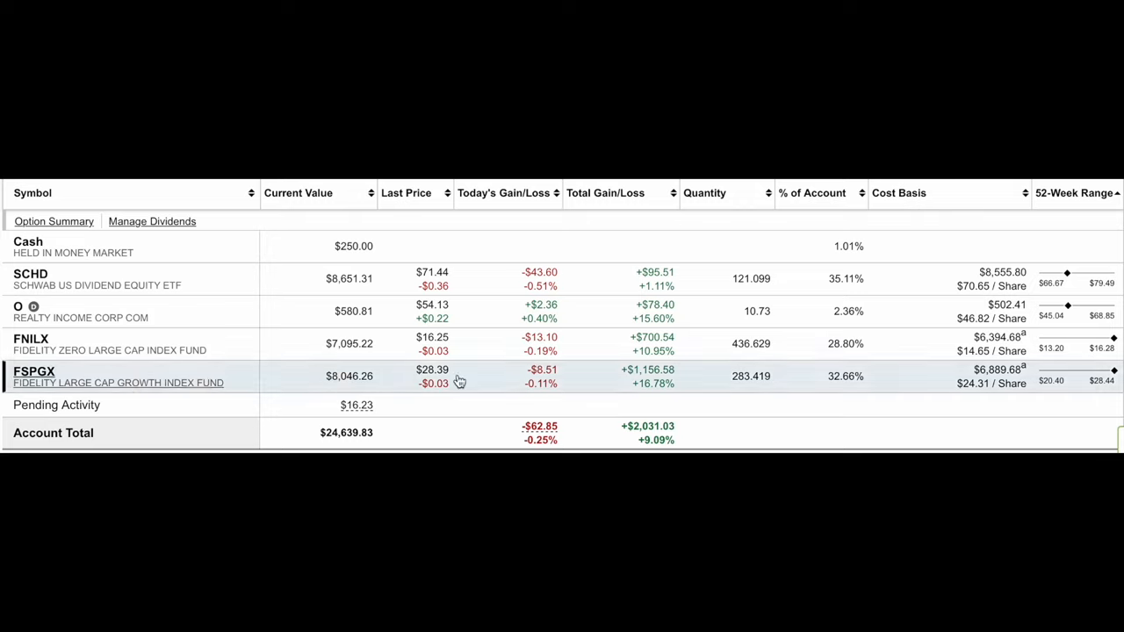
{"action": "mouse_move", "coordinate": [646, 395]}
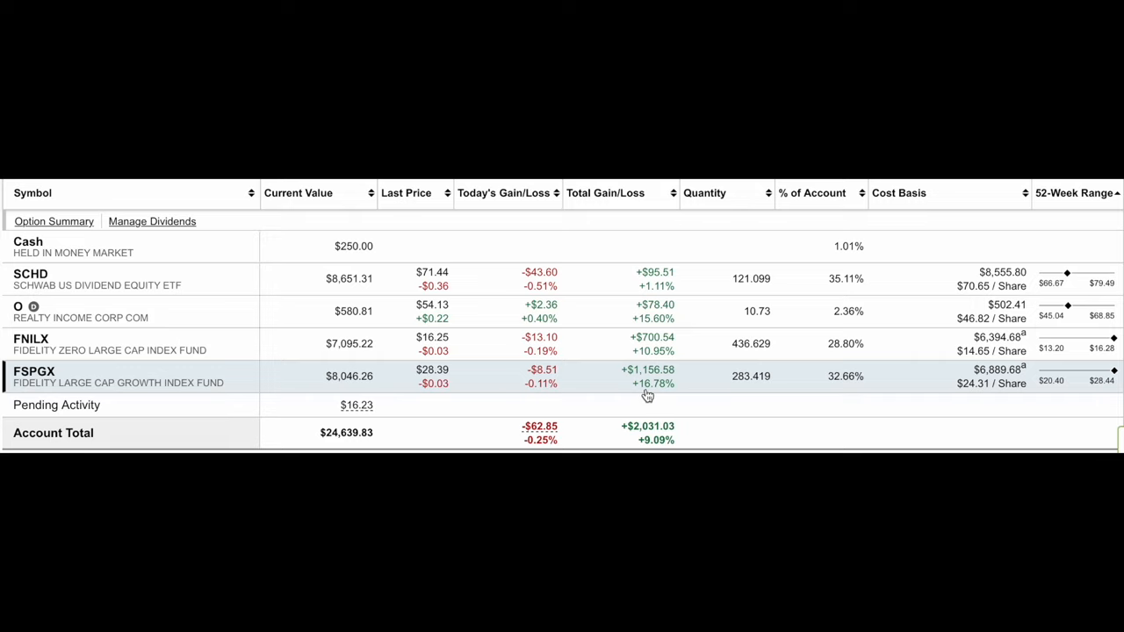
{"action": "mouse_move", "coordinate": [606, 406]}
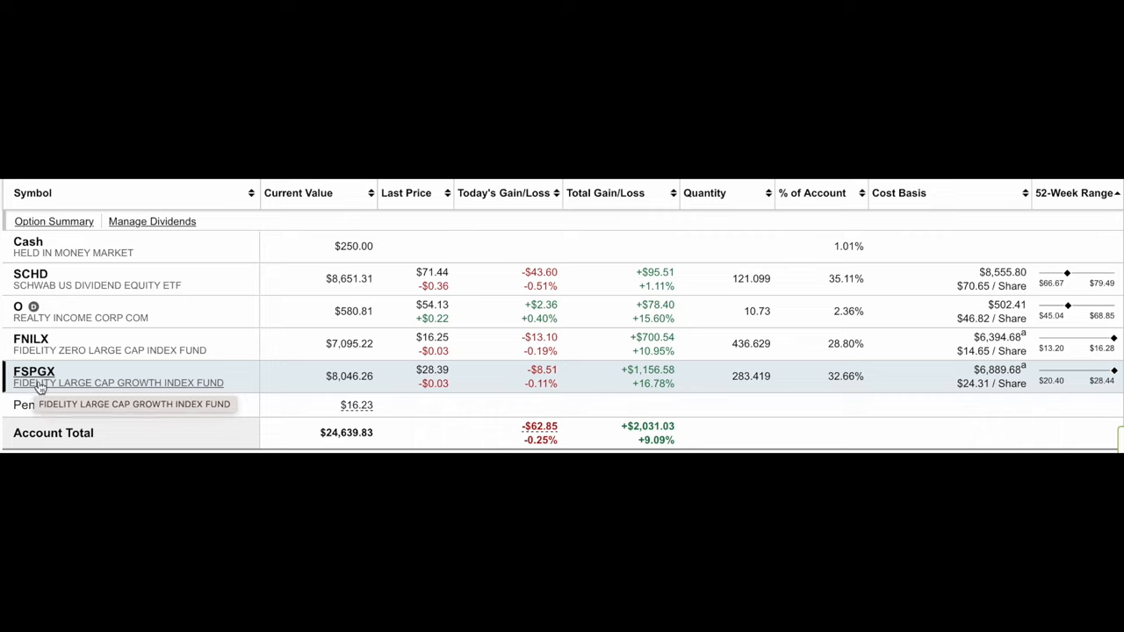
{"action": "mouse_move", "coordinate": [32, 277]}
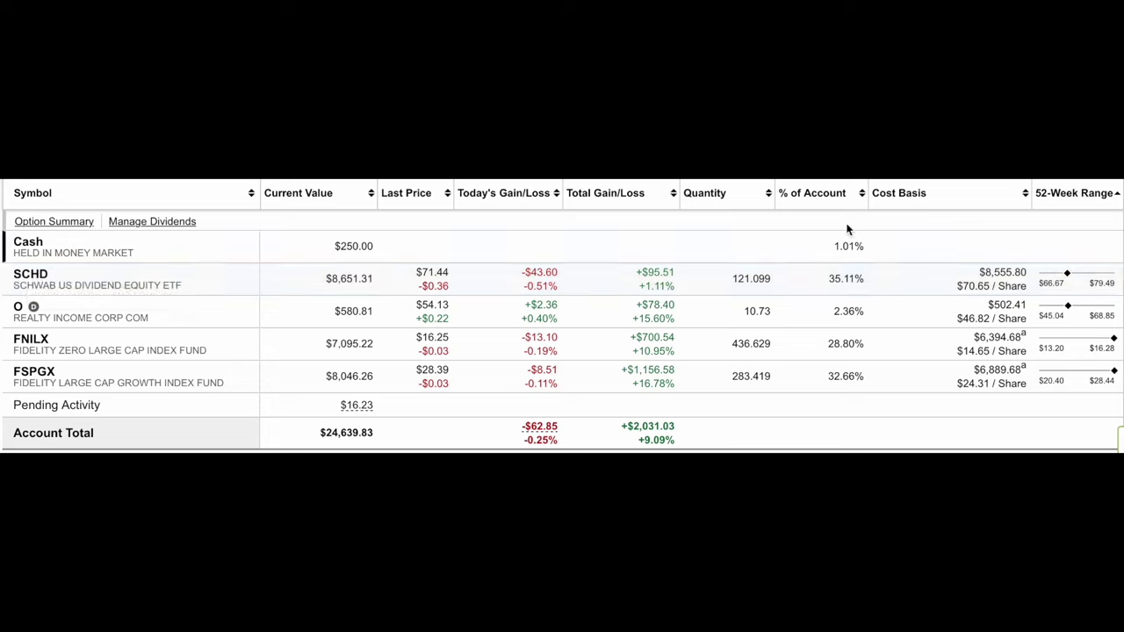
{"action": "mouse_move", "coordinate": [830, 343]}
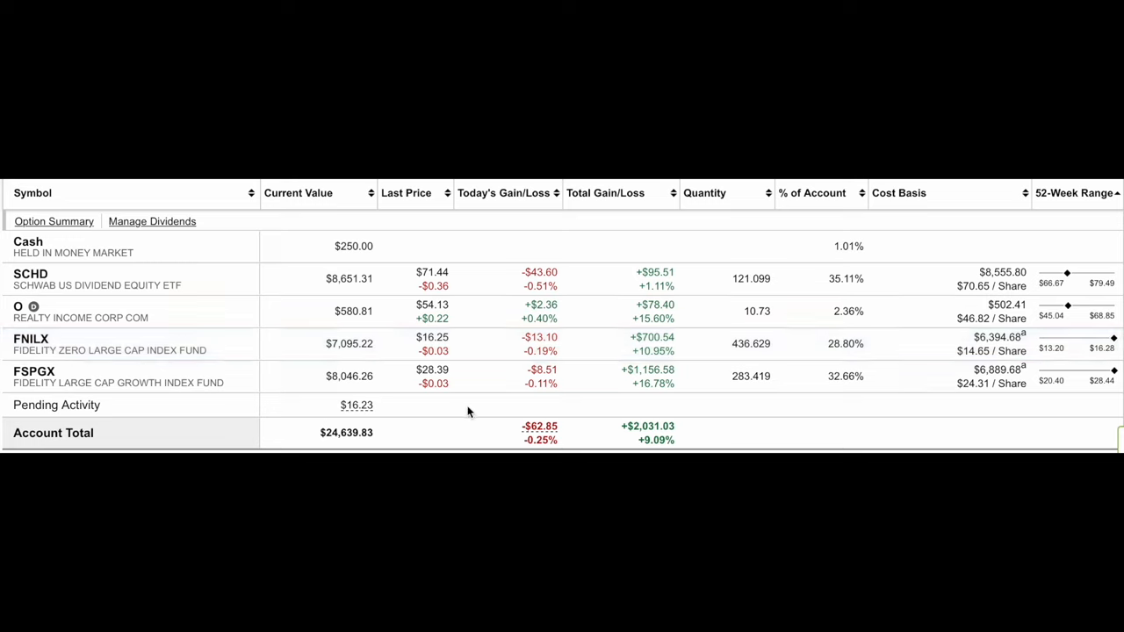
{"action": "mouse_move", "coordinate": [465, 408]}
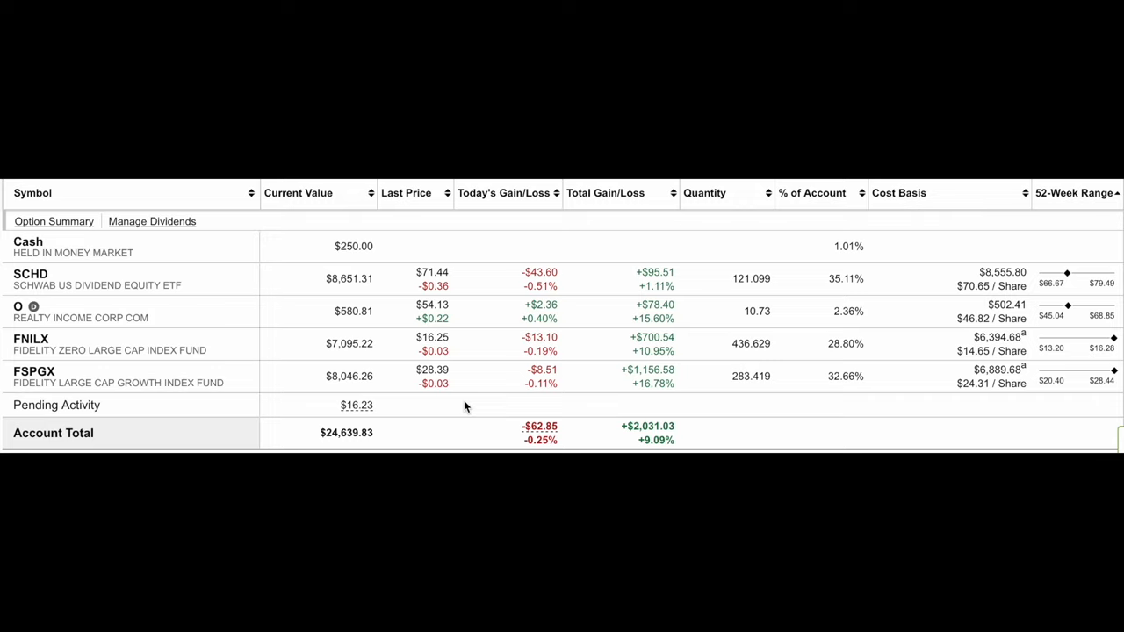
{"action": "mouse_move", "coordinate": [61, 341]}
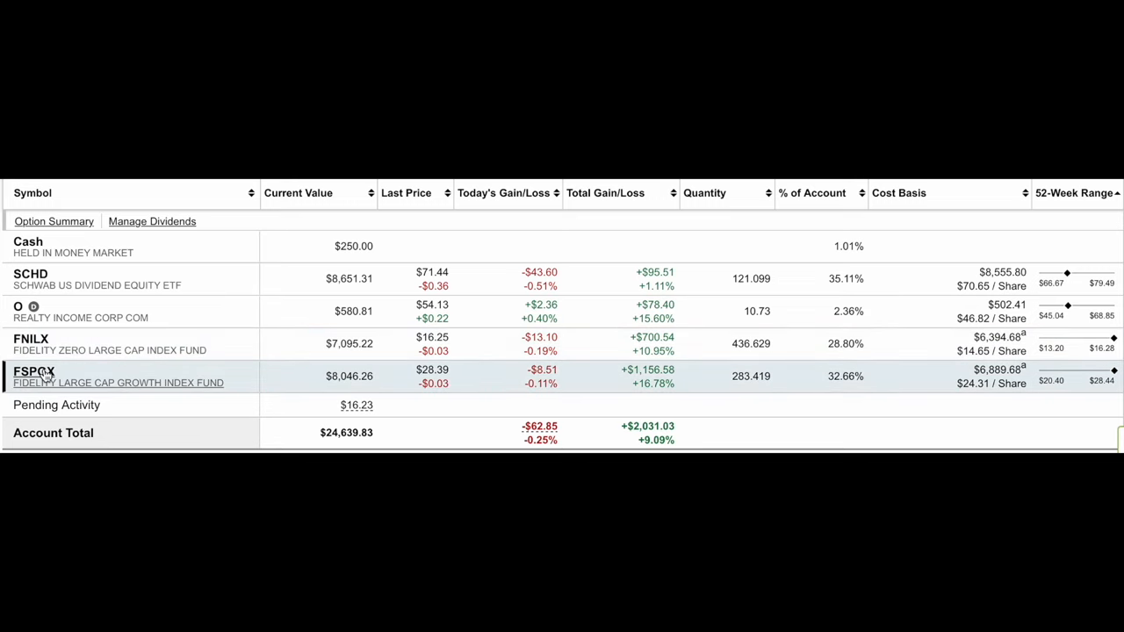
{"action": "mouse_move", "coordinate": [44, 313]}
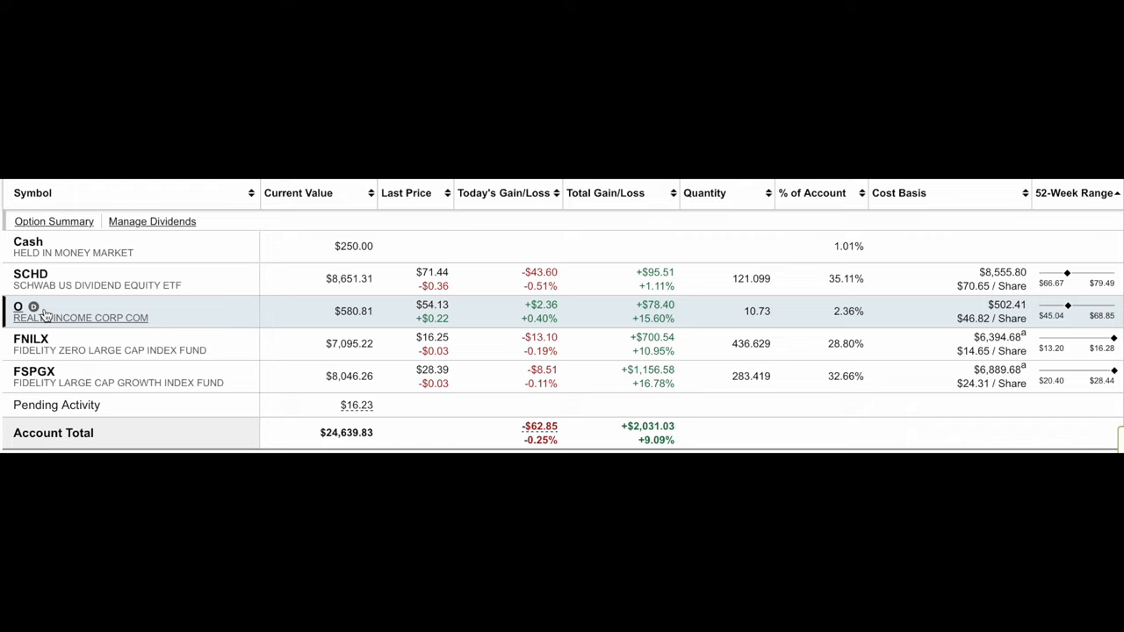
{"action": "mouse_move", "coordinate": [61, 312]}
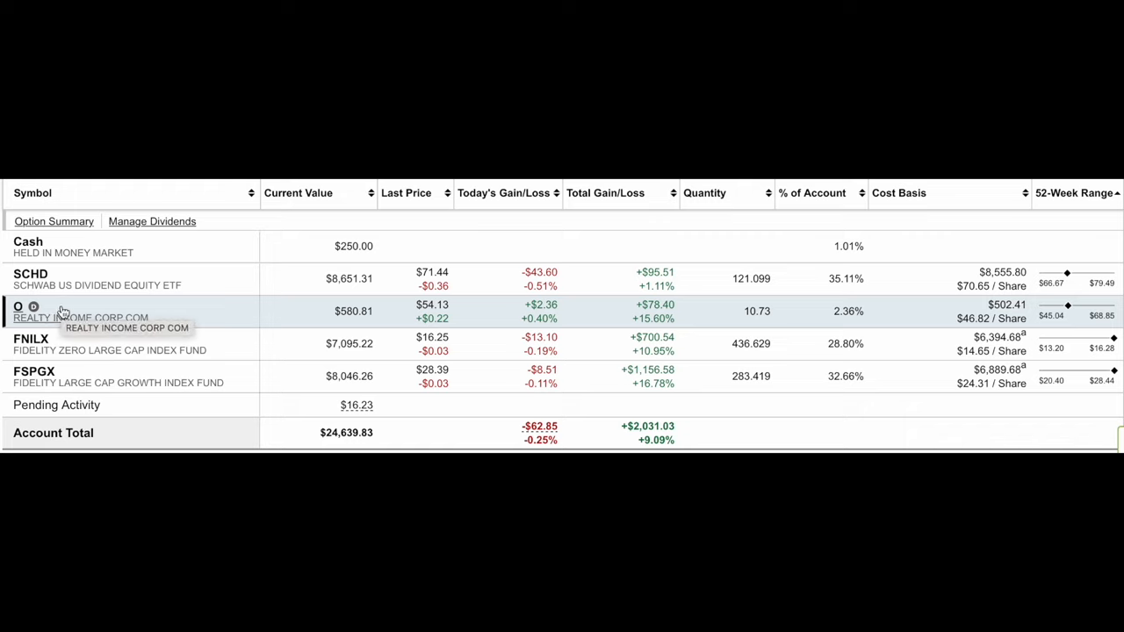
{"action": "mouse_move", "coordinate": [282, 232]}
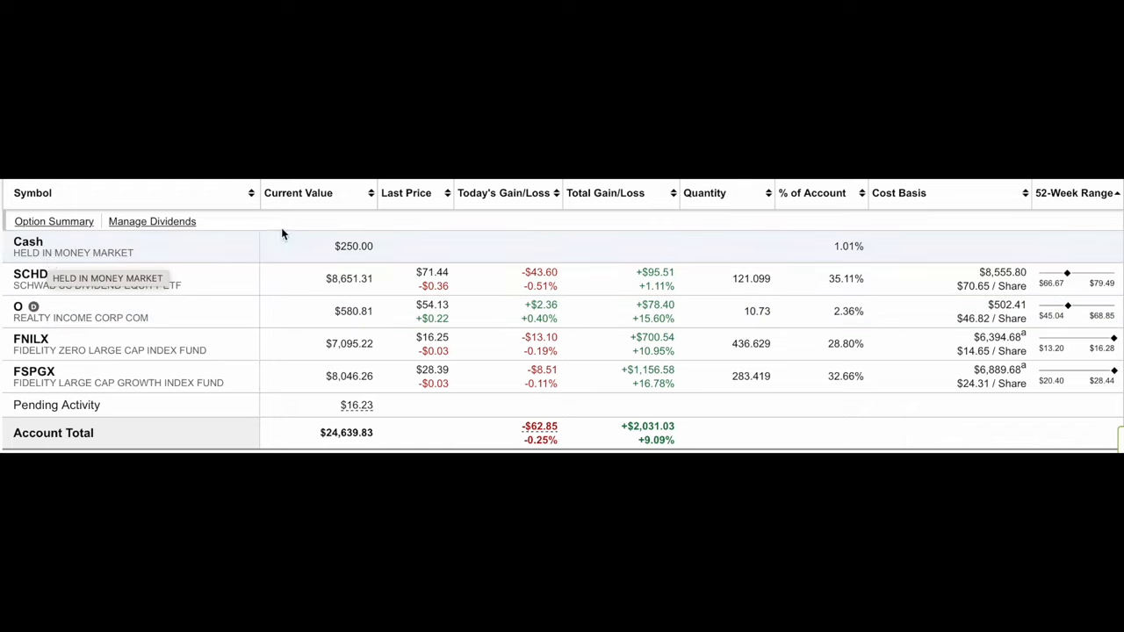
{"action": "mouse_move", "coordinate": [354, 250]}
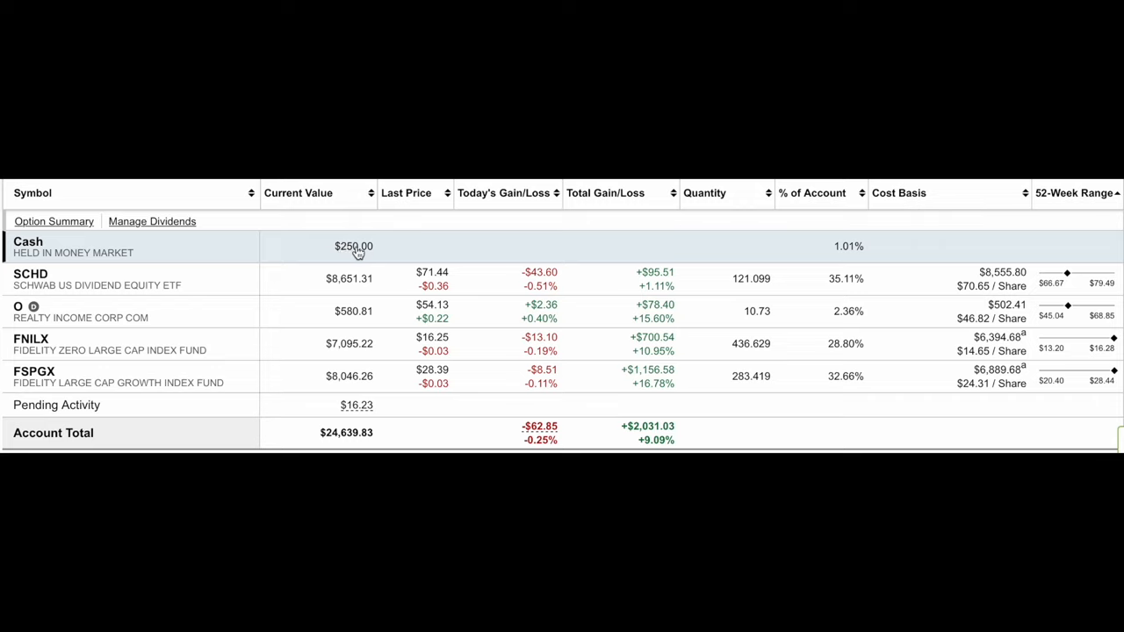
{"action": "mouse_move", "coordinate": [392, 253]}
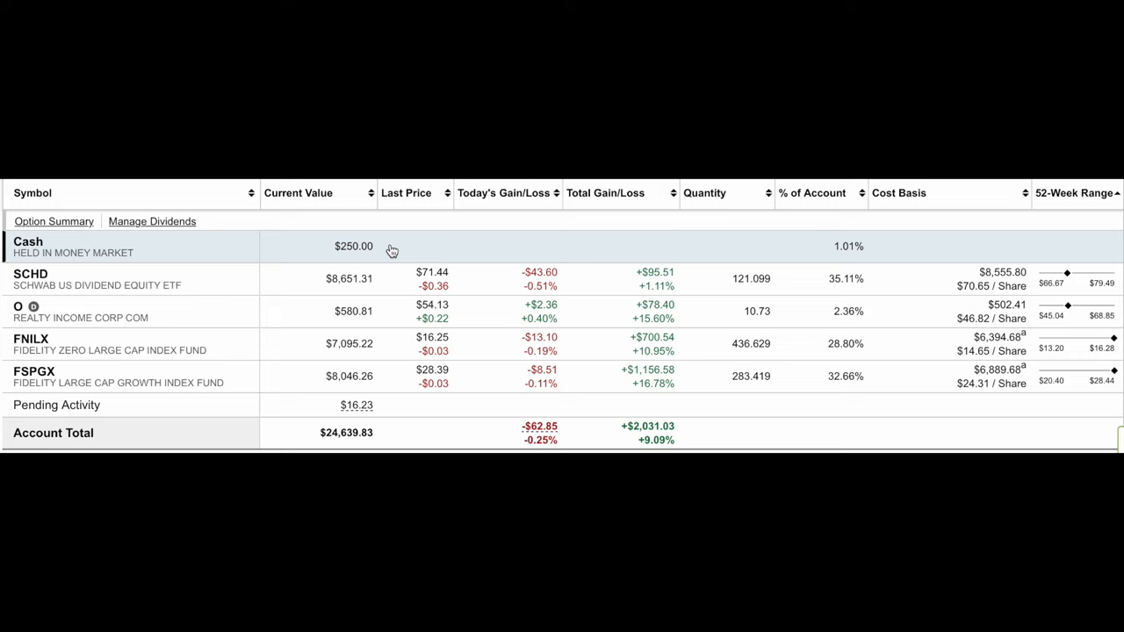
{"action": "mouse_move", "coordinate": [210, 355]}
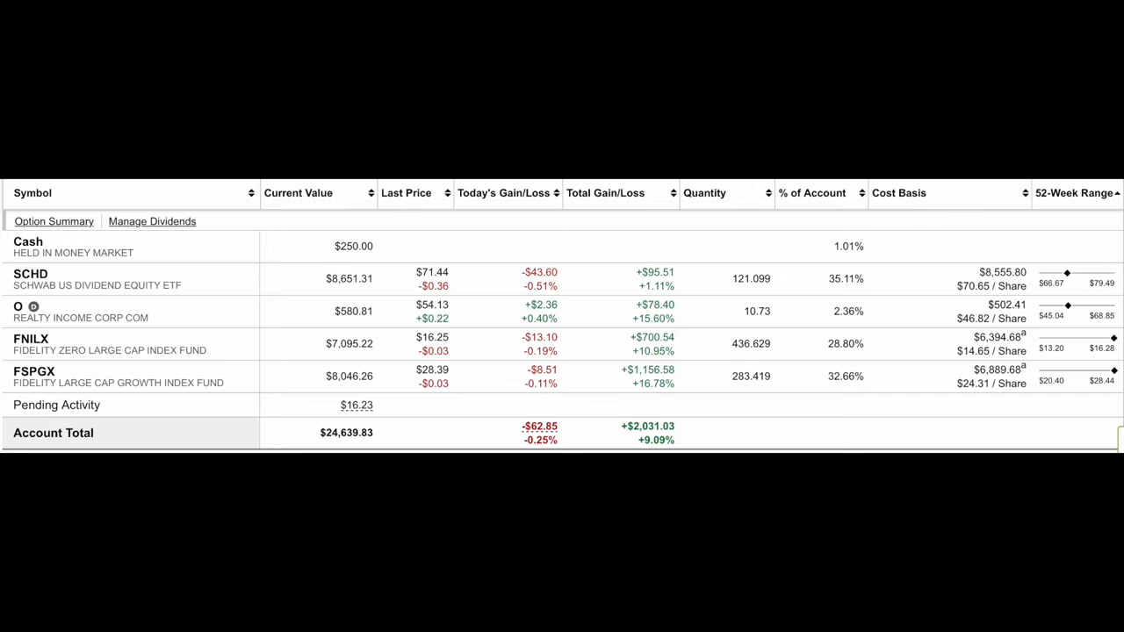
{"action": "mouse_move", "coordinate": [657, 436]}
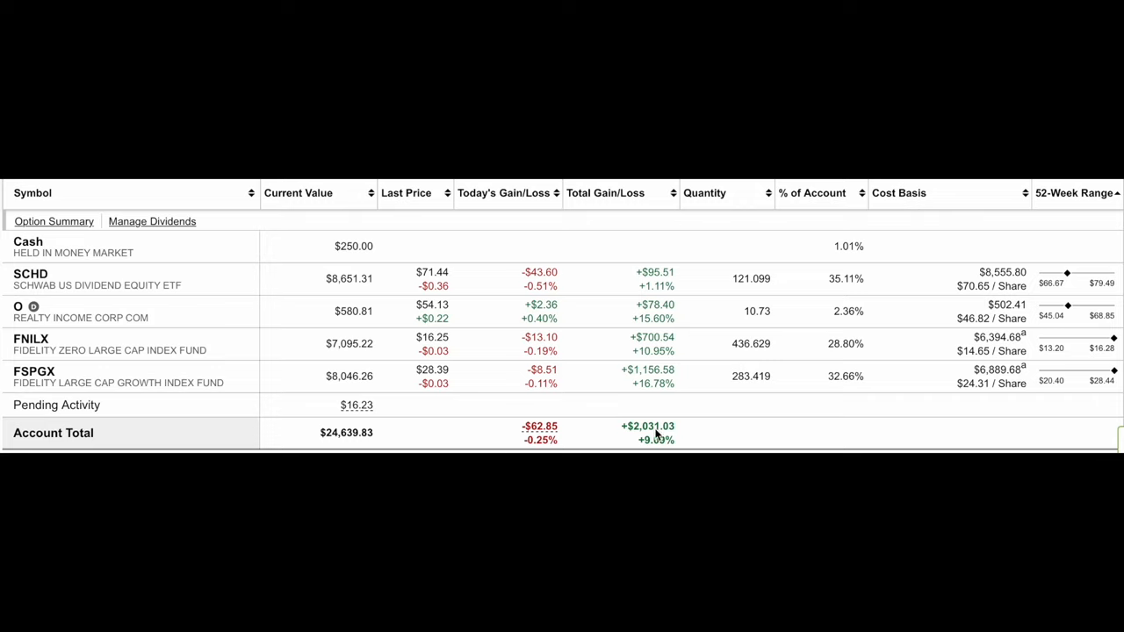